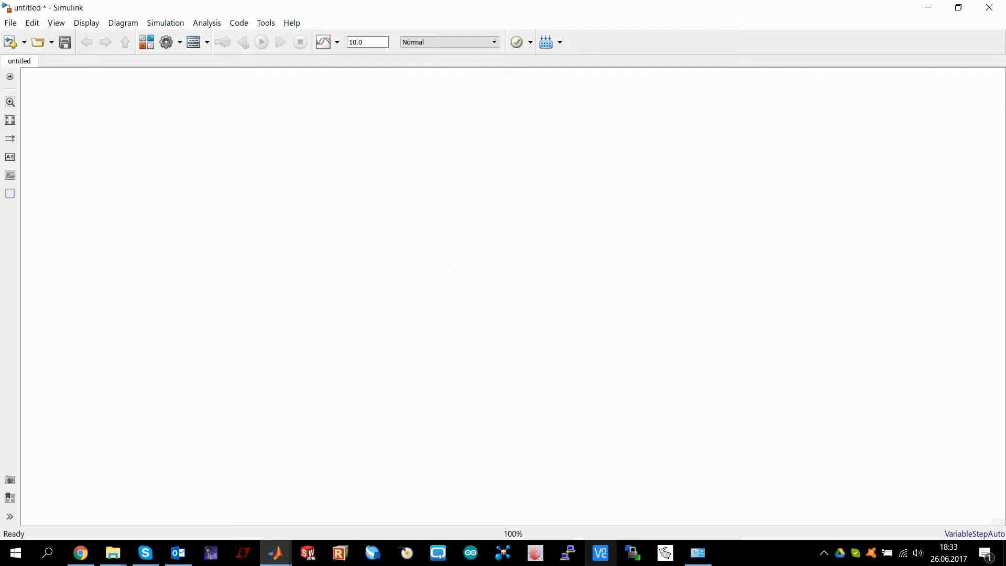
# Insert a Stateflow Chart block via quick-insert search 'chart' and open it
pyautogui.write('c')
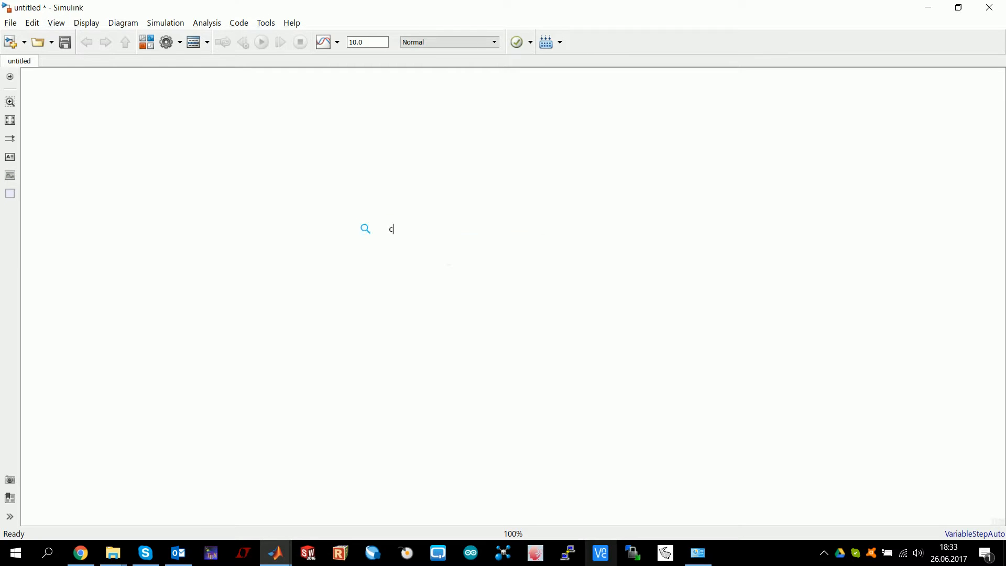
pyautogui.write('hart')
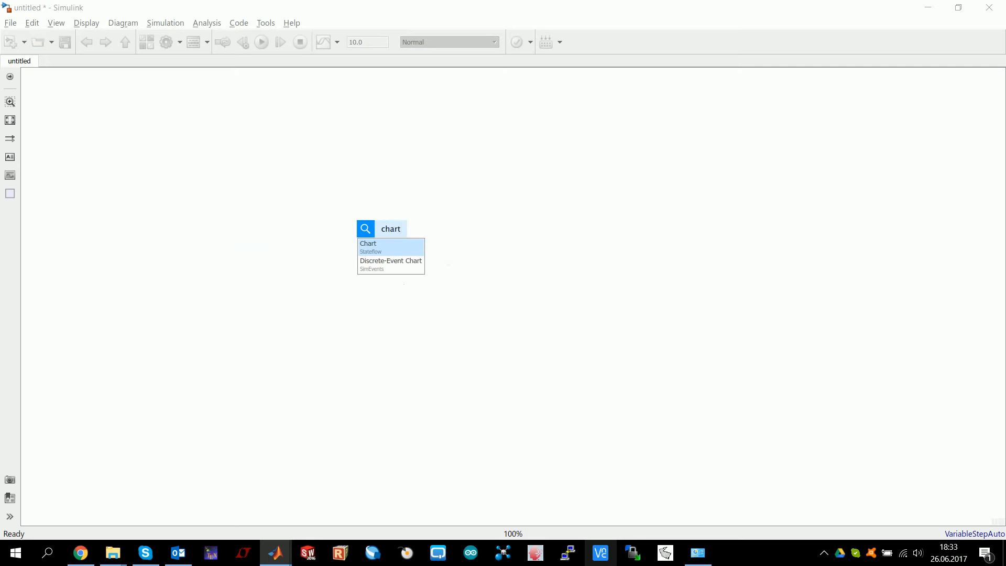
pyautogui.click(369, 246)
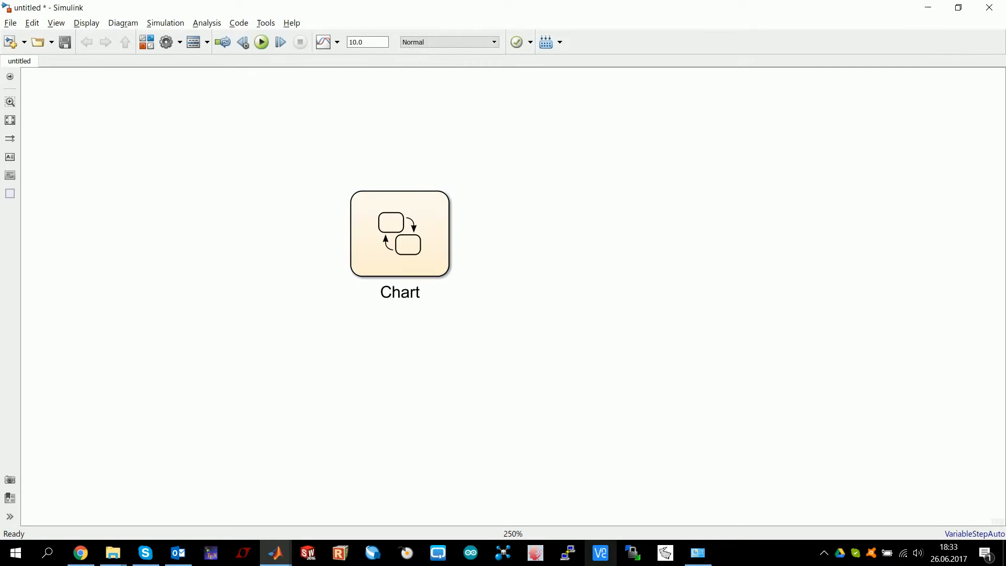
pyautogui.click(399, 233)
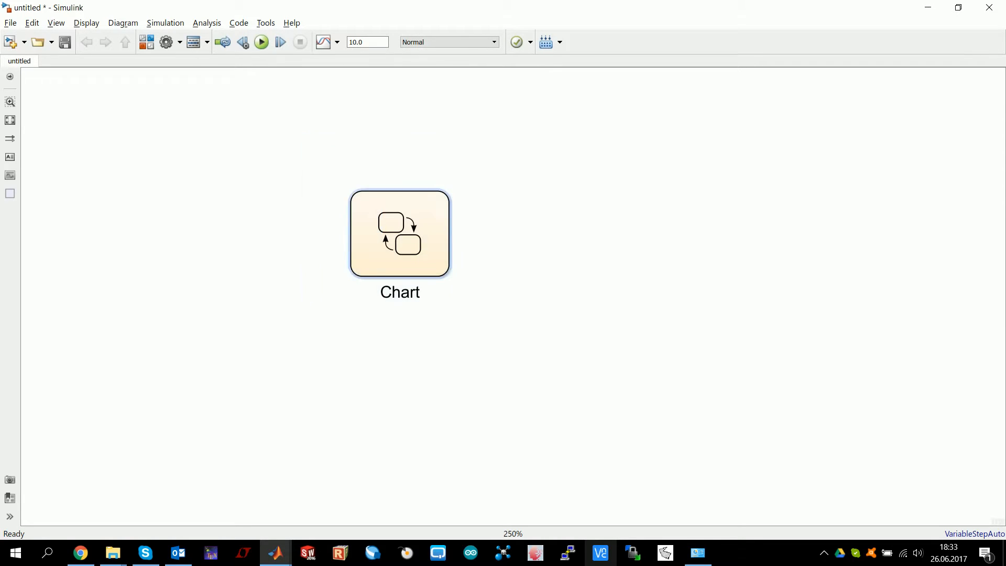
pyautogui.click(399, 232)
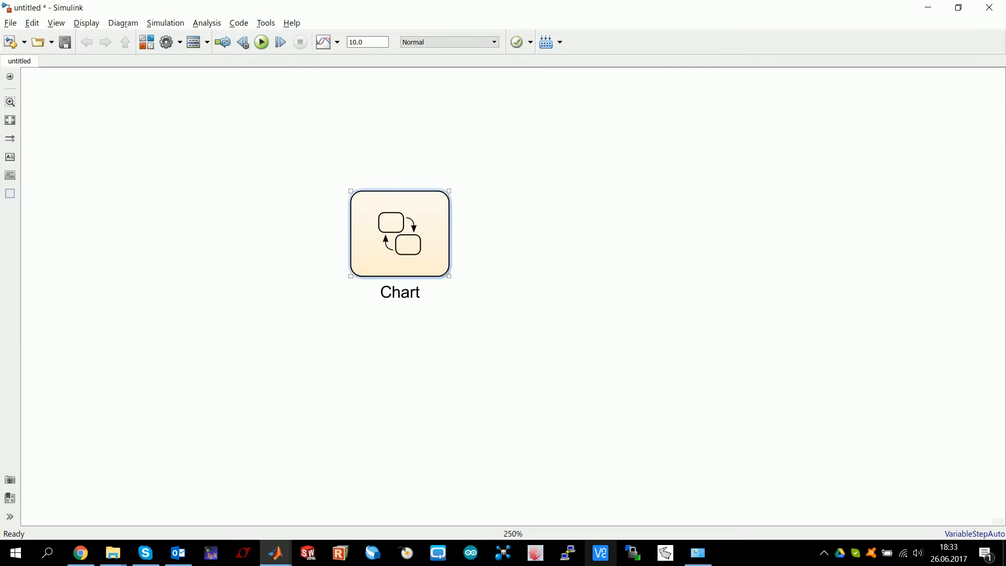
pyautogui.doubleClick(399, 233)
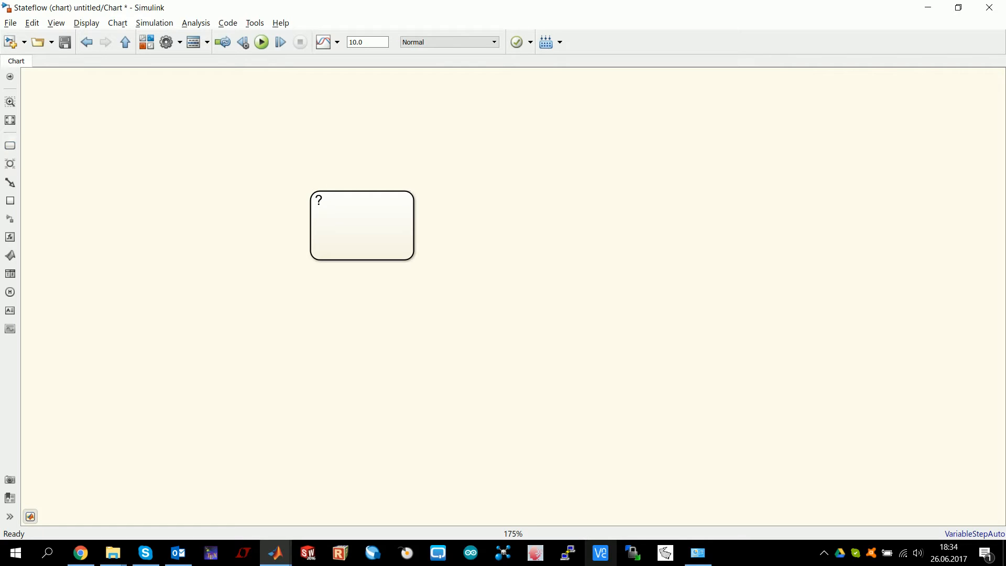
pyautogui.moveTo(9, 183)
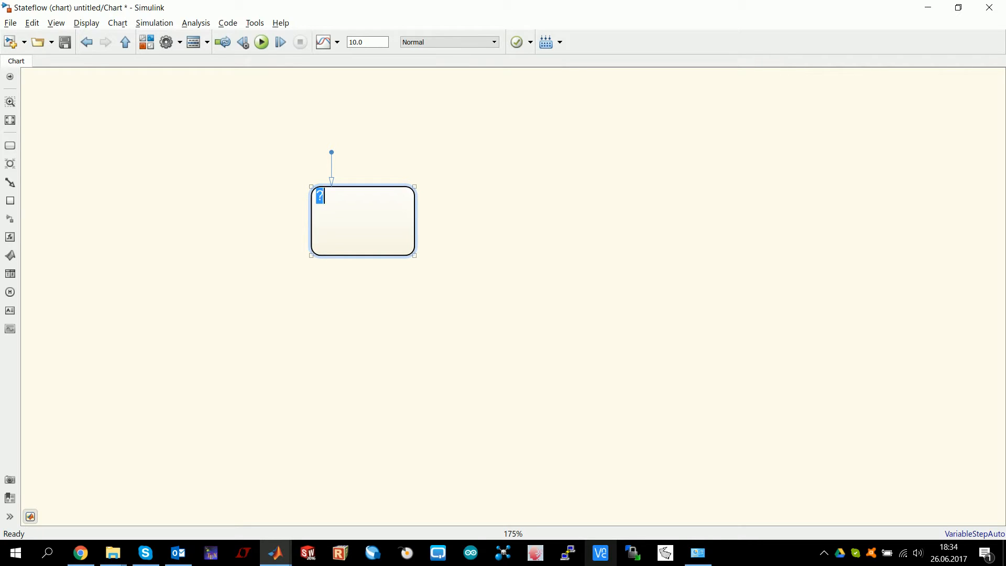
# Label the first state State_First and begin a new line for its actions
pyautogui.write('Stat')
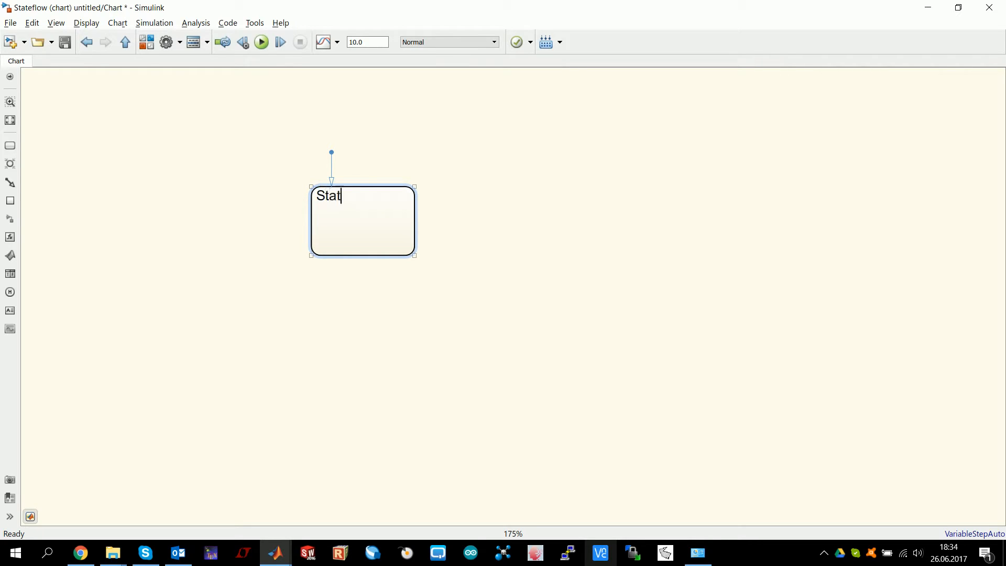
pyautogui.write('e_')
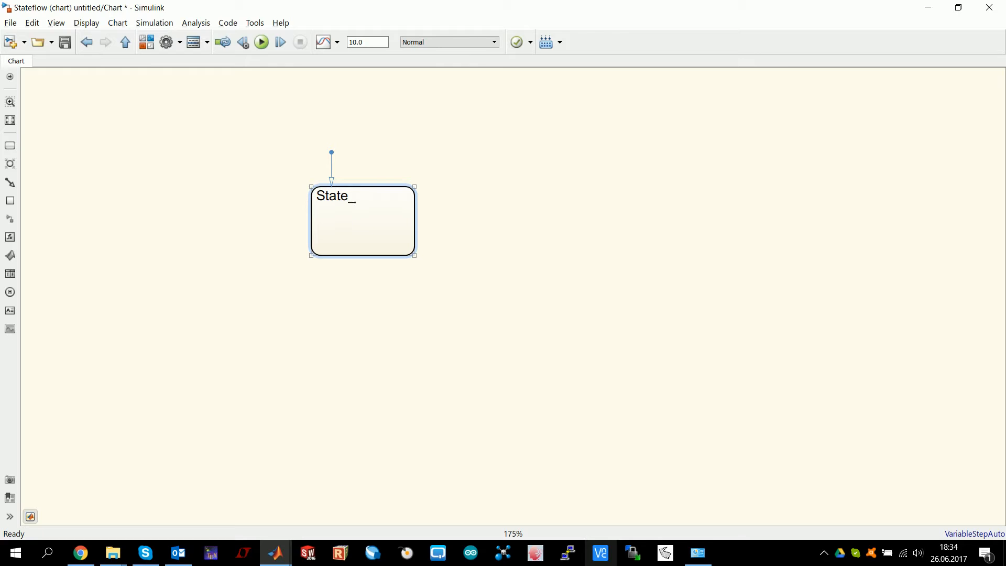
pyautogui.write('First')
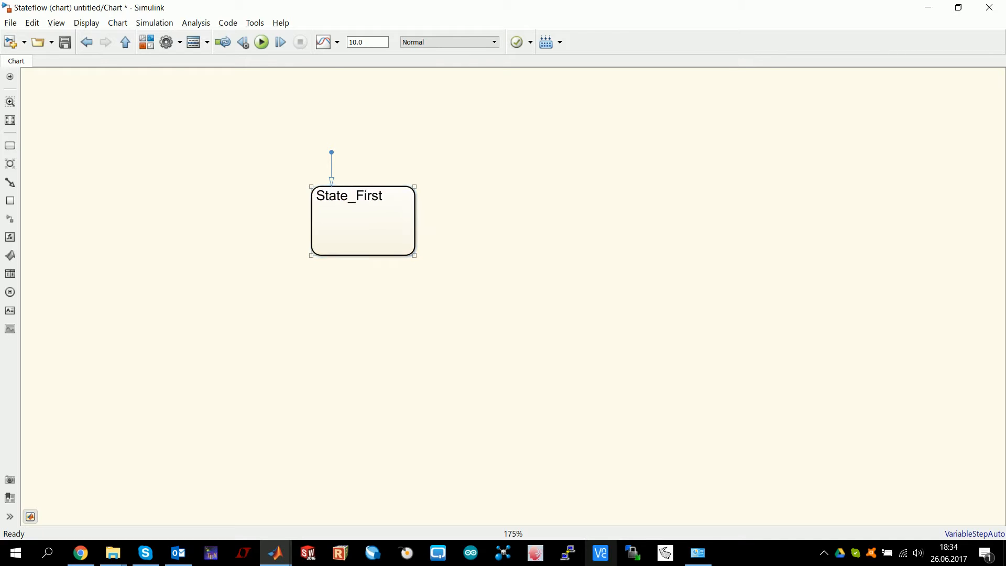
pyautogui.doubleClick(349, 195)
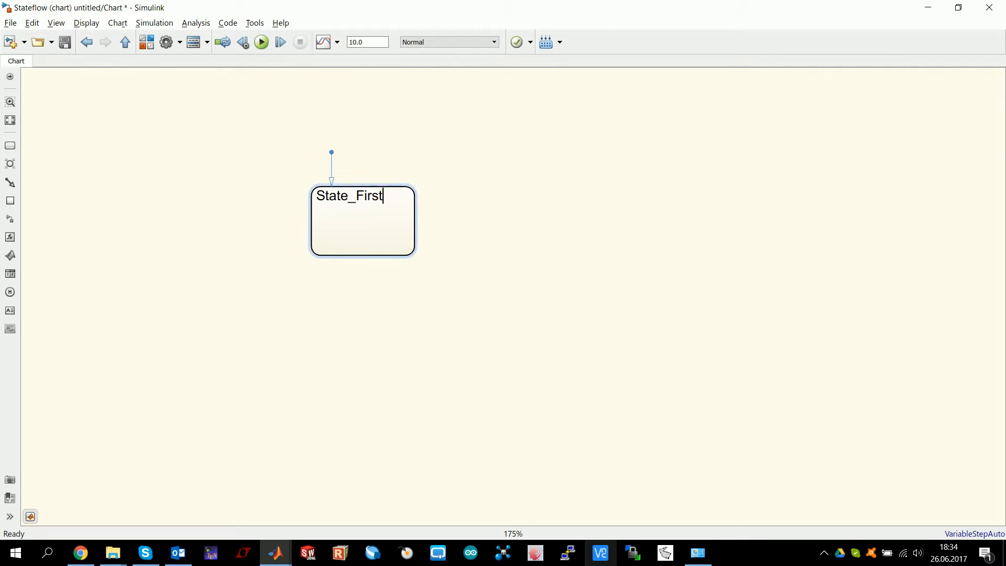
pyautogui.press('Return')
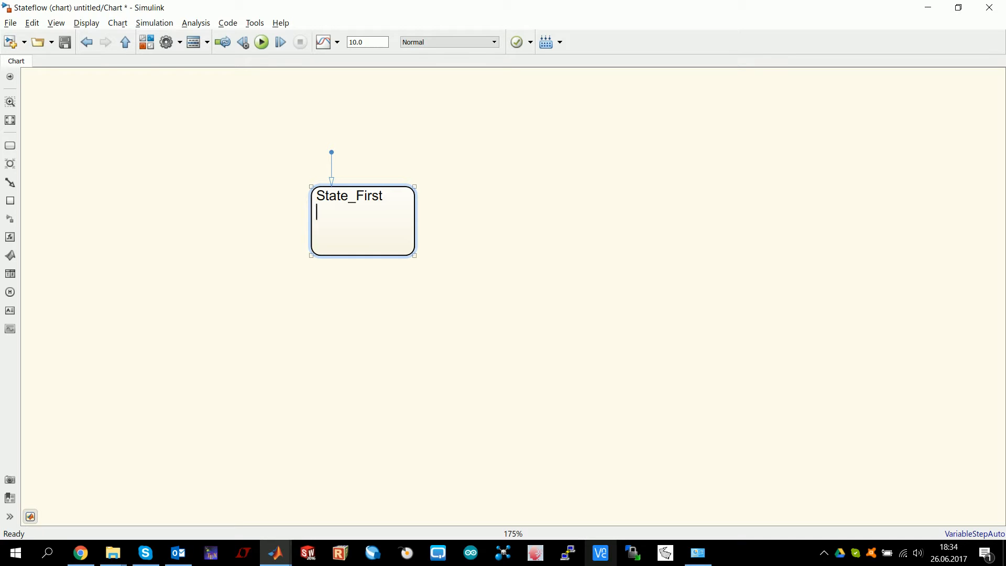
pyautogui.write('X')
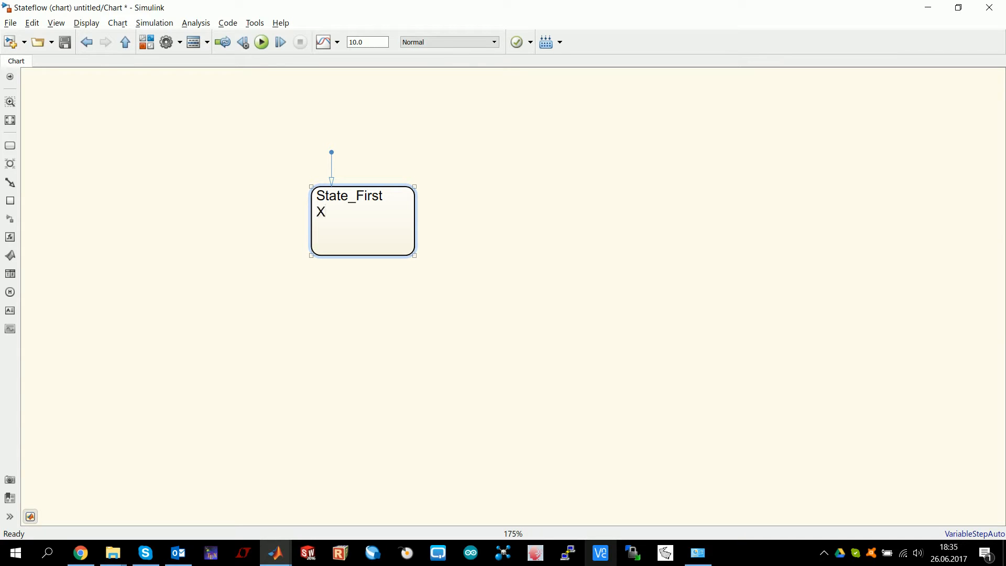
pyautogui.write('= 1;')
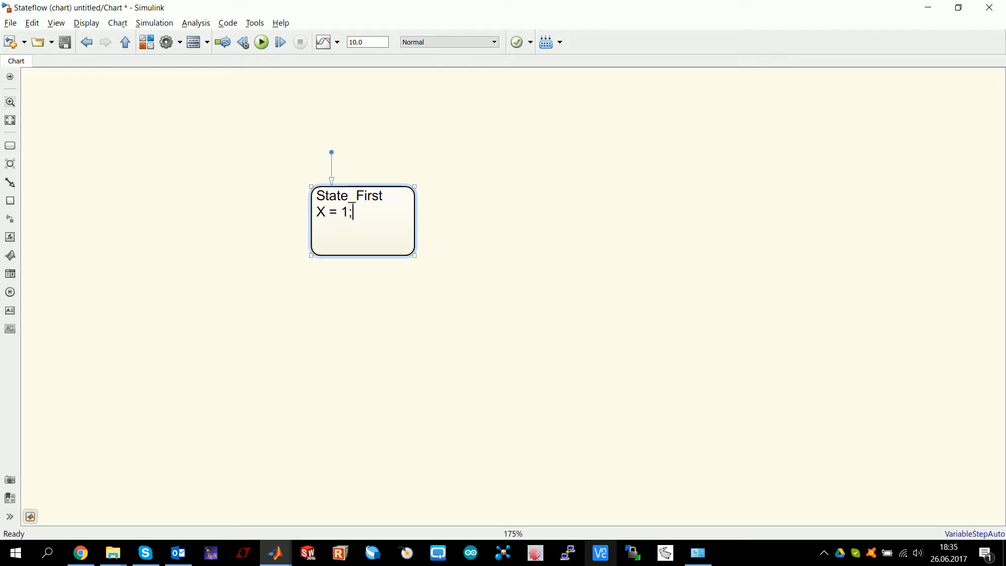
pyautogui.press('BackSpace')
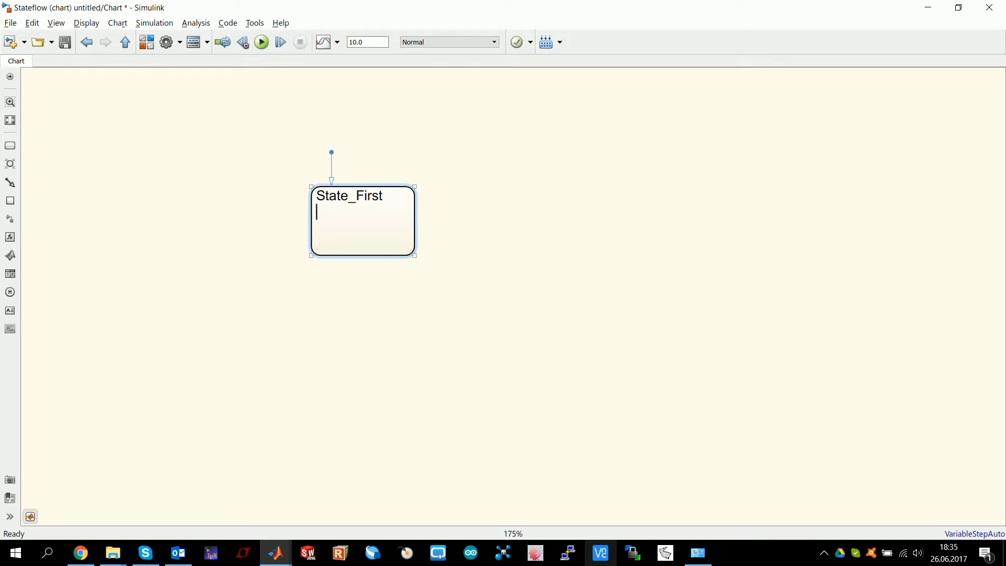
# Give State_First the entry action 'X = 1;' and finish editing the label
pyautogui.write('entry:')
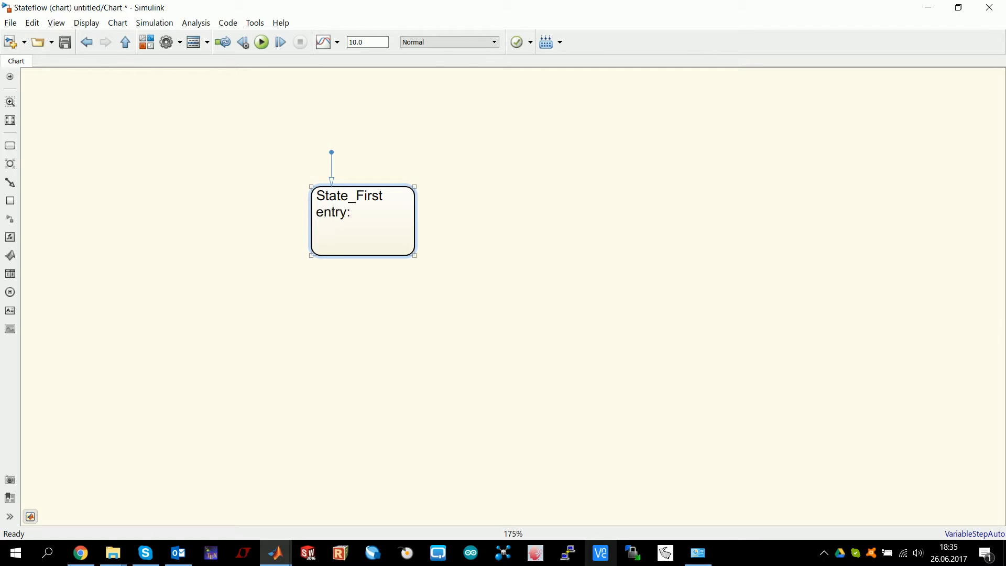
pyautogui.write('duri')
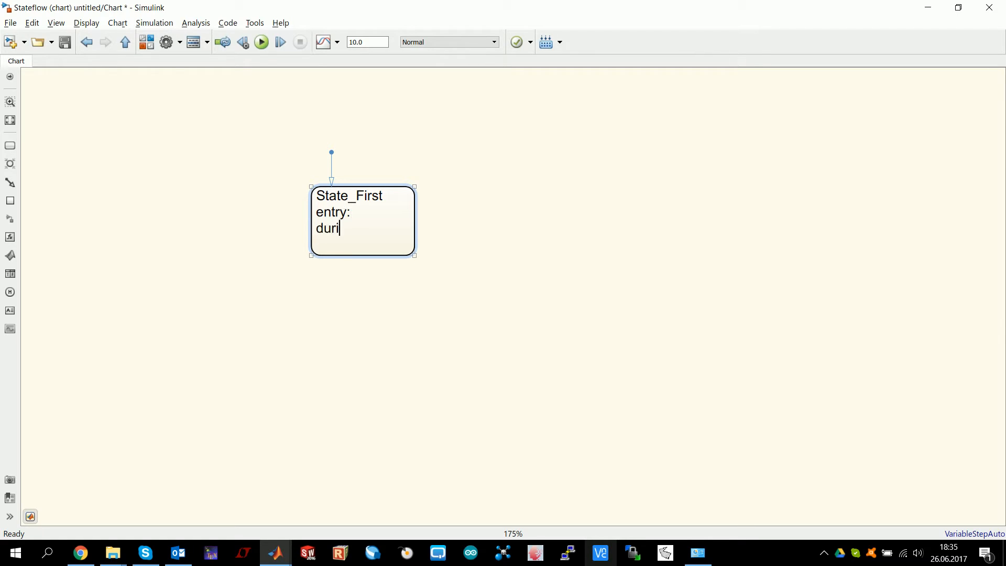
pyautogui.write('ng:')
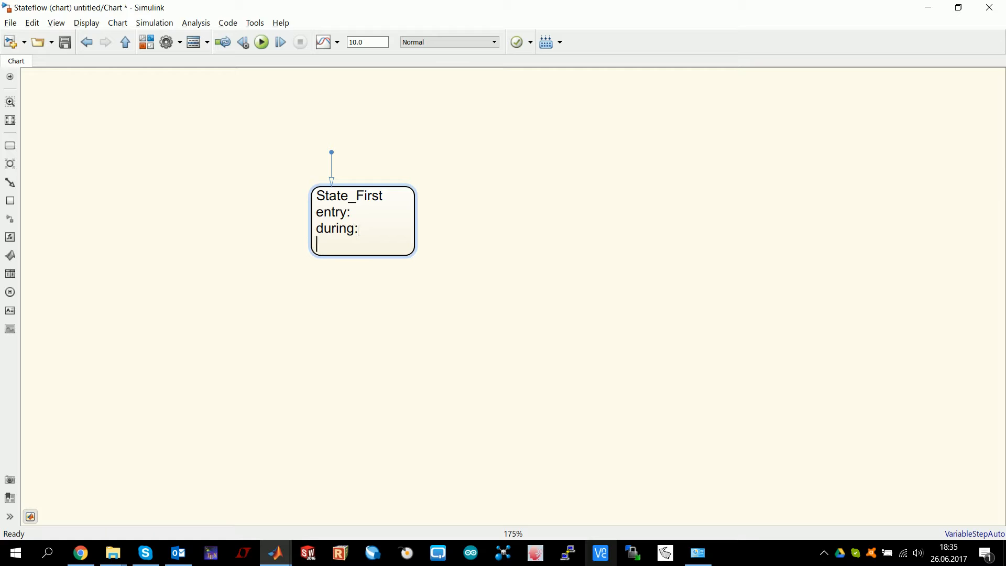
pyautogui.write('exit:')
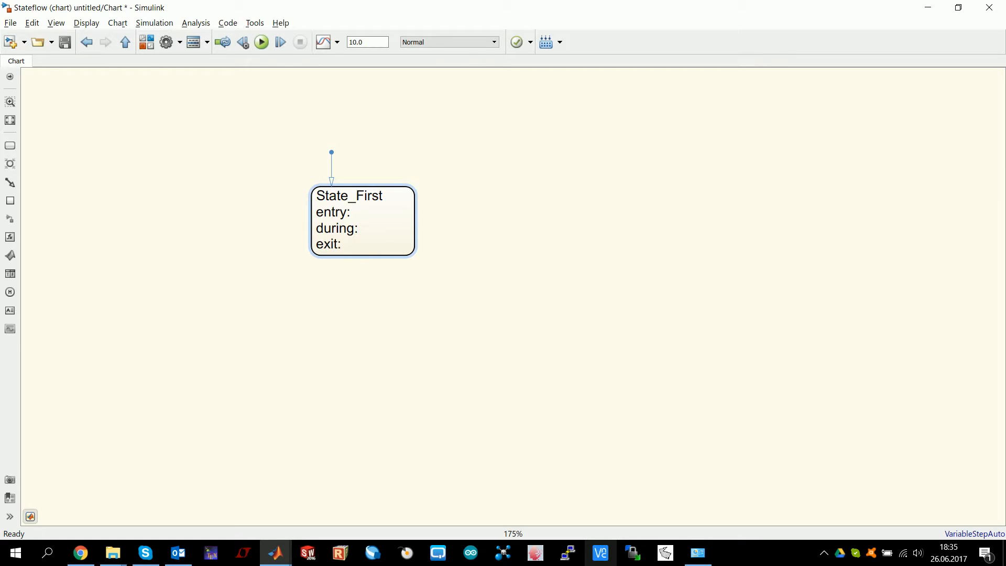
pyautogui.press('Backspace')
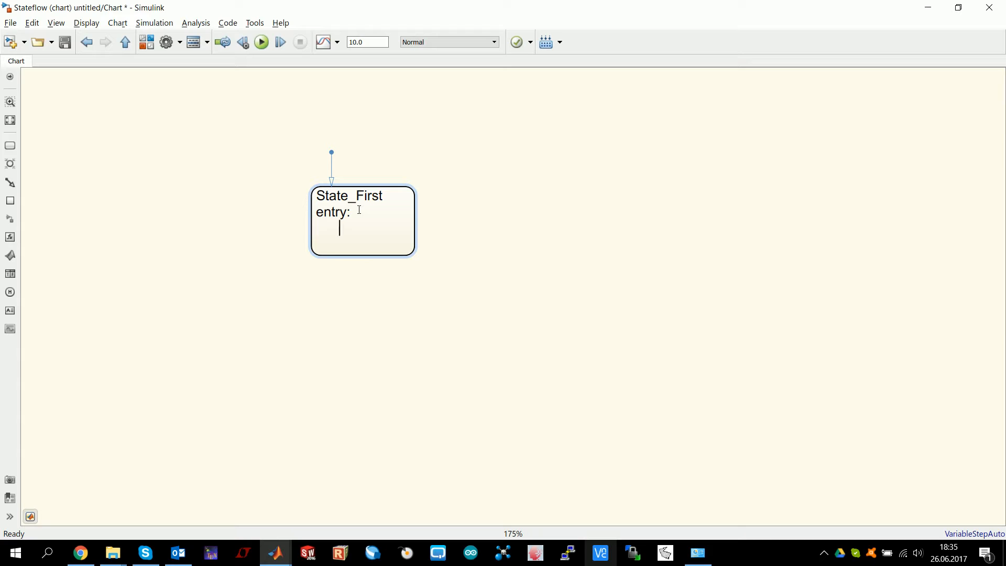
pyautogui.write('X = !')
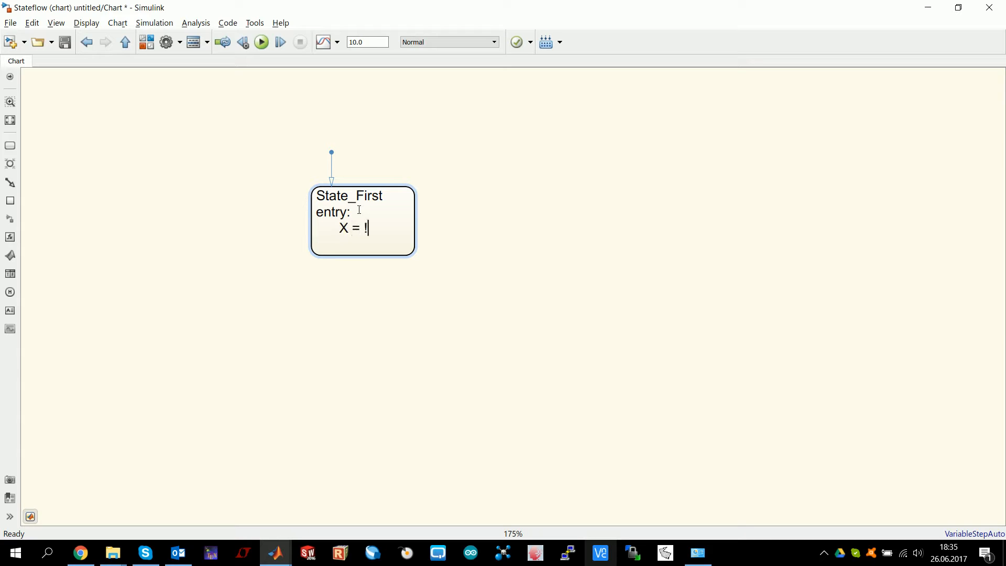
pyautogui.write('1;')
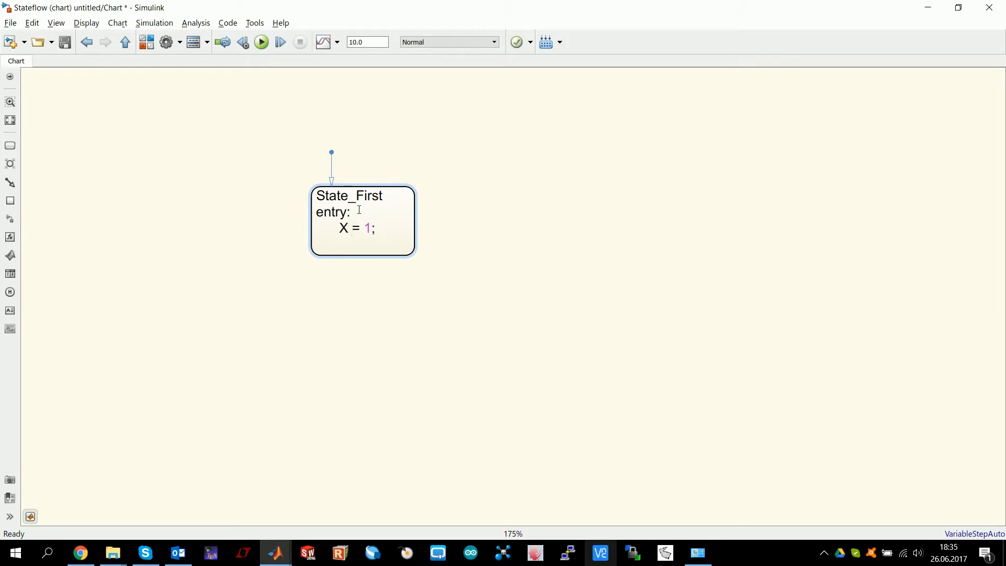
pyautogui.click(363, 221)
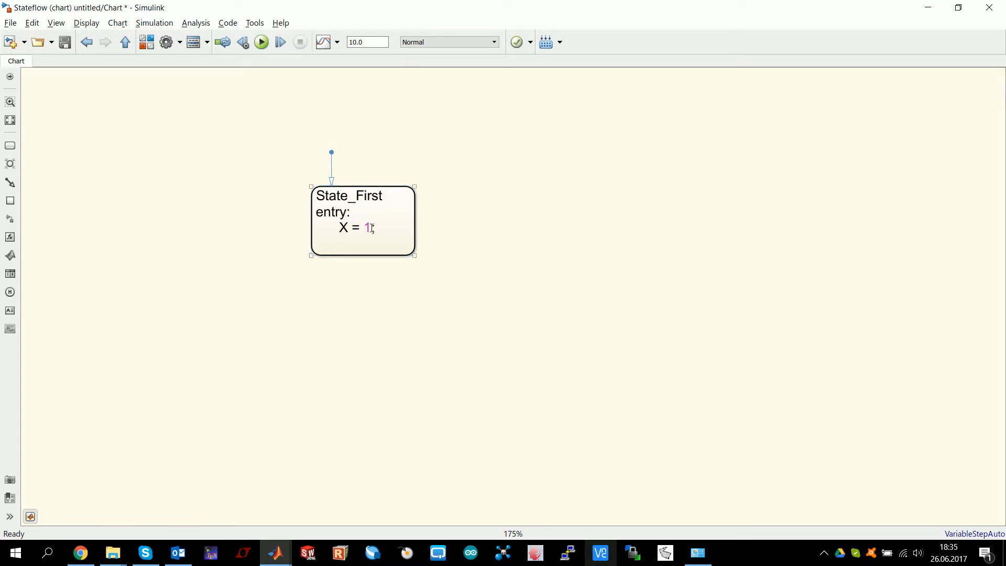
pyautogui.click(70, 209)
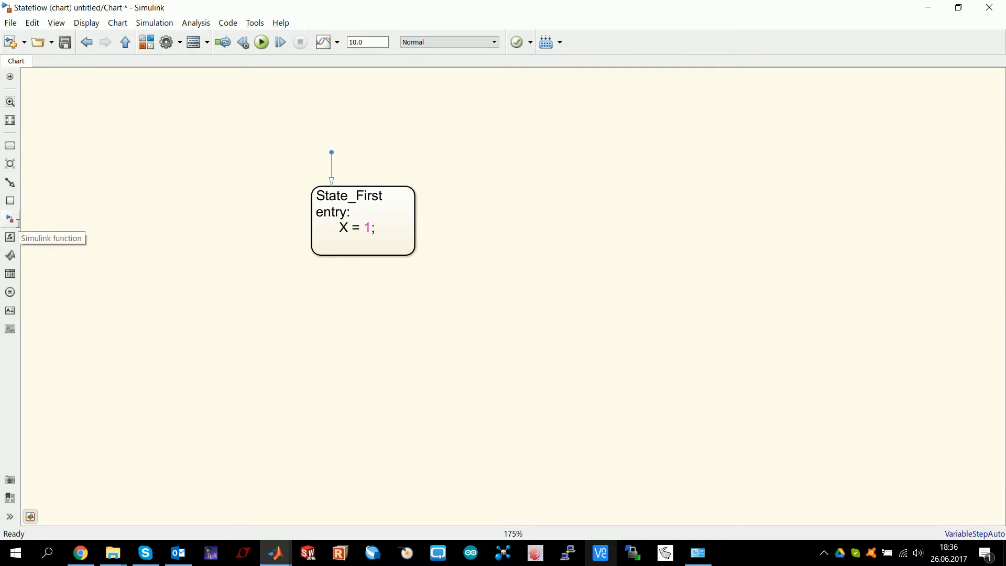
pyautogui.moveTo(205, 290)
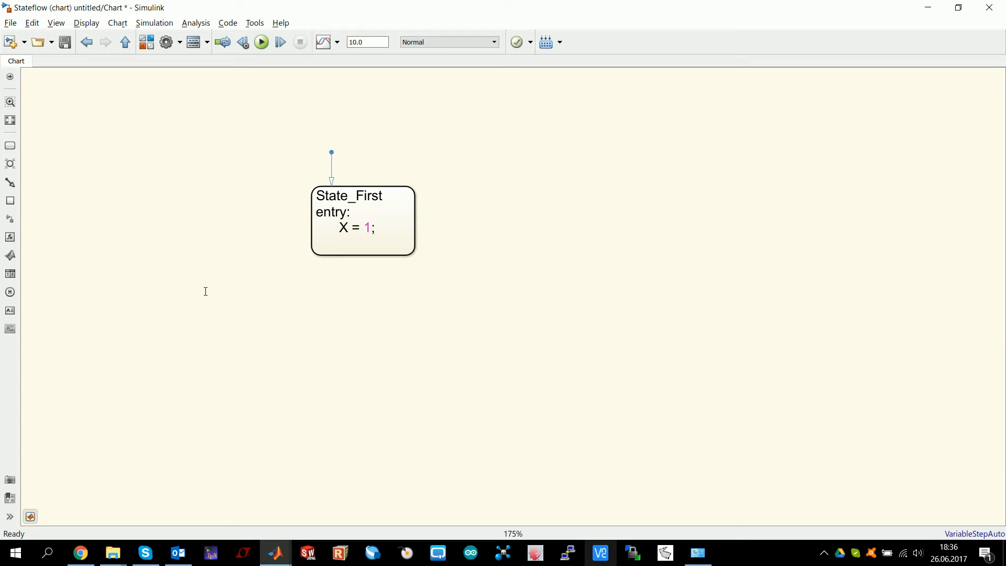
pyautogui.moveTo(40, 227)
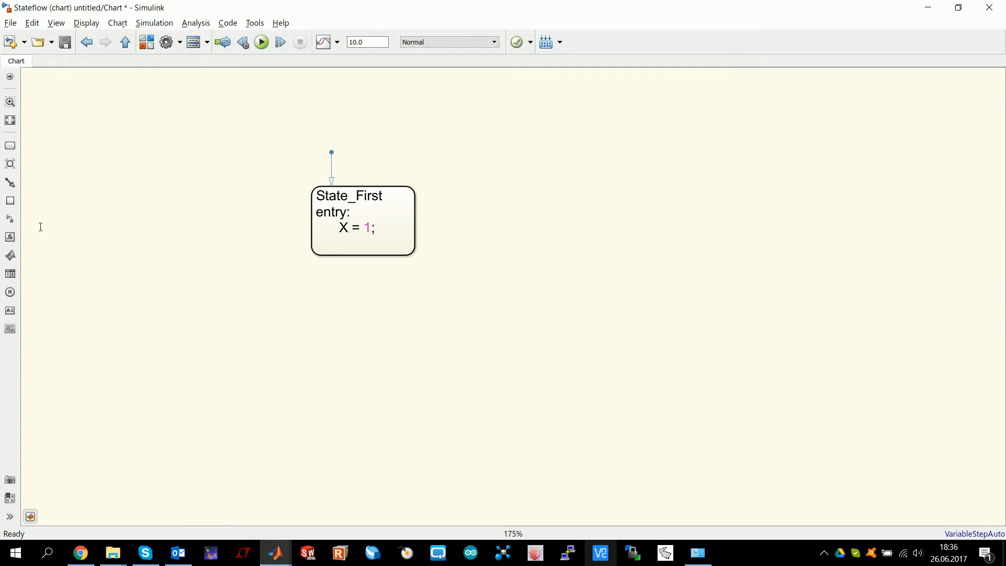
pyautogui.moveTo(143, 256)
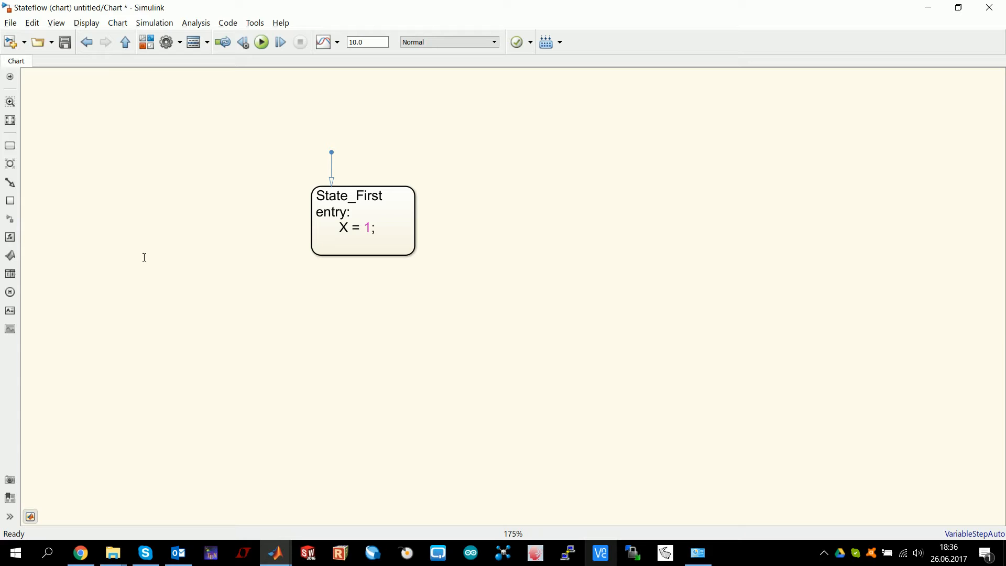
pyautogui.moveTo(32, 235)
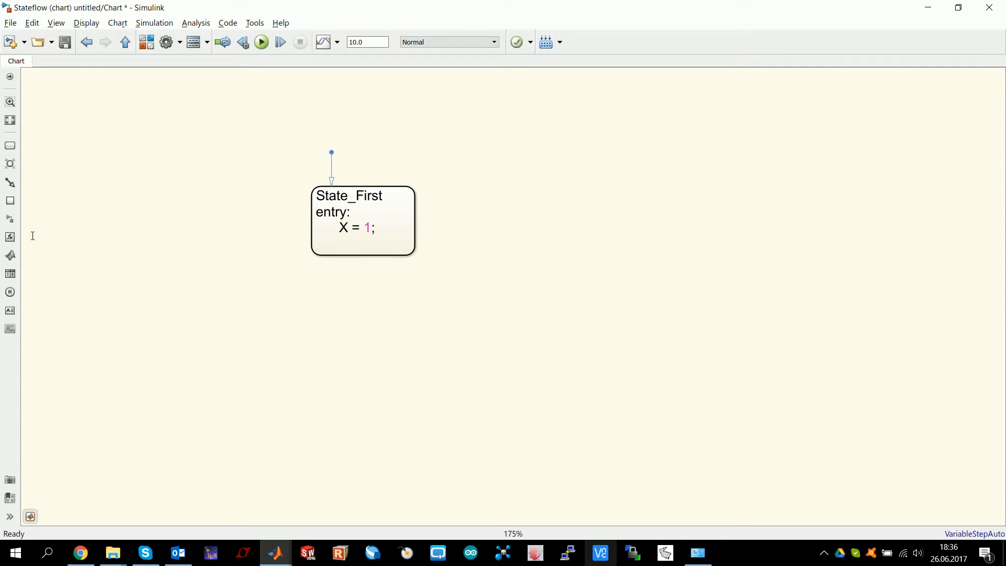
pyautogui.moveTo(9, 219)
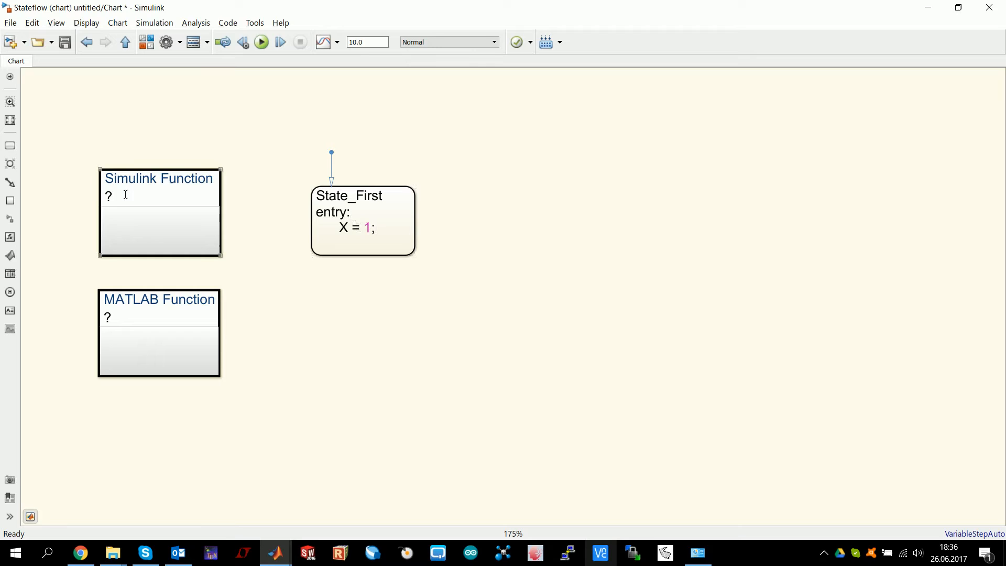
# Complete the Simulink Function name Simulink_Test and open its subsystem
pyautogui.doubleClick(107, 197)
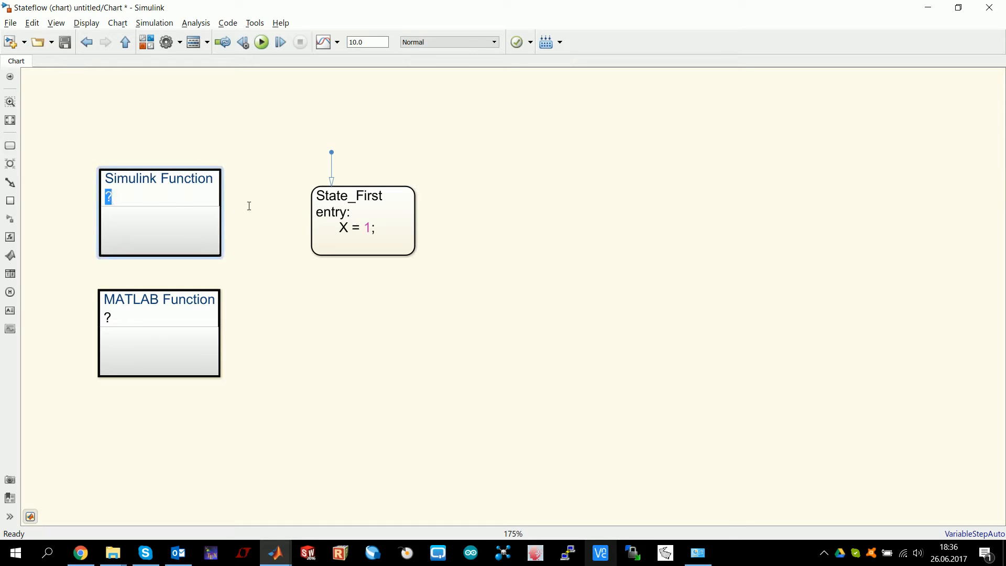
pyautogui.write('Simulink_')
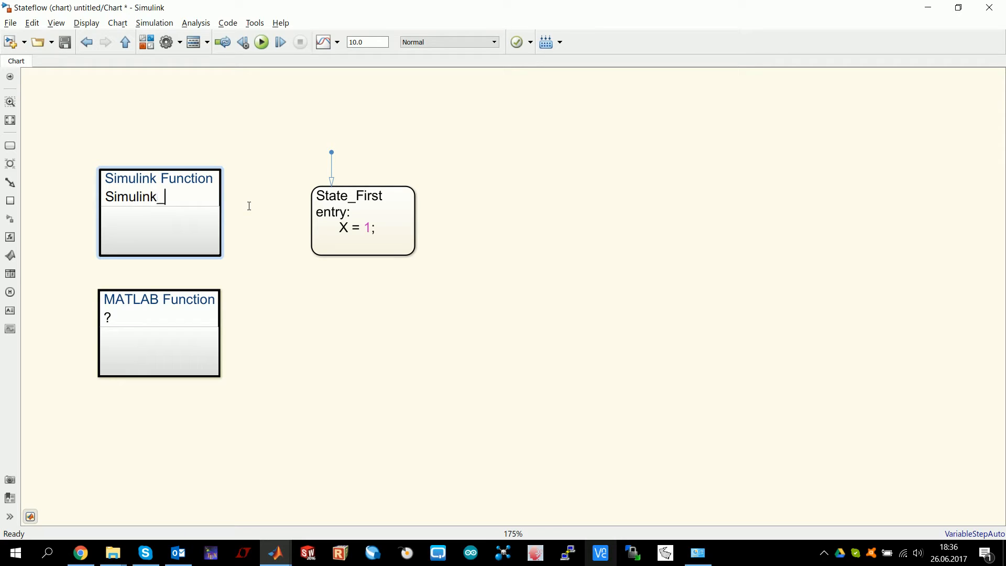
pyautogui.write('Test')
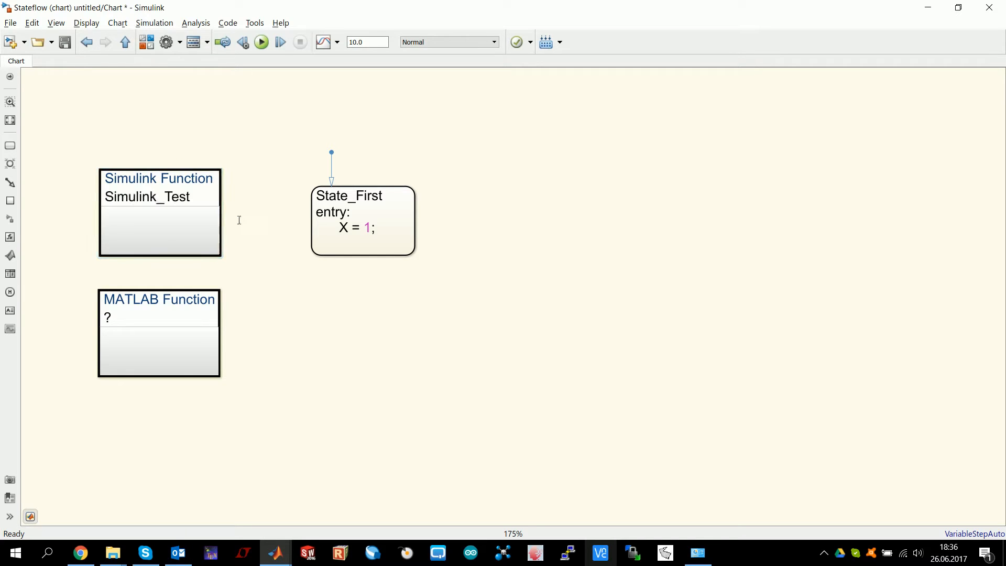
pyautogui.doubleClick(159, 211)
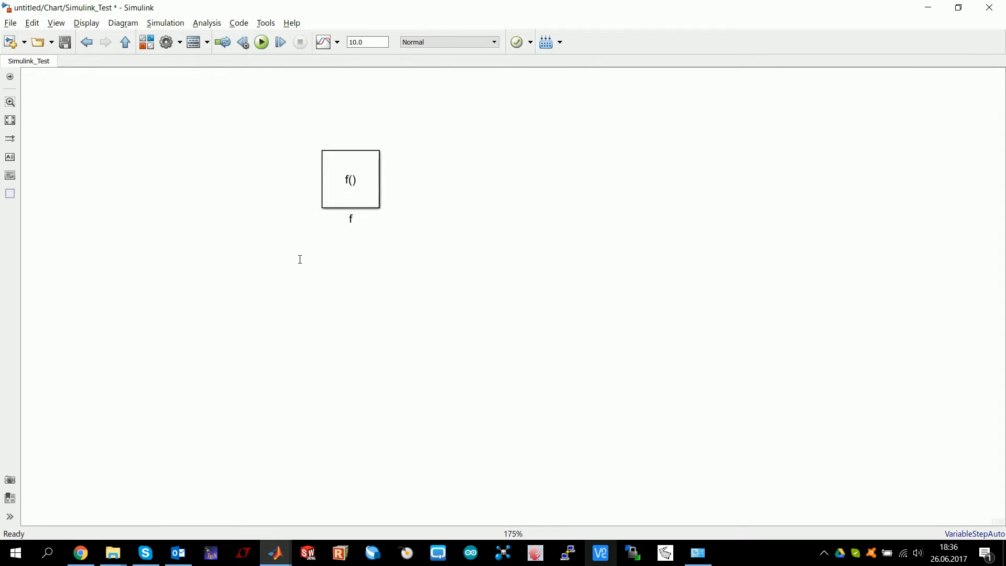
# Inside Simulink_Test, add Inport, Sum, Constant and Outport blocks and wire them together
pyautogui.doubleClick(350, 179)
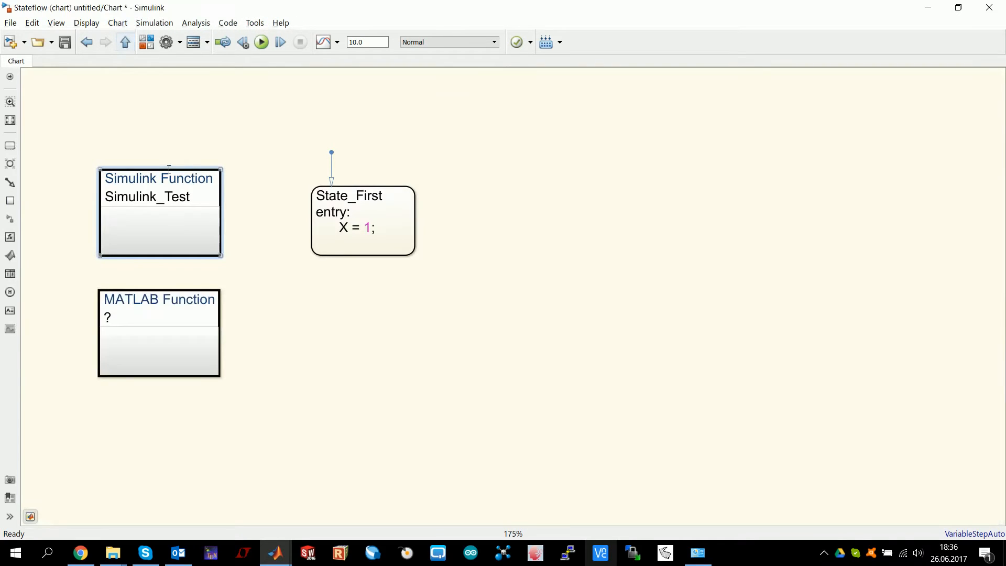
pyautogui.doubleClick(160, 211)
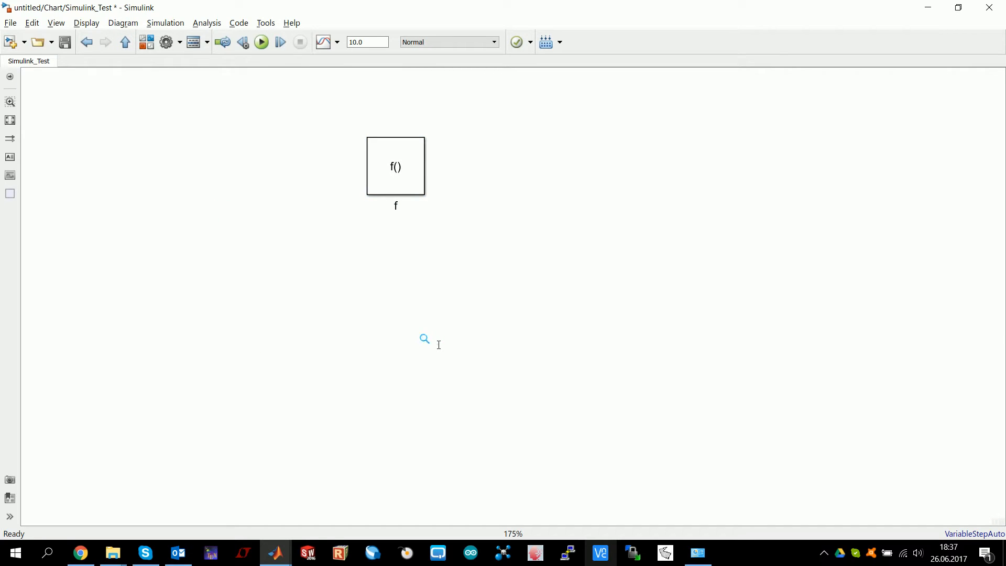
pyautogui.write('in')
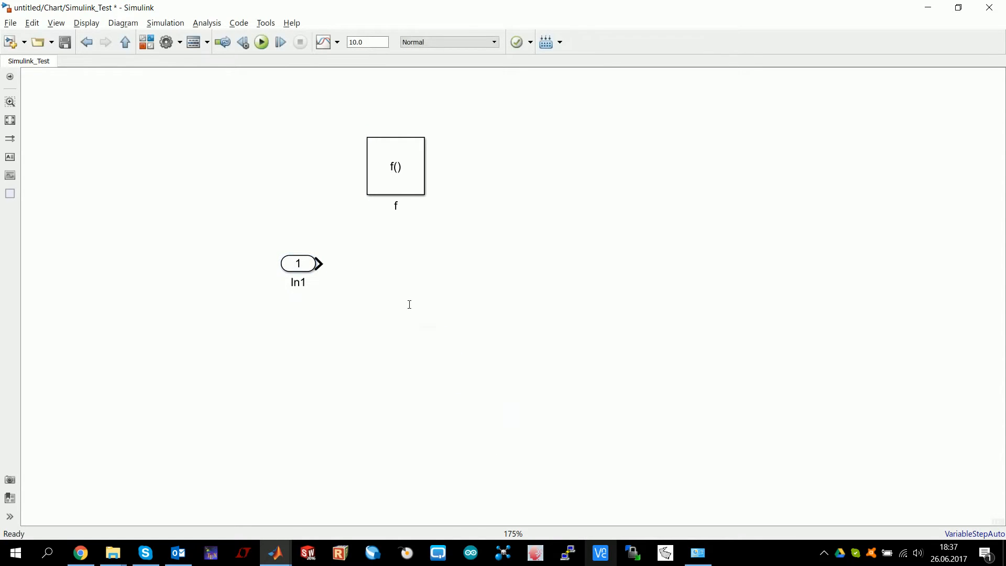
pyautogui.moveTo(370, 323)
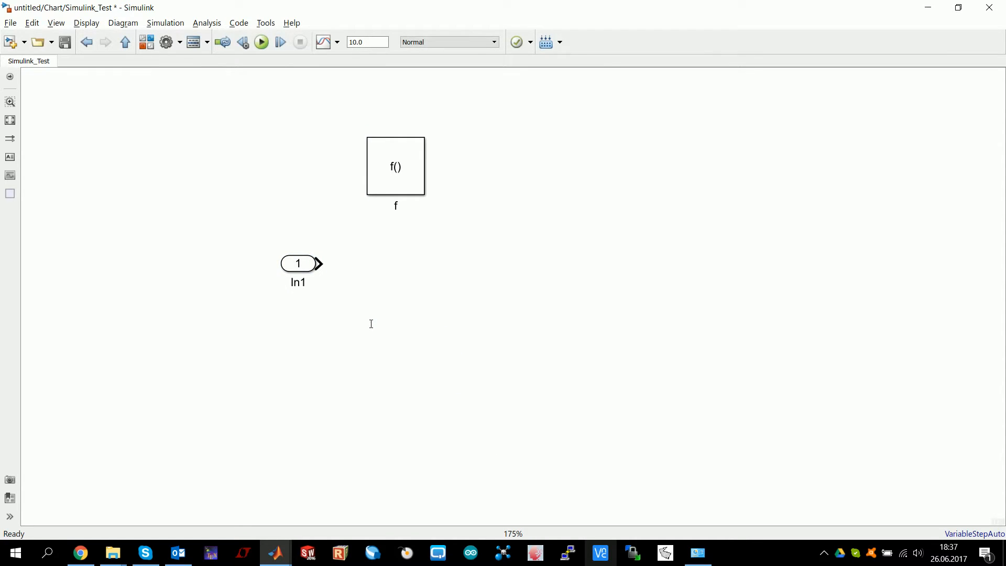
pyautogui.write('sum')
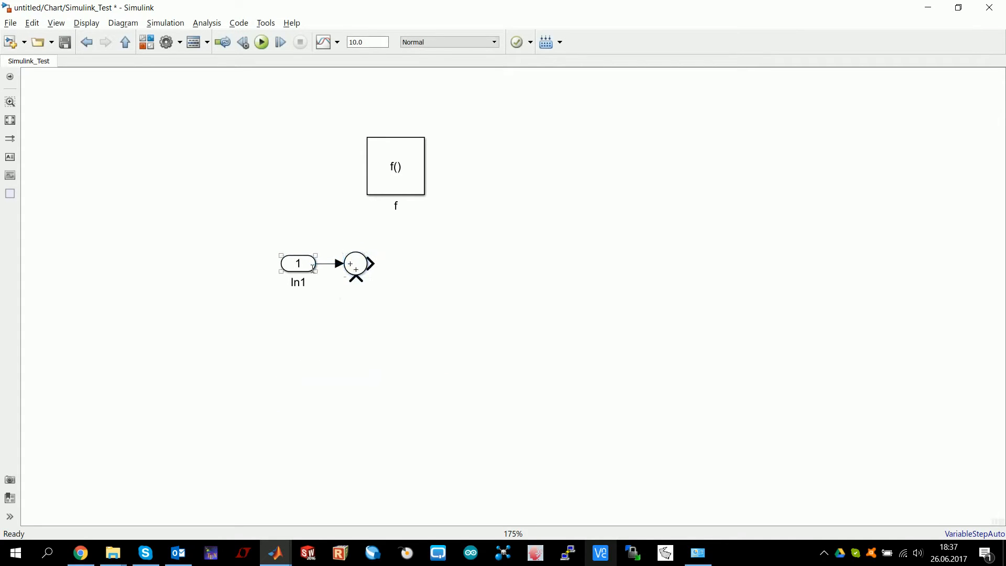
pyautogui.click(419, 274)
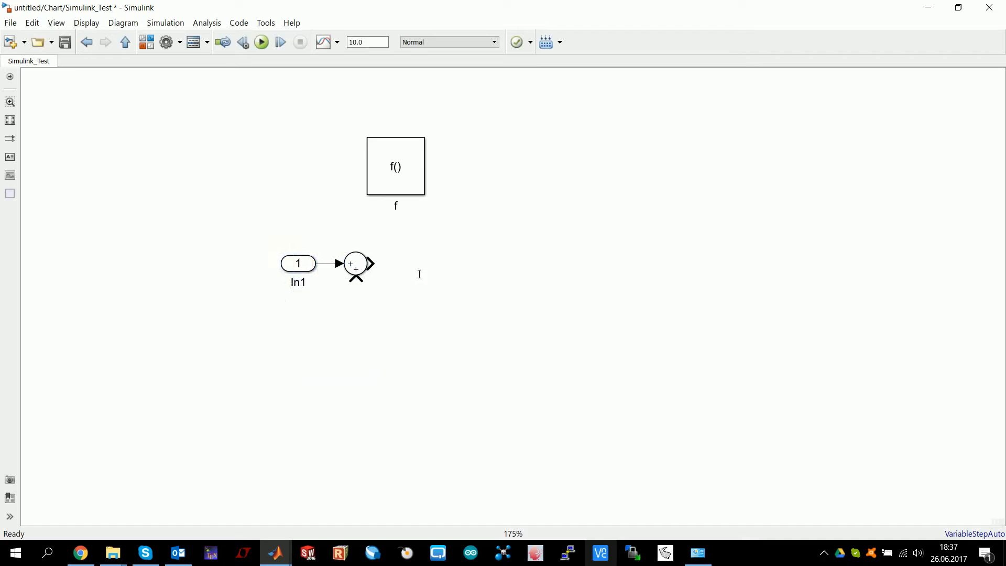
pyautogui.click(261, 42)
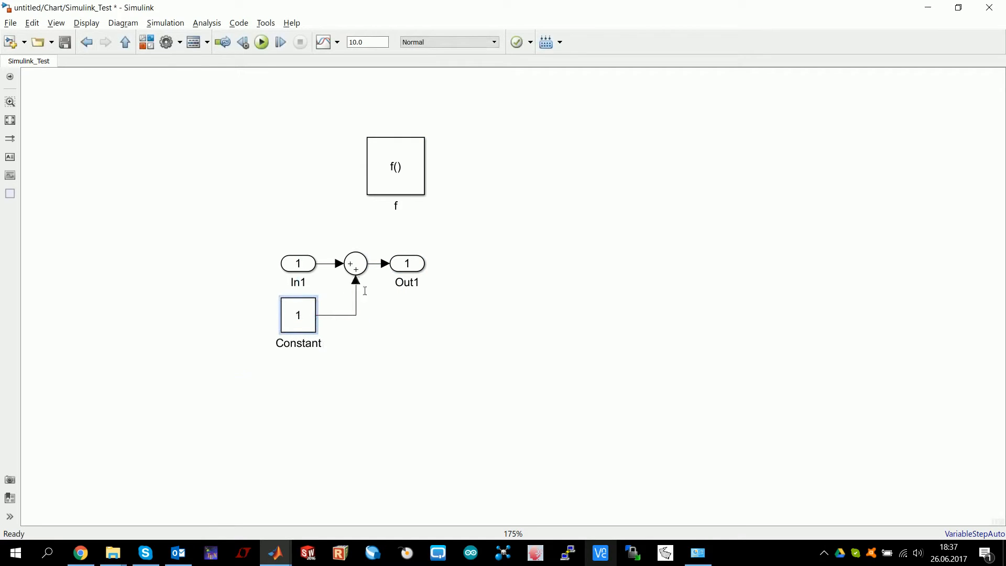
# Rename the ports Input and Output and move the f trigger above the Sum
pyautogui.doubleClick(298, 282)
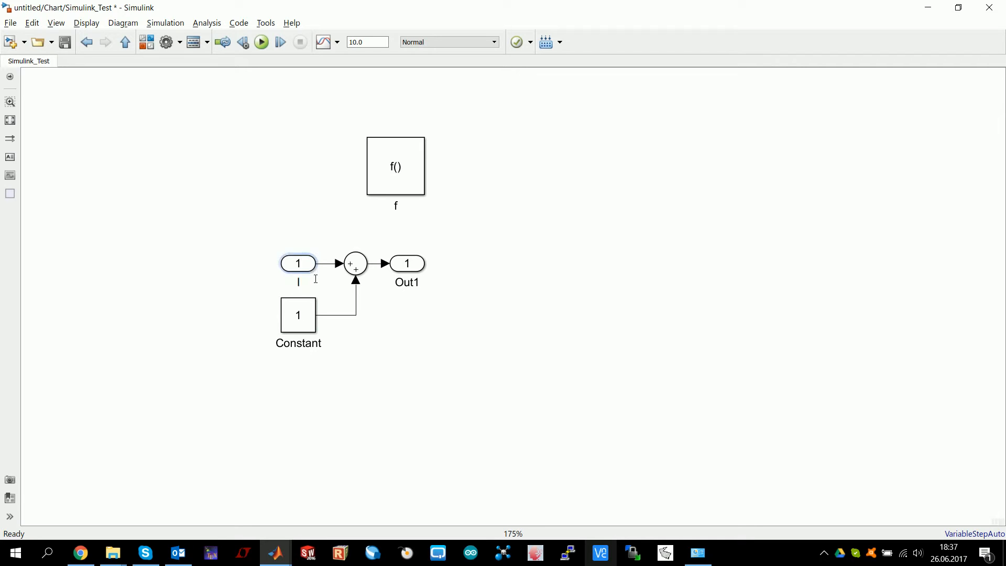
pyautogui.write('Input')
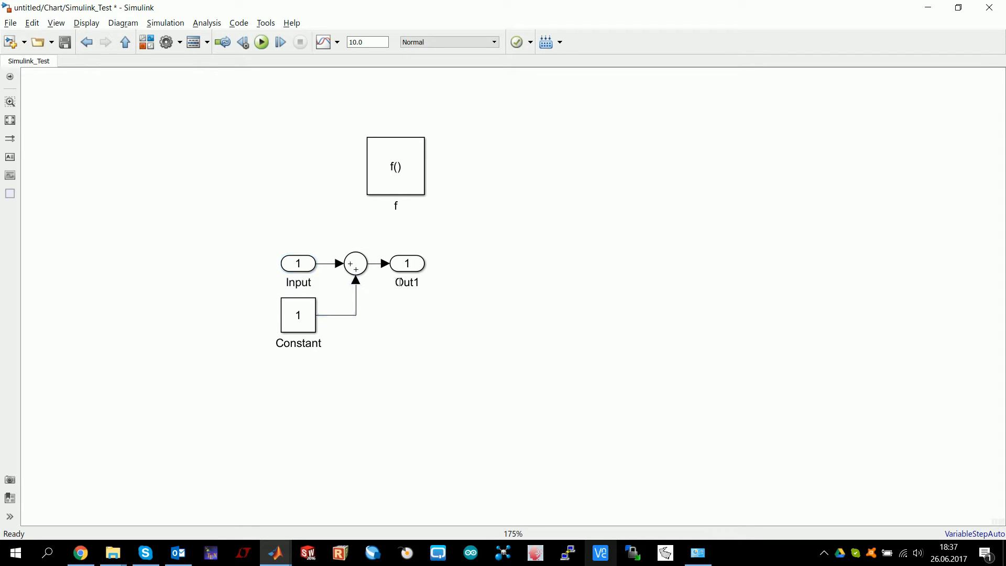
pyautogui.write('Output')
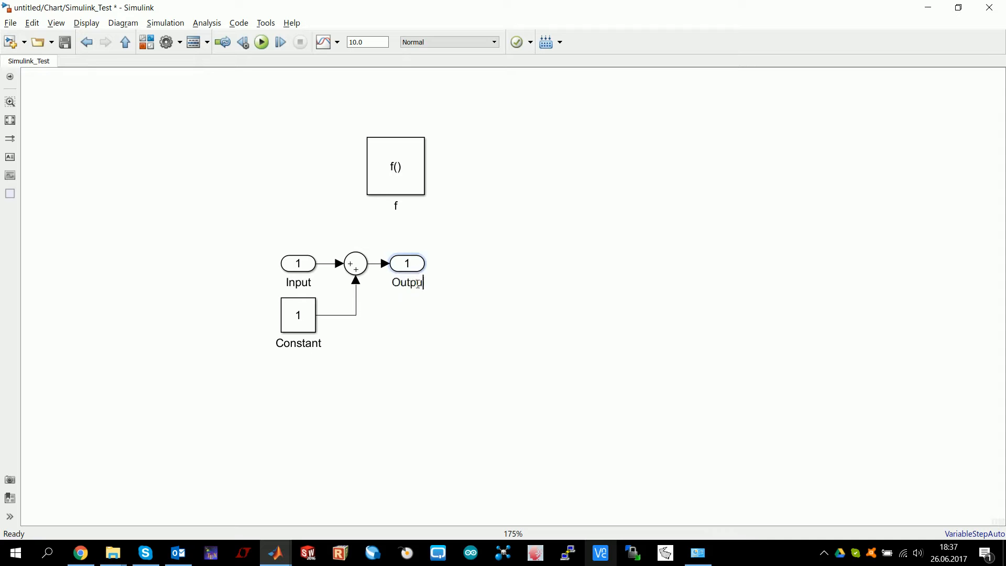
pyautogui.click(395, 165)
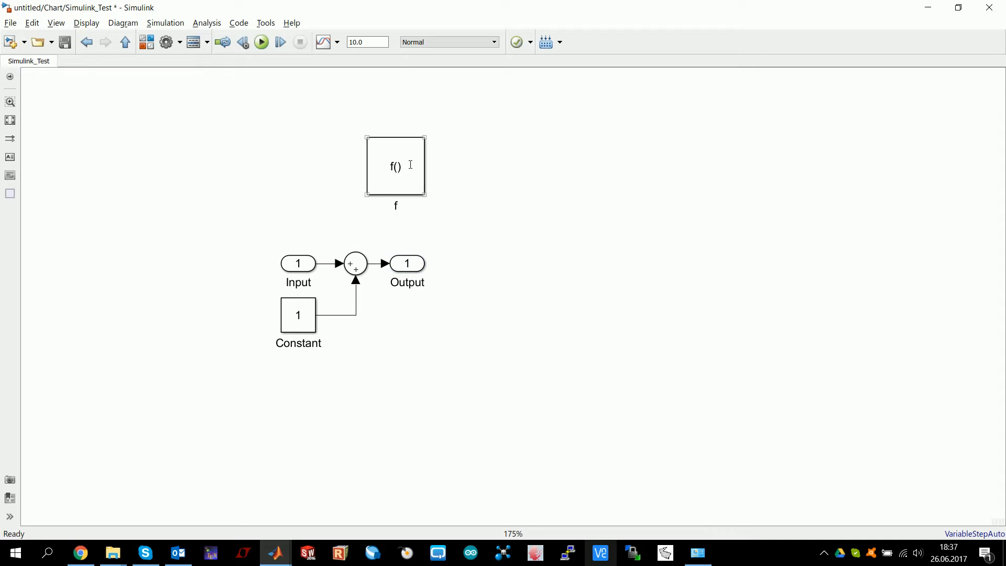
pyautogui.moveTo(395, 165); pyautogui.dragTo(355, 189)
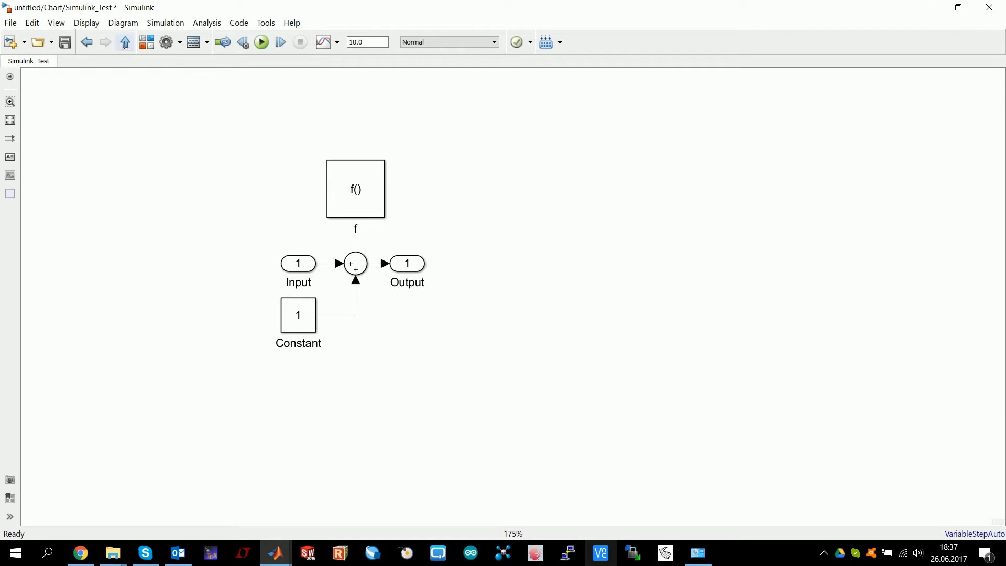
# Return to the chart, briefly reopen the Simulink_Test subsystem, then go back up
pyautogui.doubleClick(355, 189)
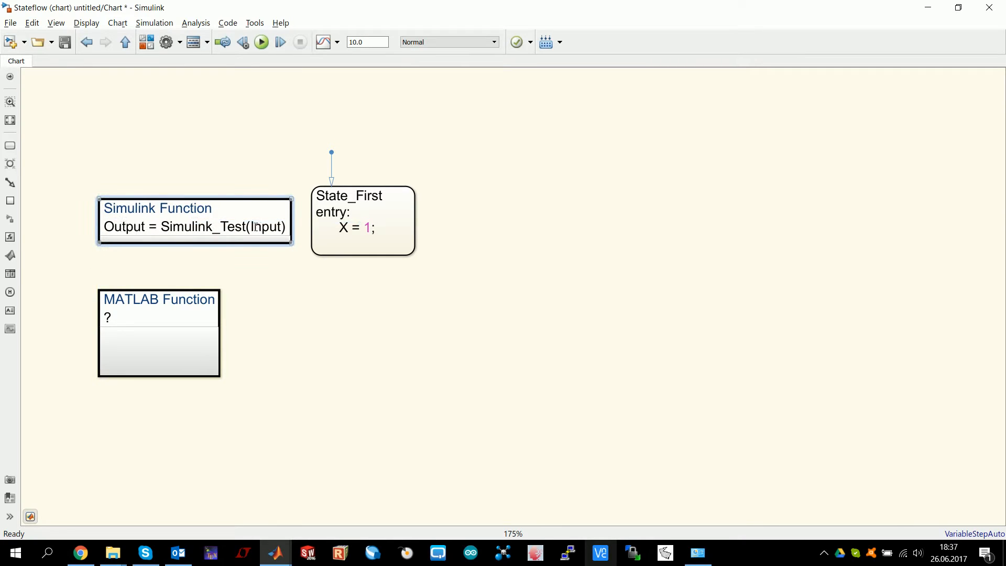
pyautogui.doubleClick(194, 220)
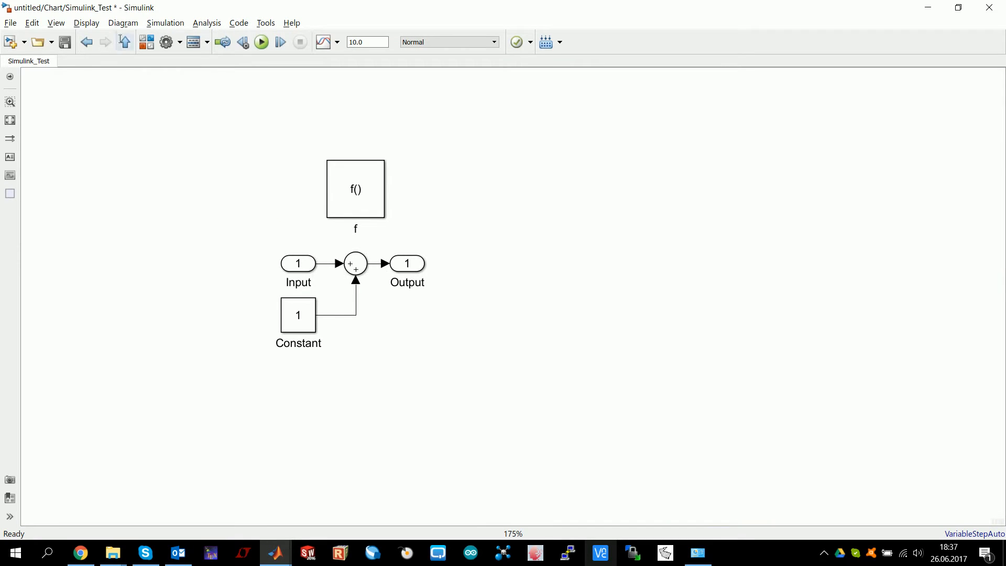
pyautogui.doubleClick(356, 189)
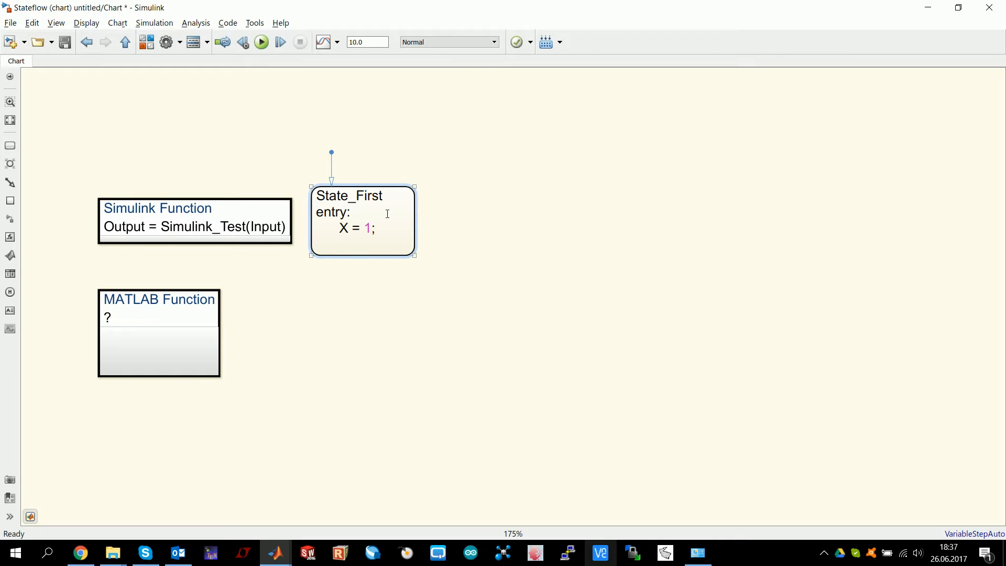
# Change State_First's entry to 'X = 0;' and add 'X = Simulink_Test(X);'
pyautogui.press('Backspace')
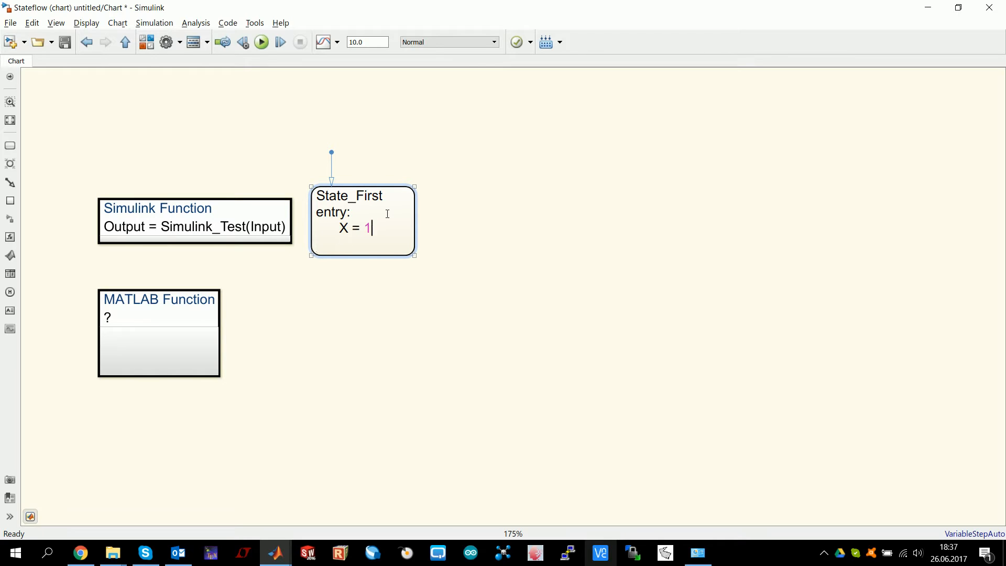
pyautogui.write('0;')
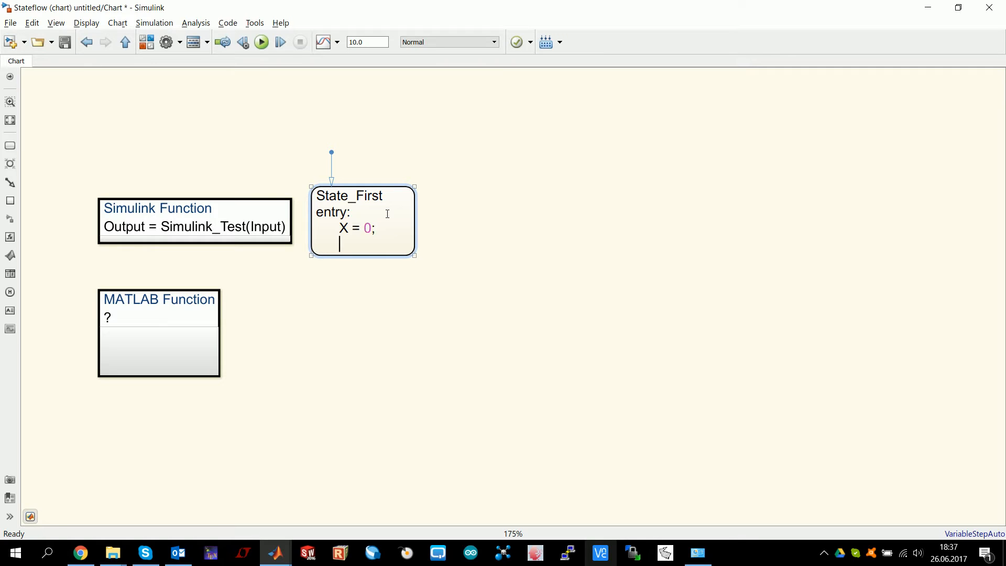
pyautogui.write('X = Simulink_')
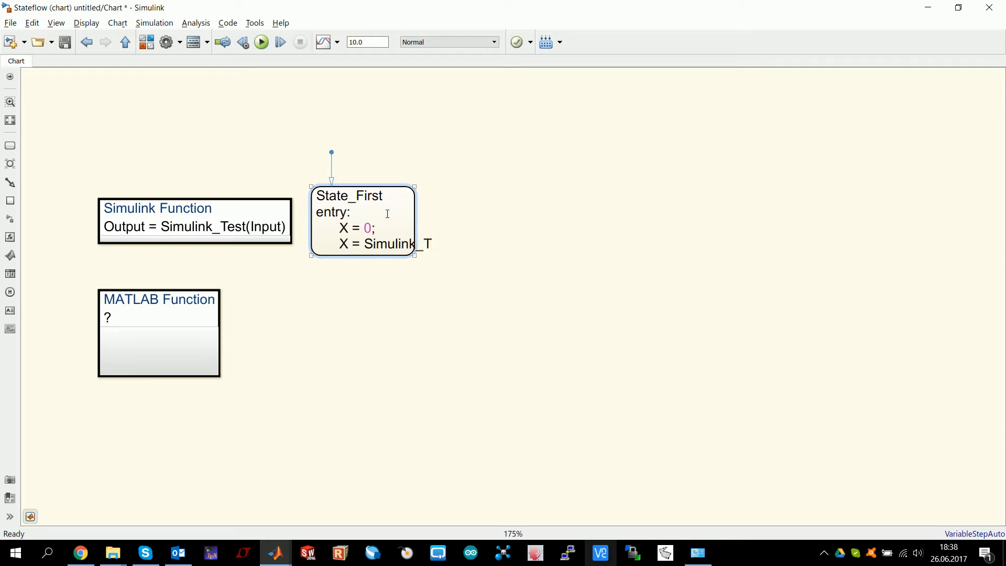
pyautogui.write('Test(X);')
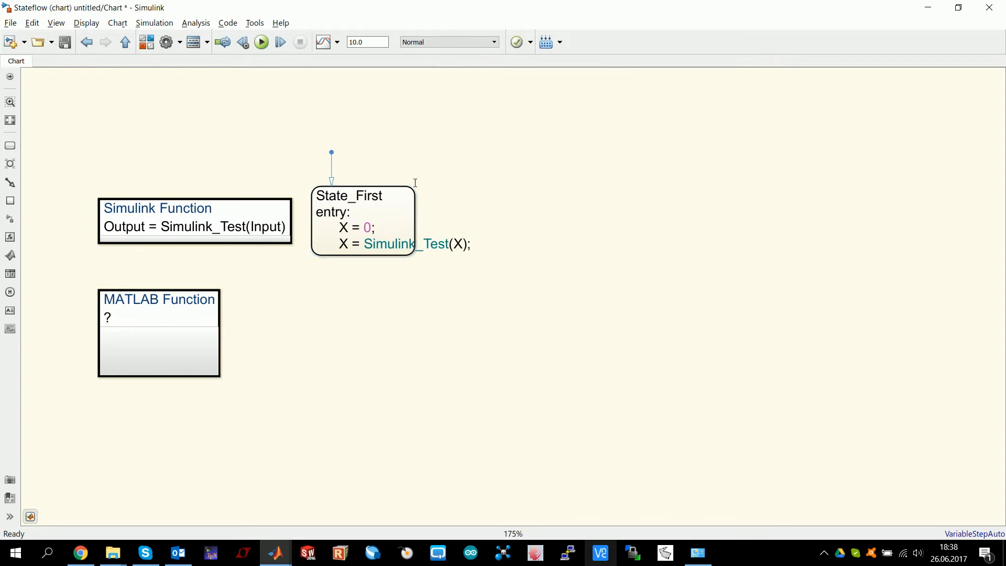
pyautogui.click(359, 218)
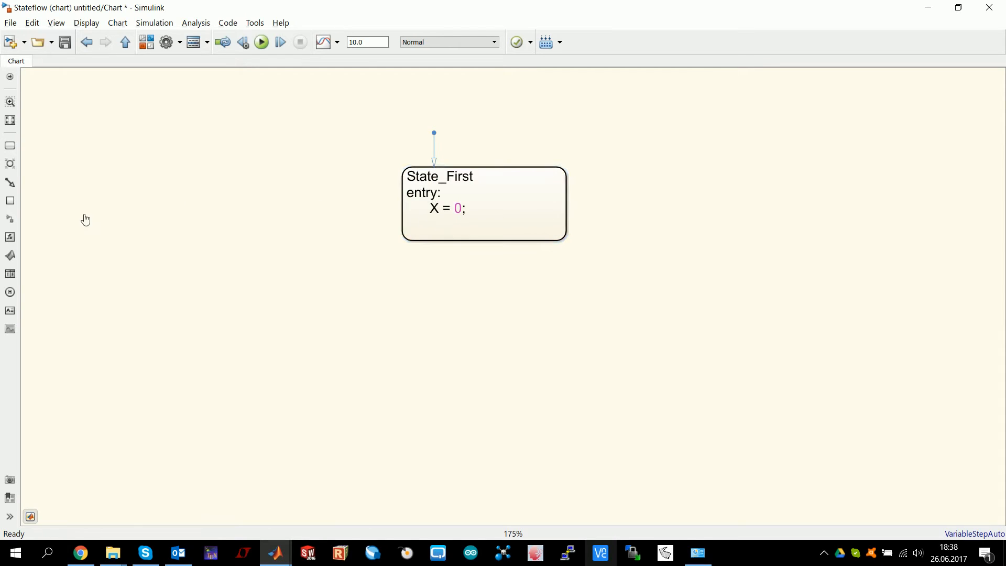
pyautogui.moveTo(272, 246)
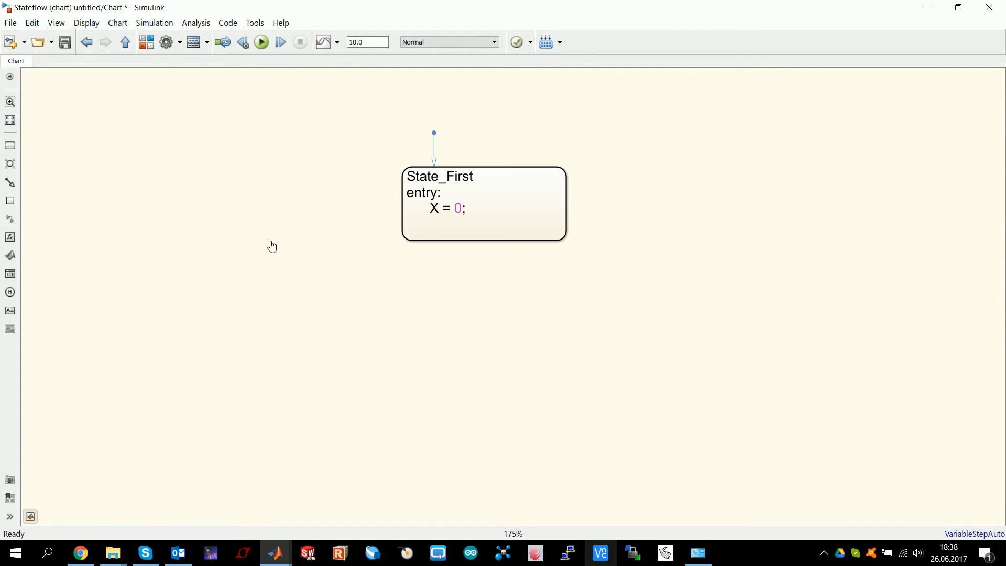
pyautogui.moveTo(262, 239)
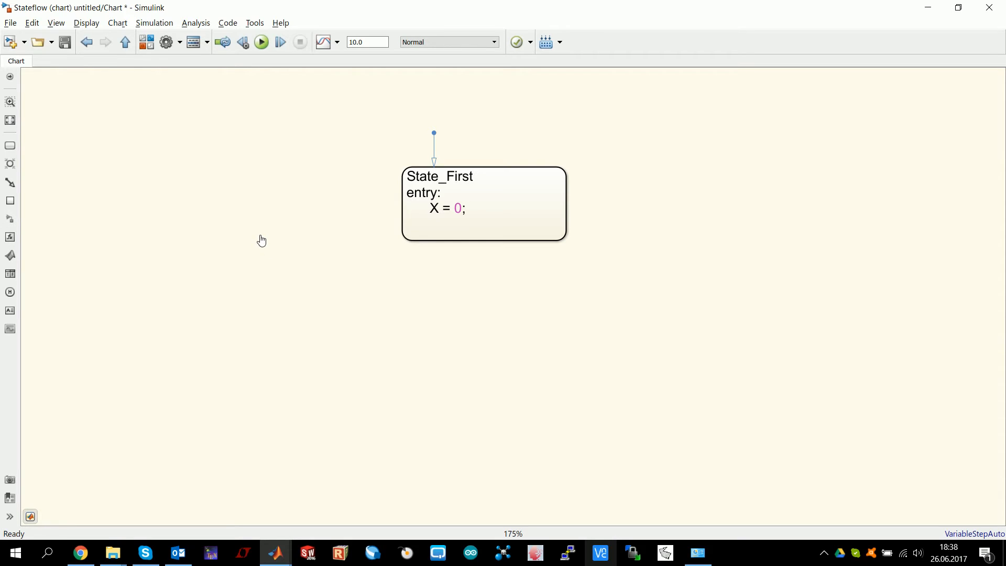
pyautogui.moveTo(10, 146)
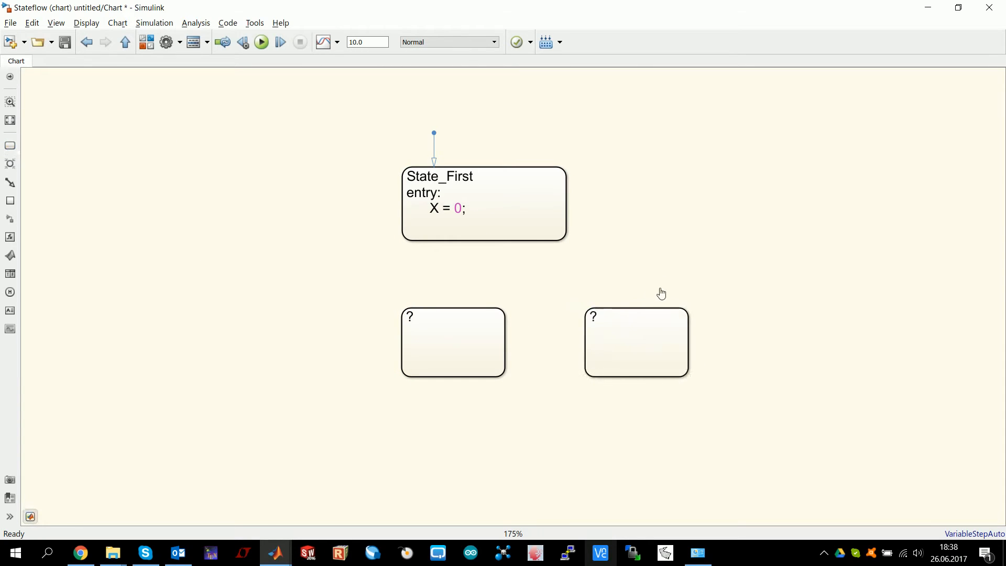
# Label the new states below State_First as State2 and State3
pyautogui.click(483, 203)
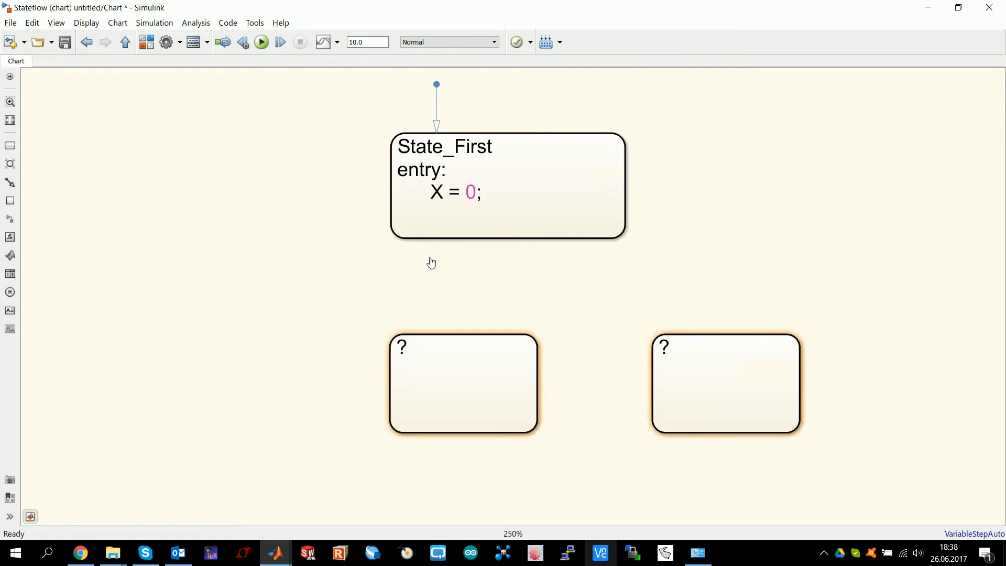
pyautogui.write('State3')
pyautogui.write('State2')
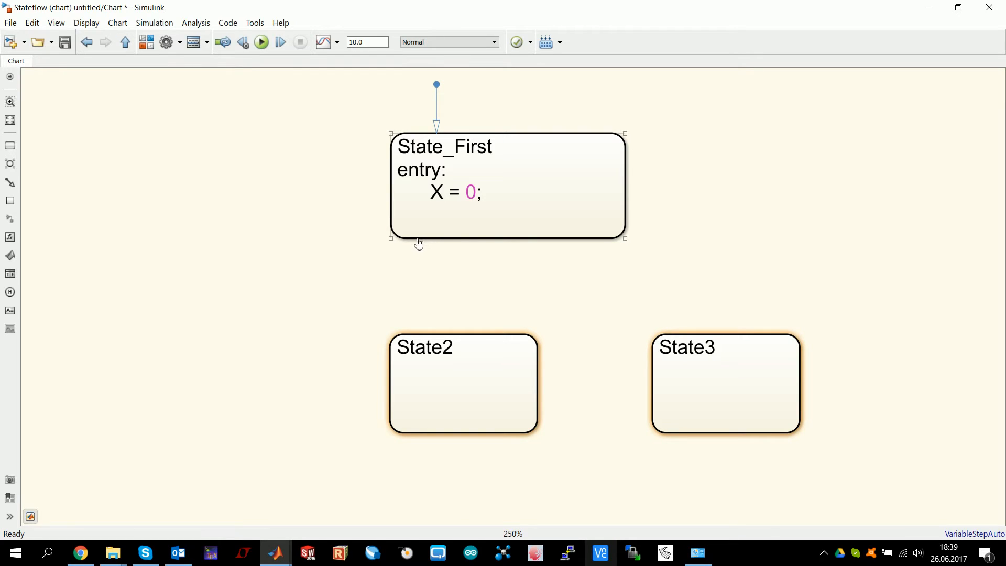
# Draw a transition from State_First's bottom edge down to State2
pyautogui.moveTo(416, 238); pyautogui.dragTo(374, 282)
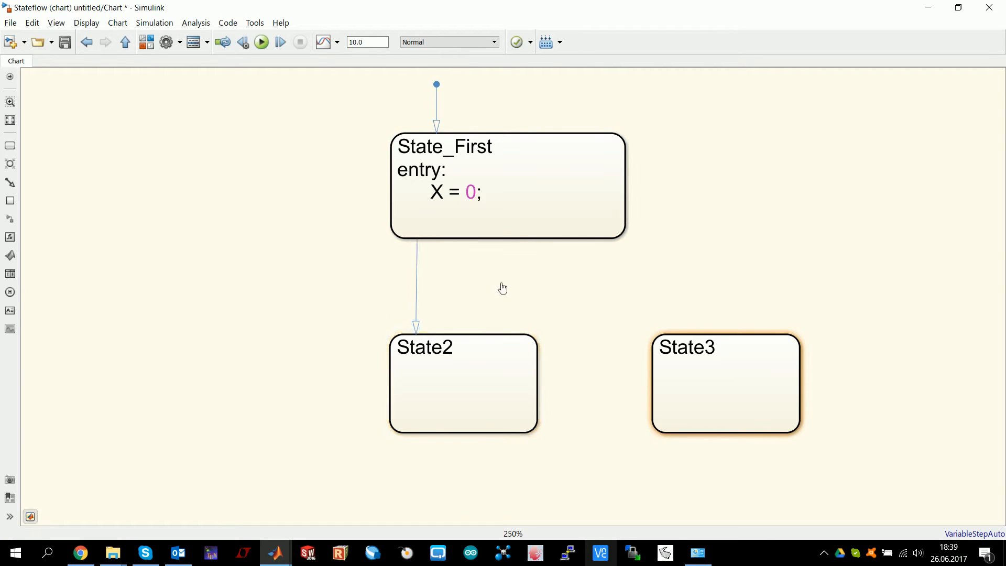
pyautogui.moveTo(503, 279)
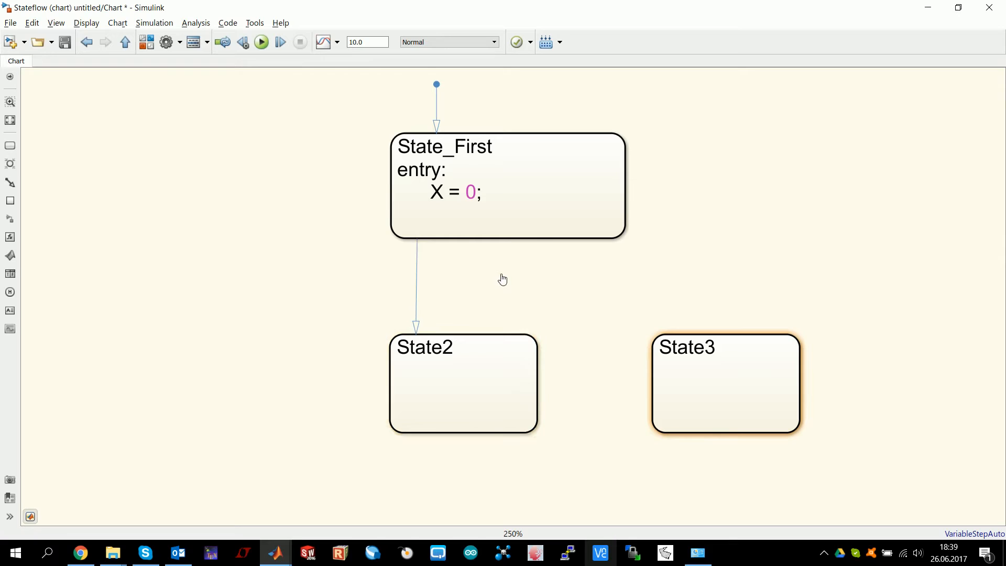
pyautogui.moveTo(400, 287)
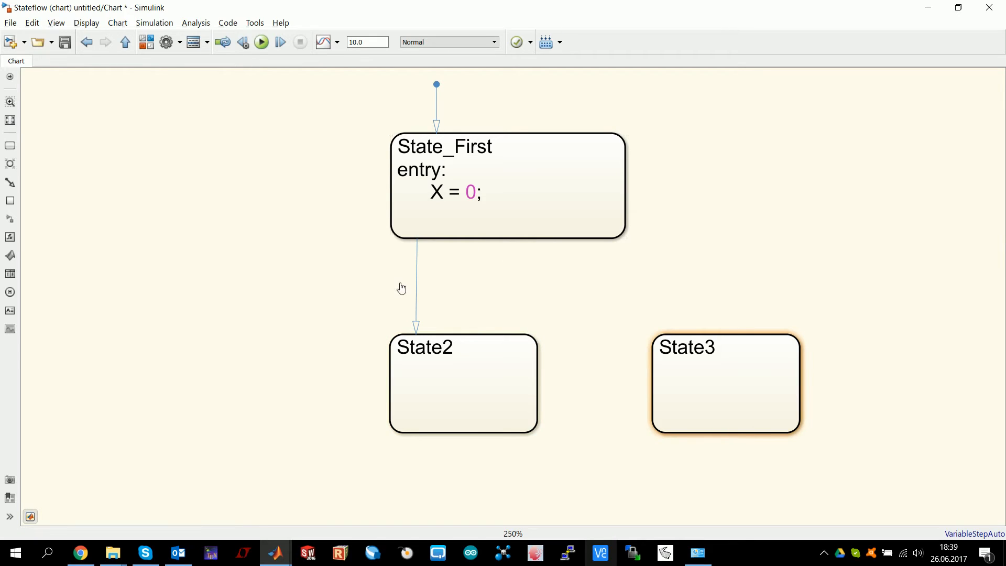
pyautogui.moveTo(473, 289)
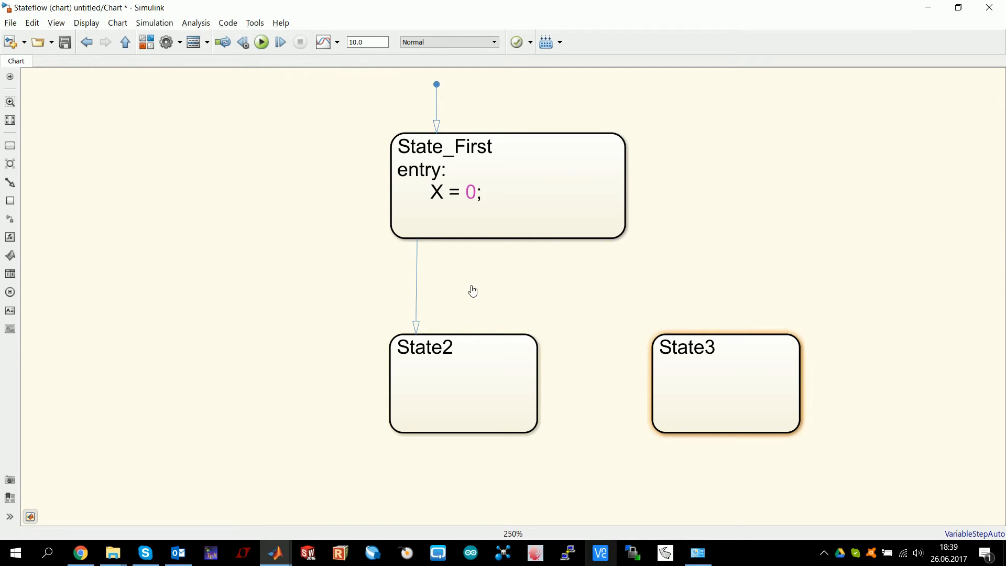
# Label the State_First-to-State2 transition with the guard [X == 0]
pyautogui.click(415, 279)
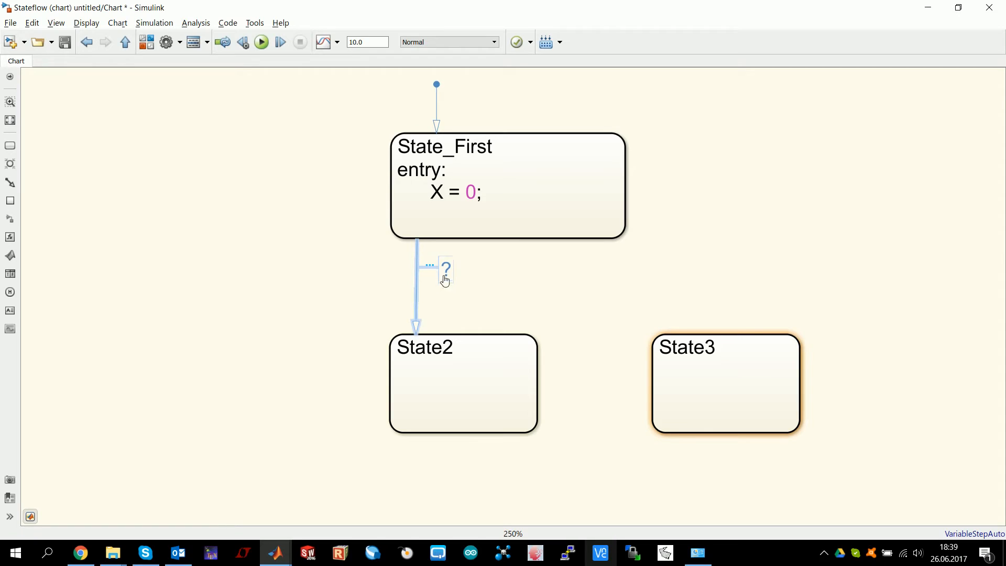
pyautogui.click(445, 268)
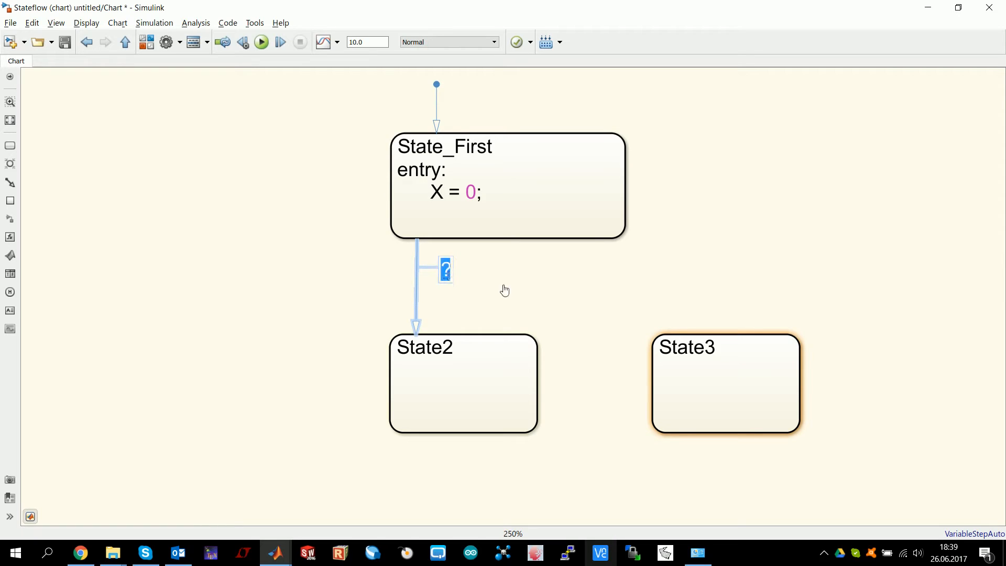
pyautogui.moveTo(506, 288)
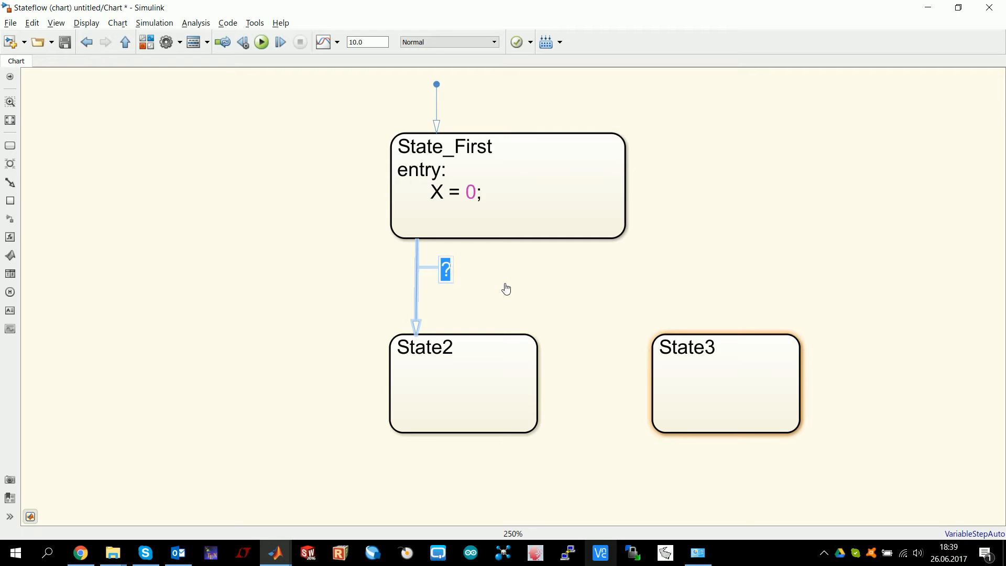
pyautogui.click(529, 197)
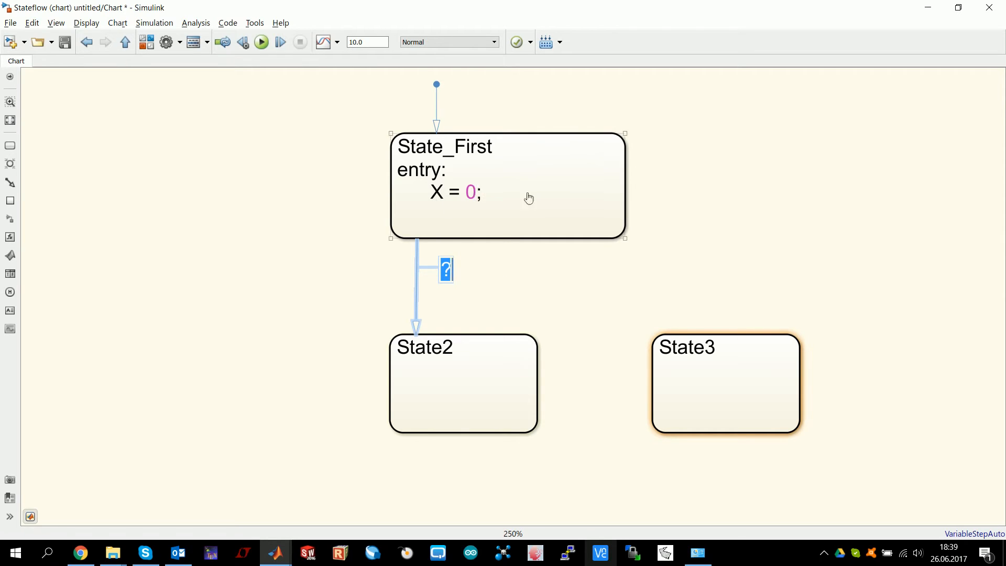
pyautogui.write('X ==')
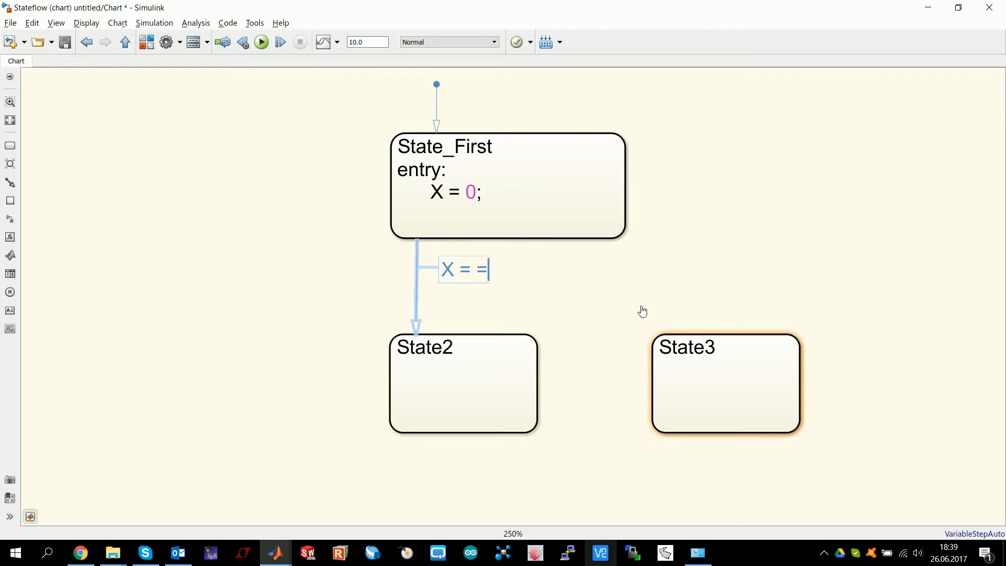
pyautogui.write('0')
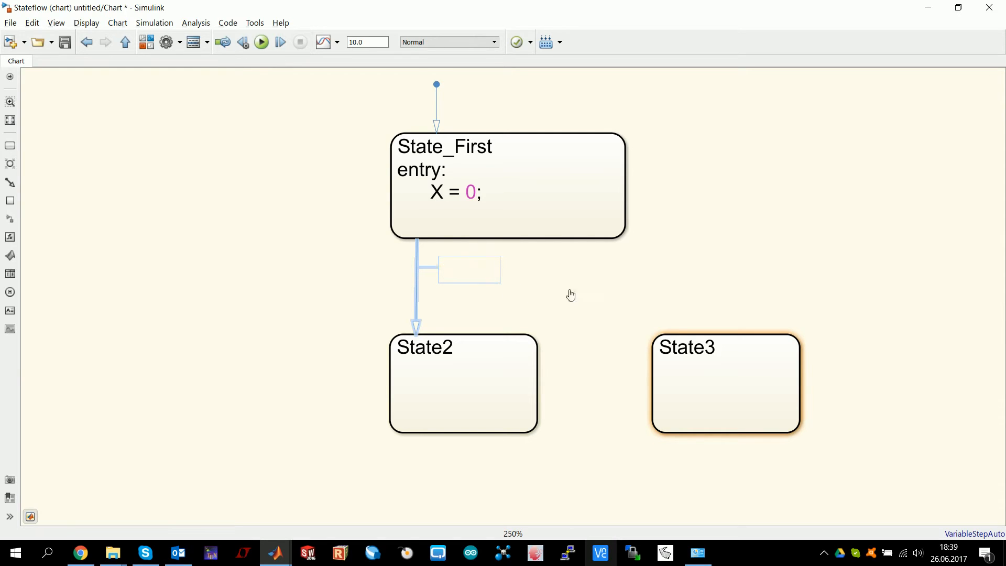
pyautogui.write('[X == 0]')
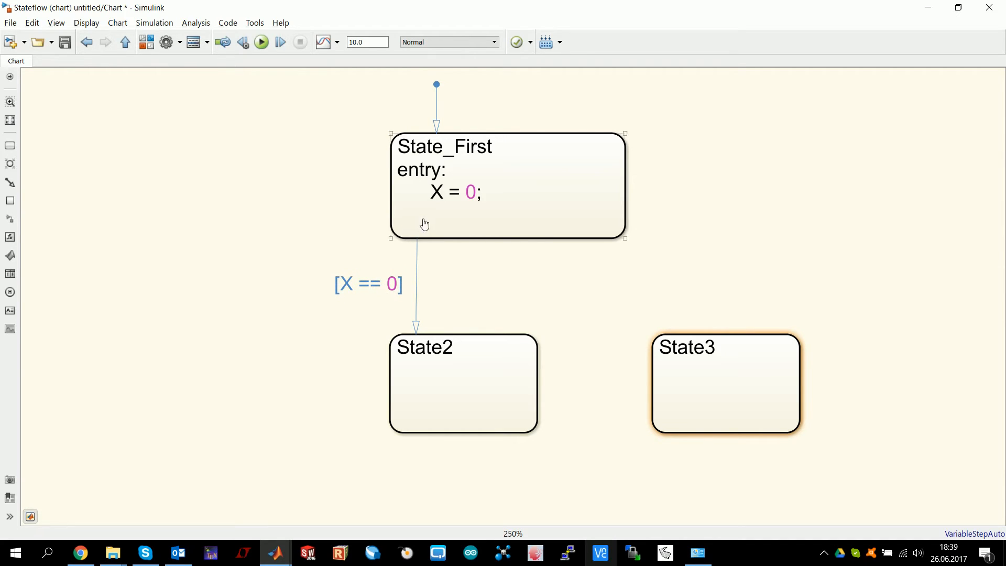
pyautogui.click(421, 353)
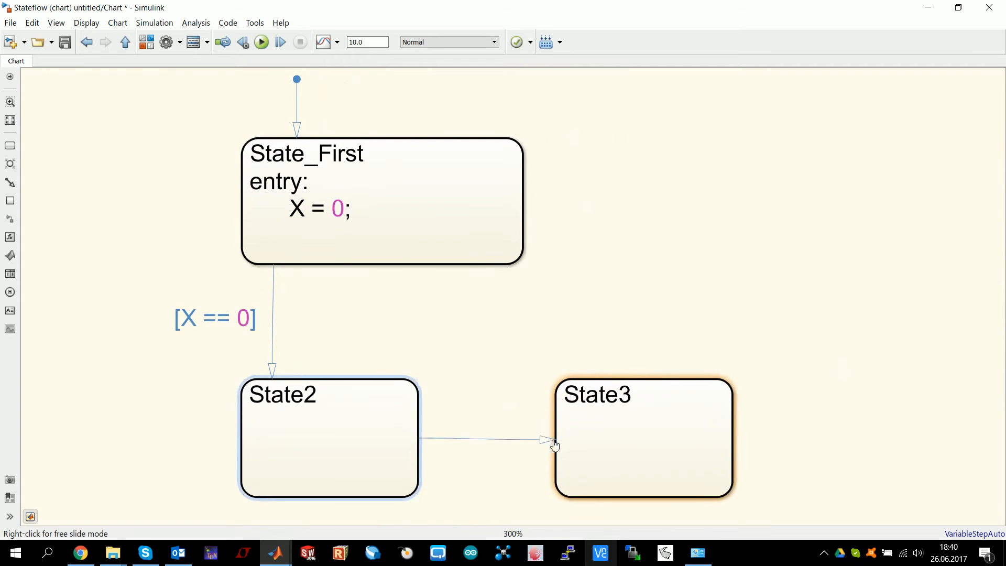
# Label the State2-to-State3 transition with the timing condition after(2,sec)
pyautogui.click(552, 441)
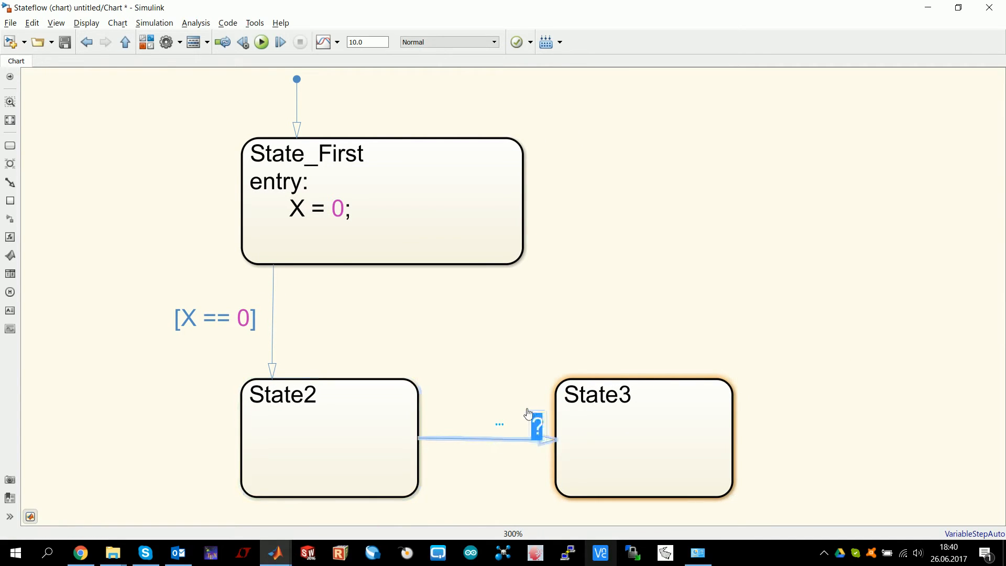
pyautogui.write('after(')
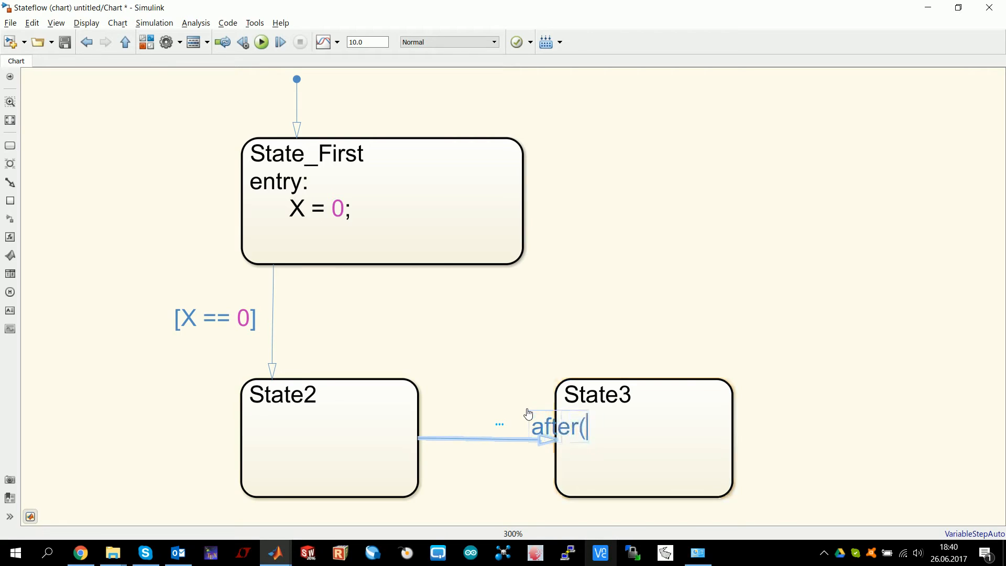
pyautogui.write('2,sec)')
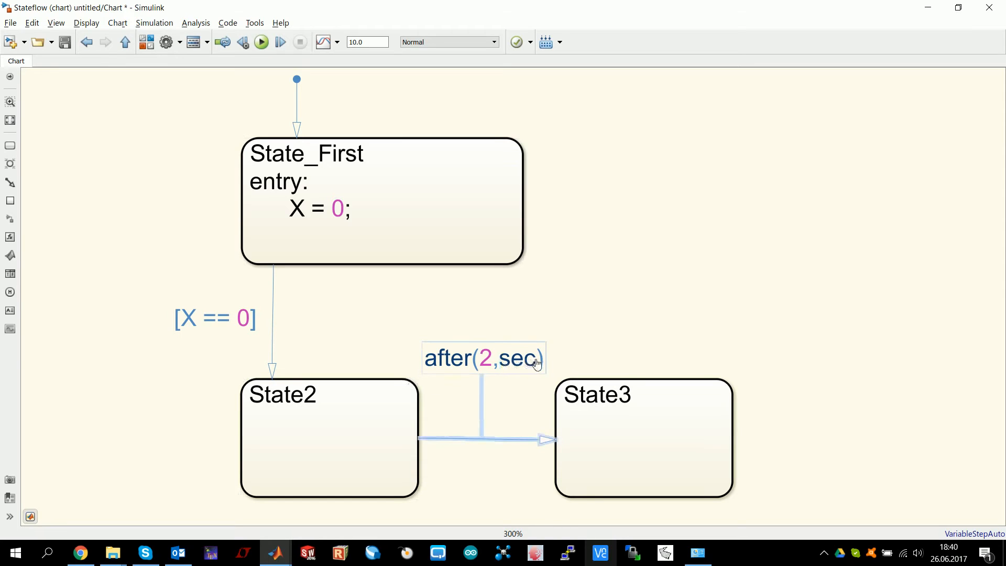
pyautogui.click(539, 358)
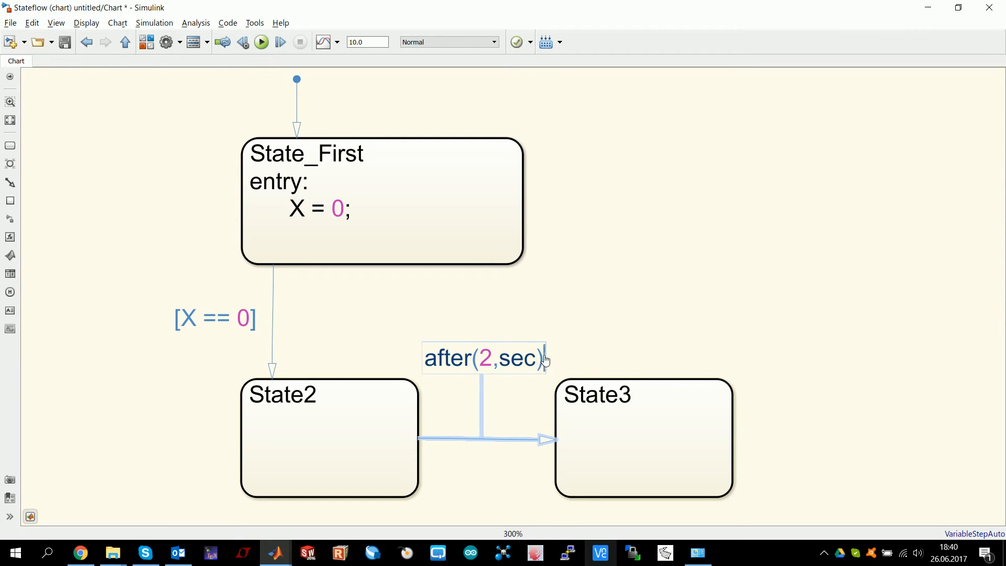
pyautogui.write('&&')
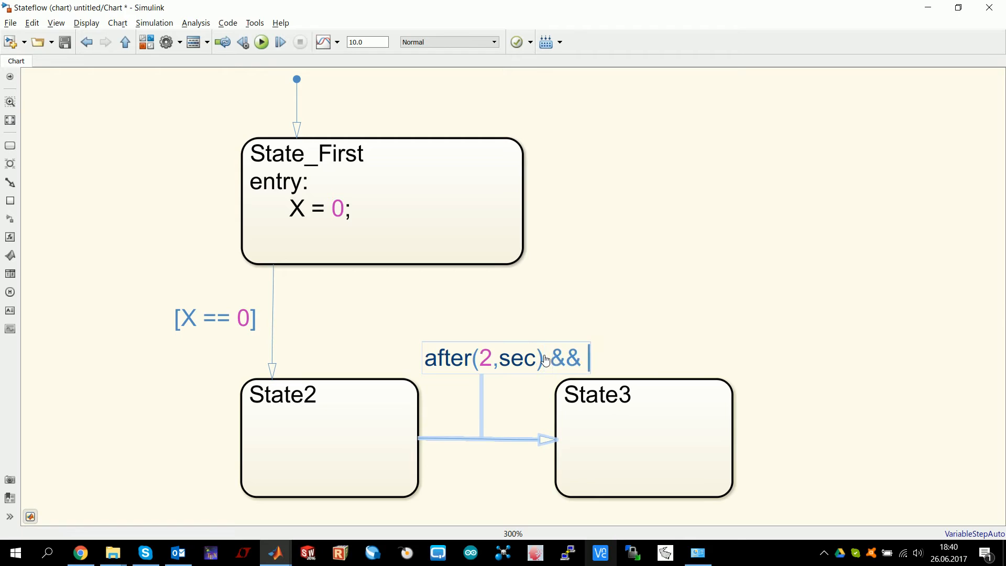
pyautogui.write('X')
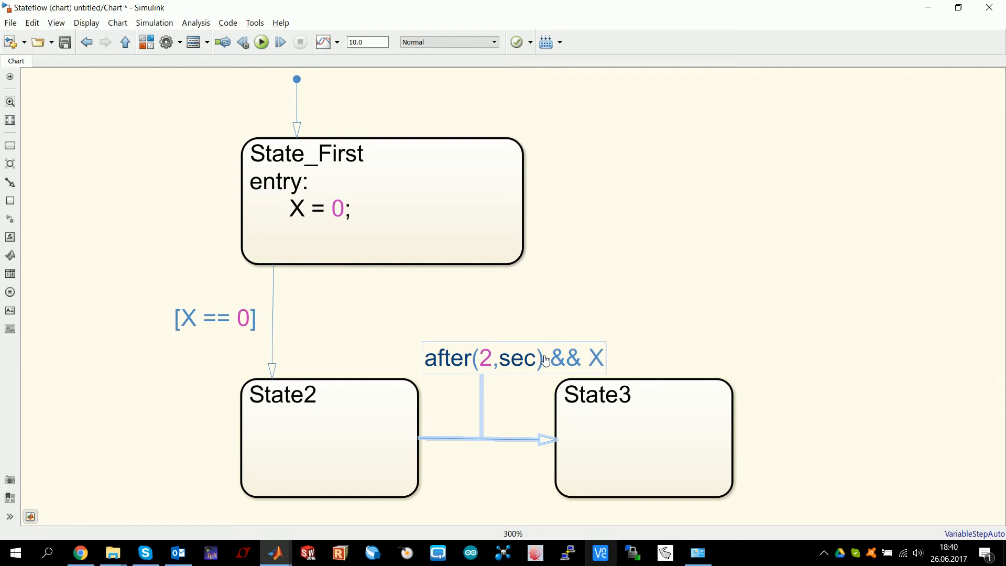
pyautogui.write('==1')
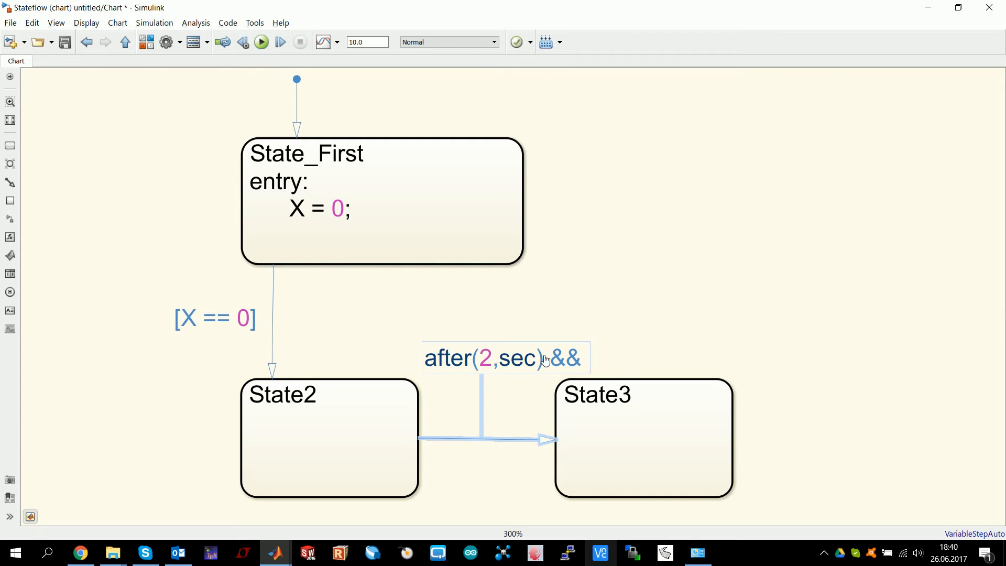
pyautogui.click(545, 358)
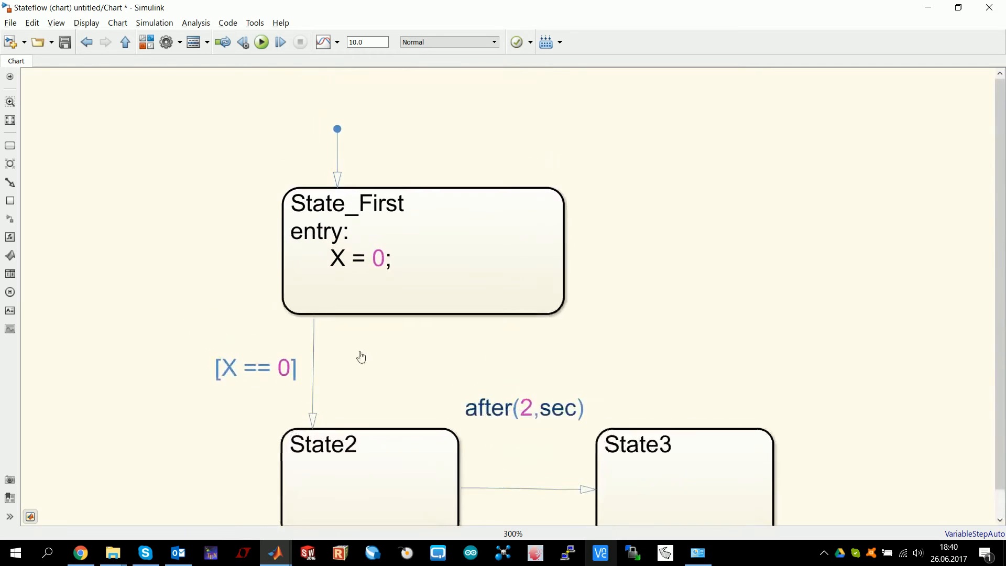
pyautogui.moveTo(525, 364)
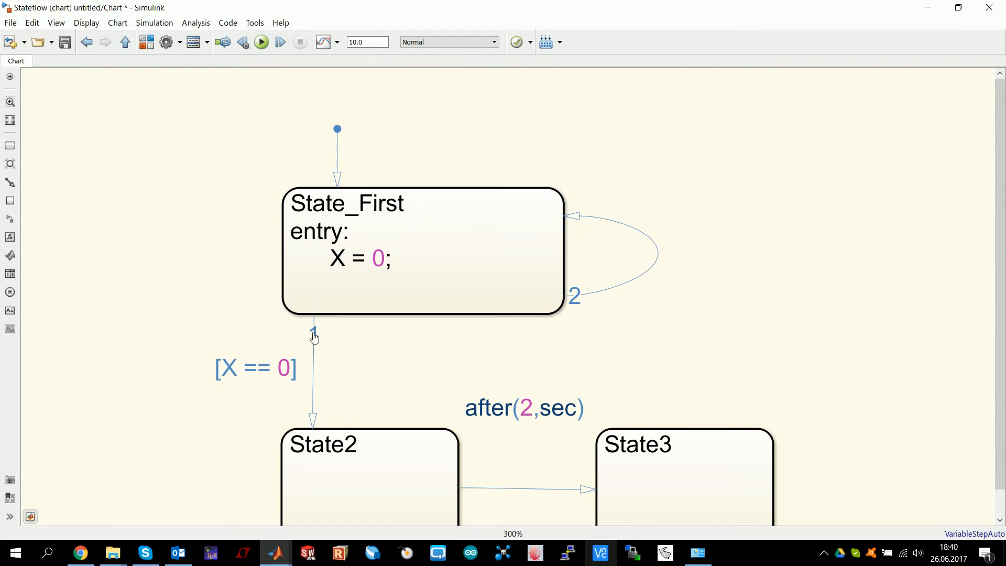
pyautogui.moveTo(333, 344)
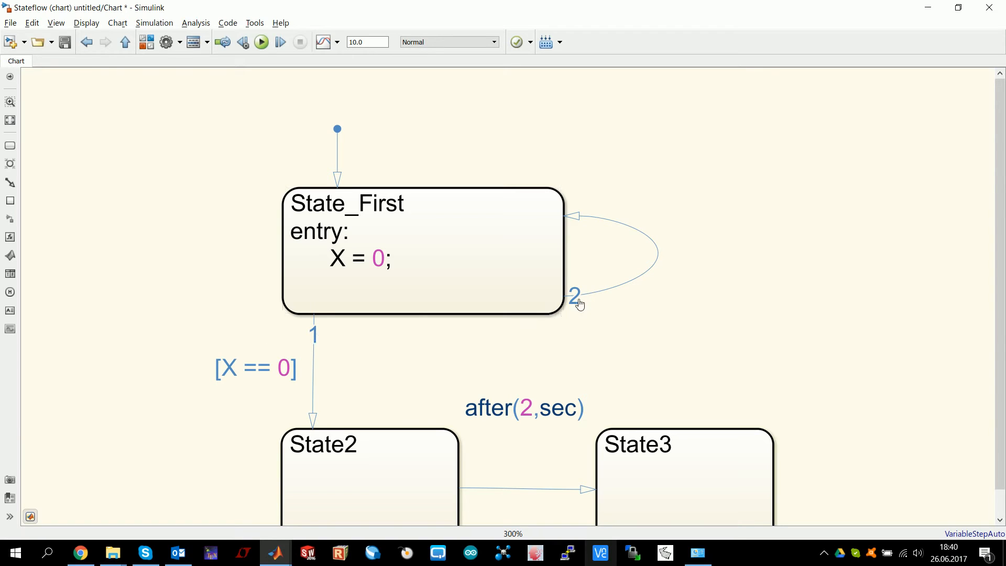
pyautogui.moveTo(572, 309)
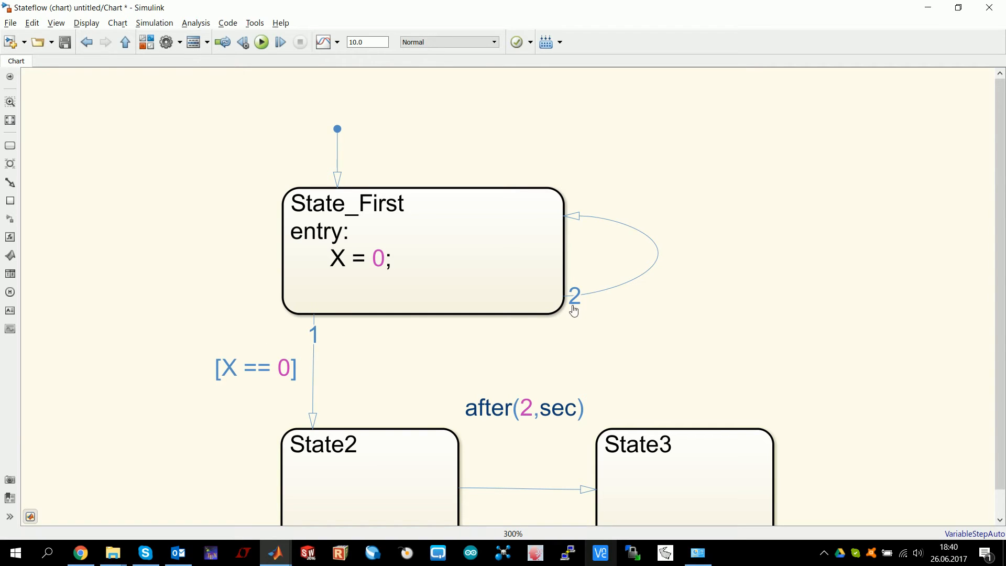
pyautogui.moveTo(577, 297)
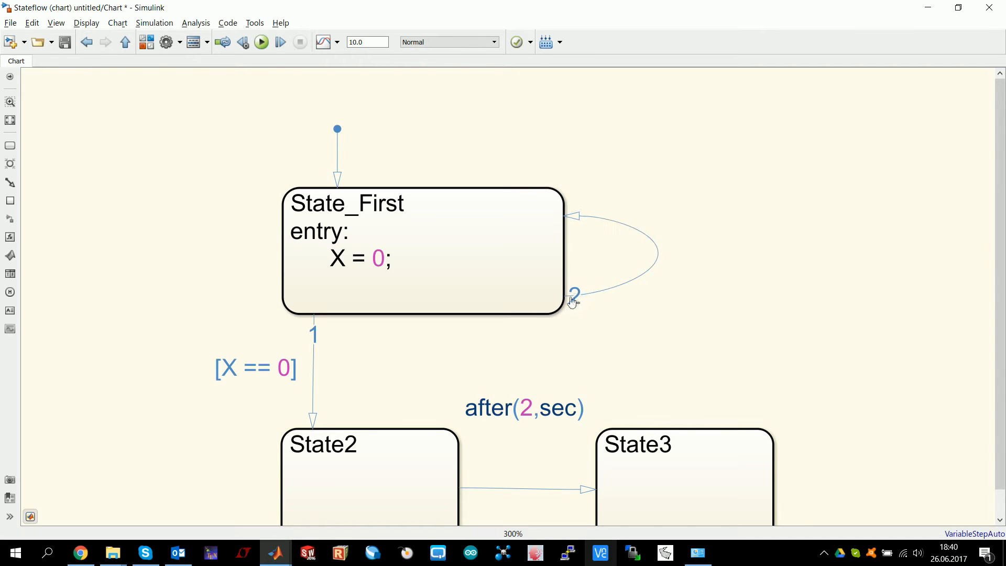
pyautogui.moveTo(272, 364)
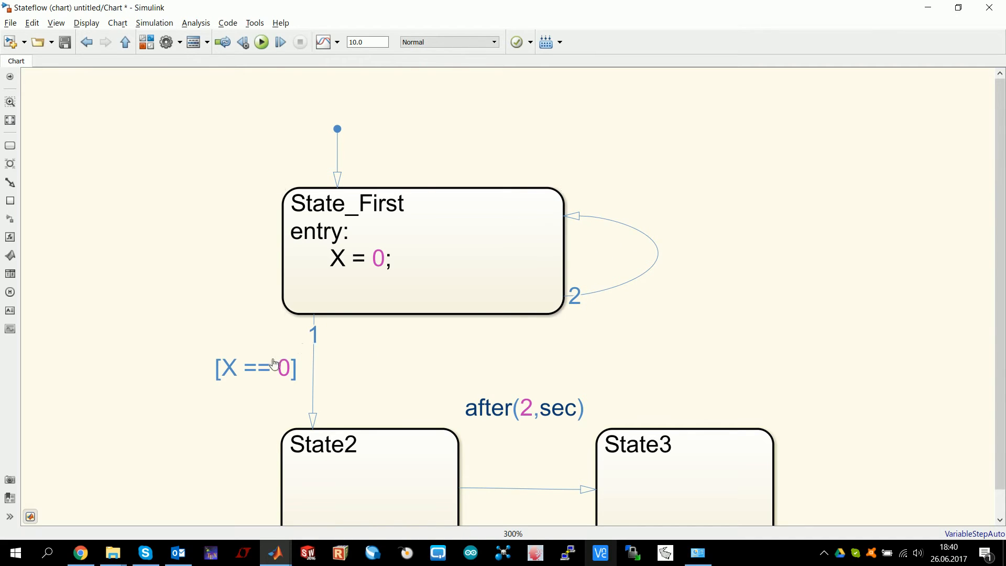
# Create a self-loop on State_First with execution order 2, after the transition to State2
pyautogui.click(256, 366)
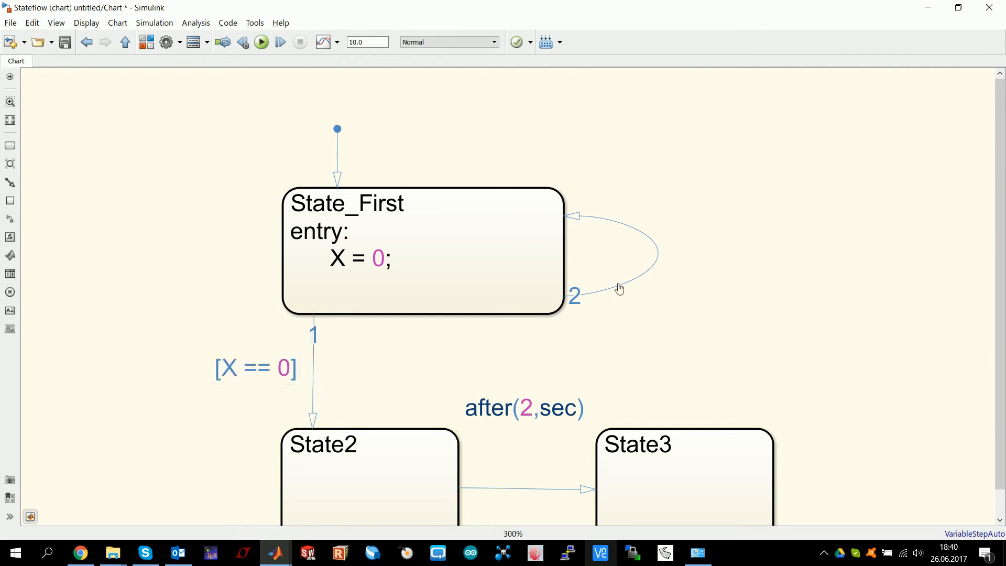
pyautogui.click(513, 223)
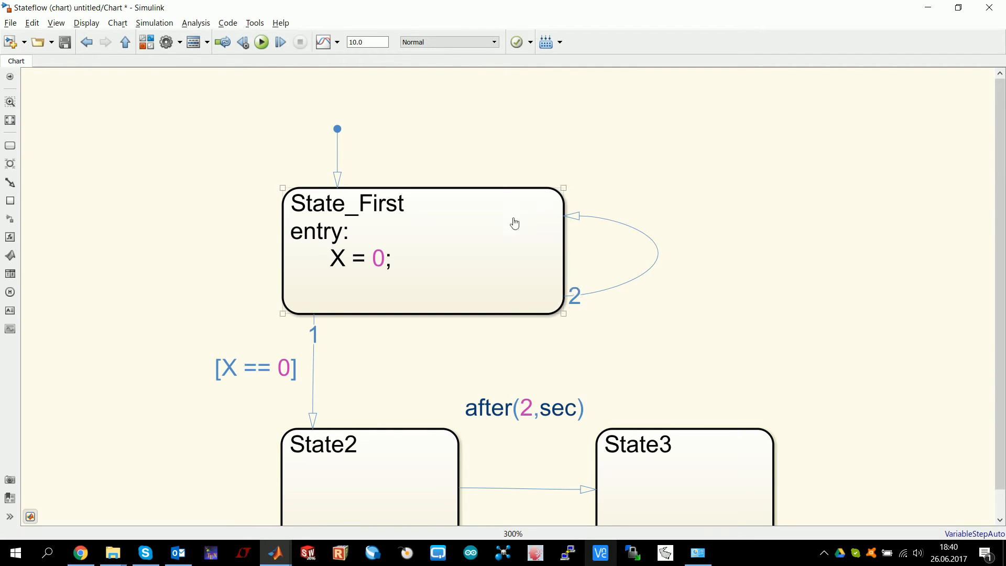
pyautogui.moveTo(559, 231)
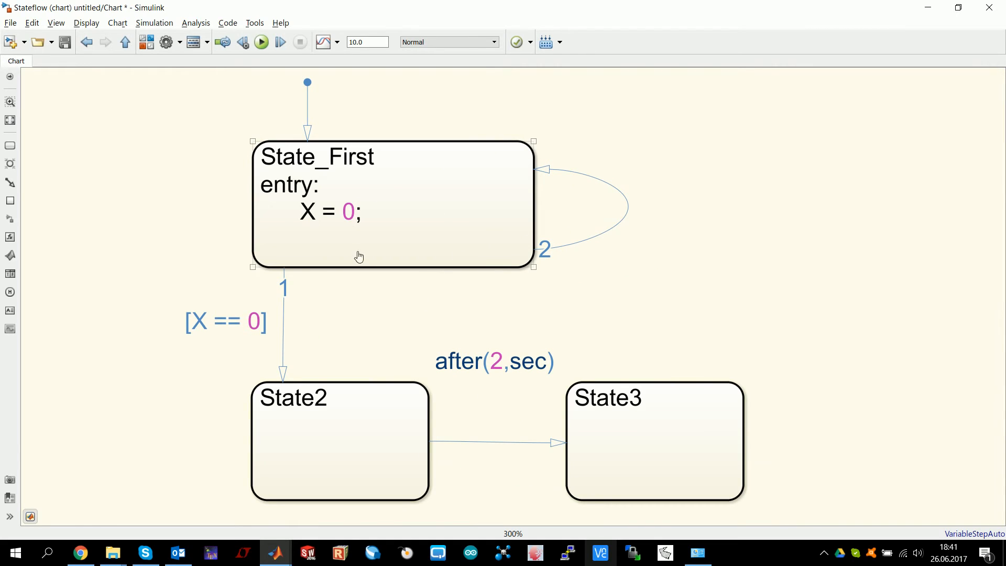
# Change State_First's entry action from X = 0 to X = Status();
pyautogui.click(225, 320)
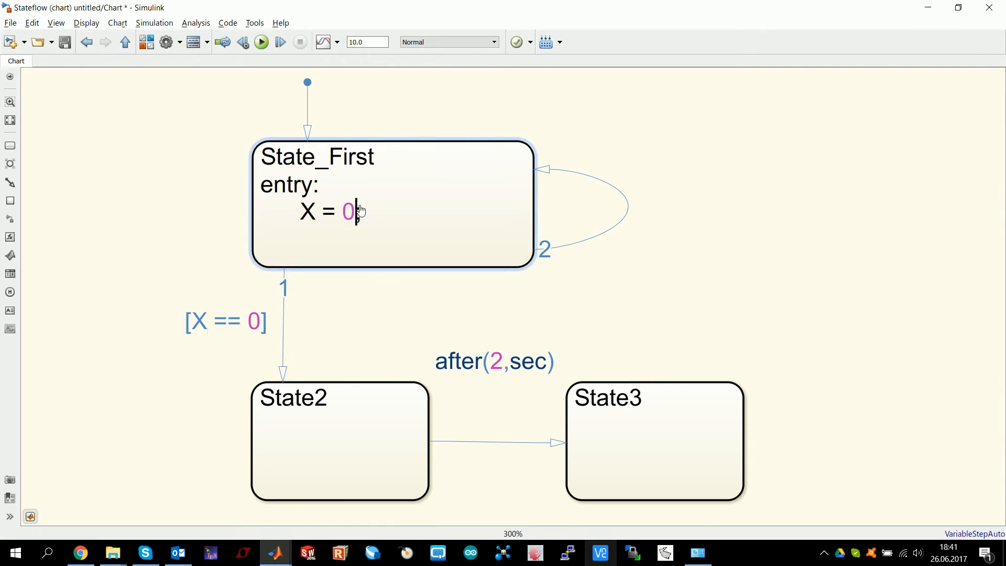
pyautogui.write('S')
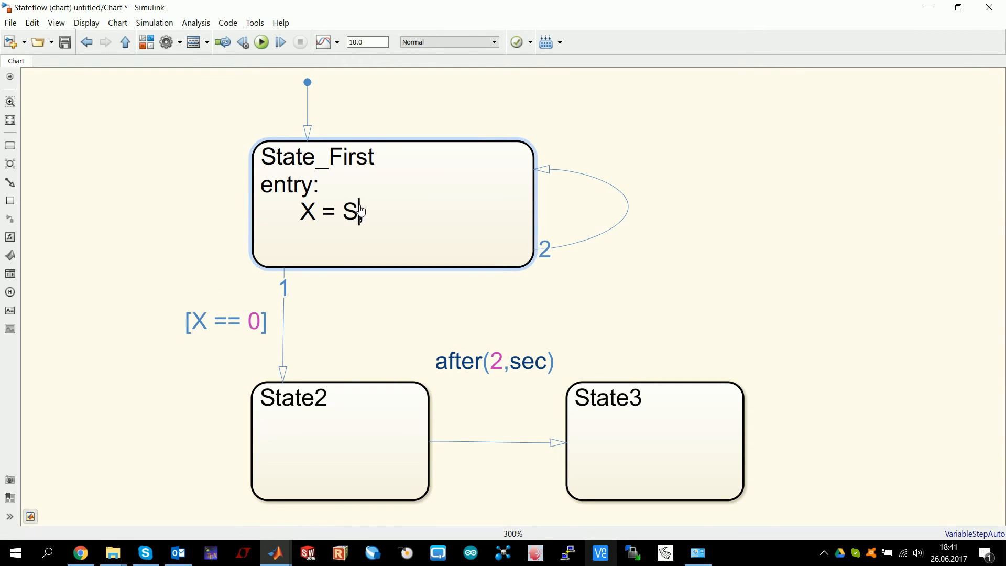
pyautogui.write('tatus();')
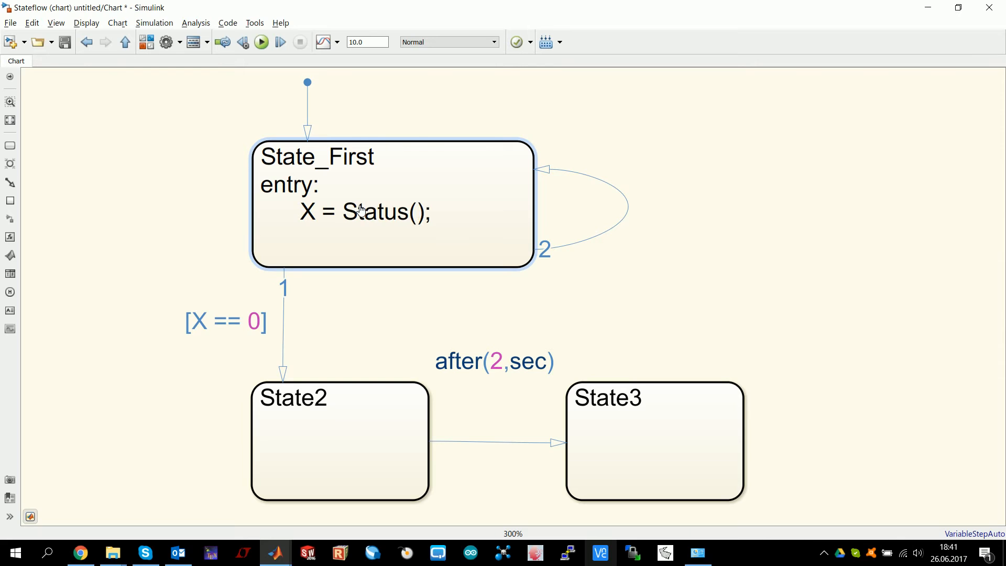
pyautogui.click(391, 203)
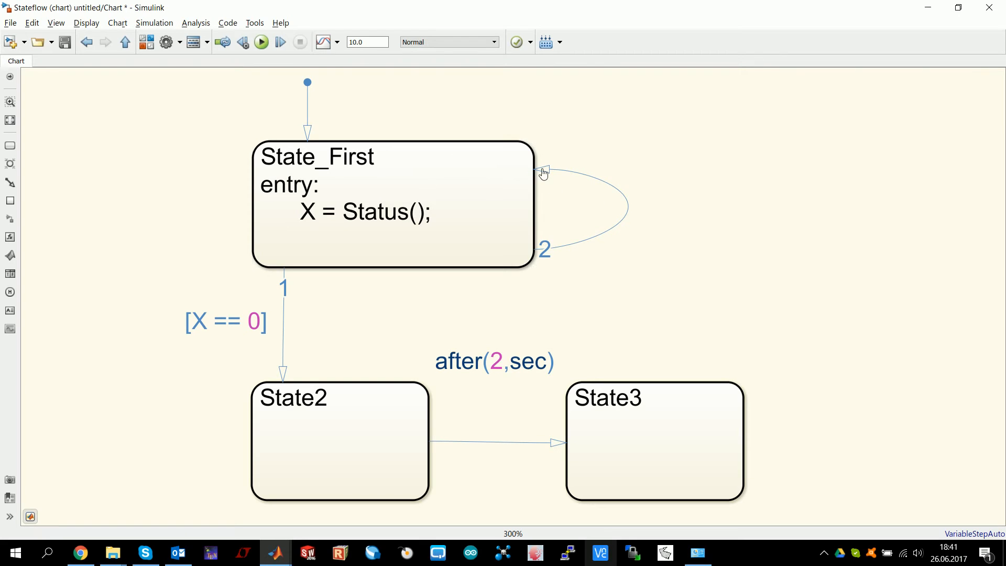
pyautogui.click(391, 206)
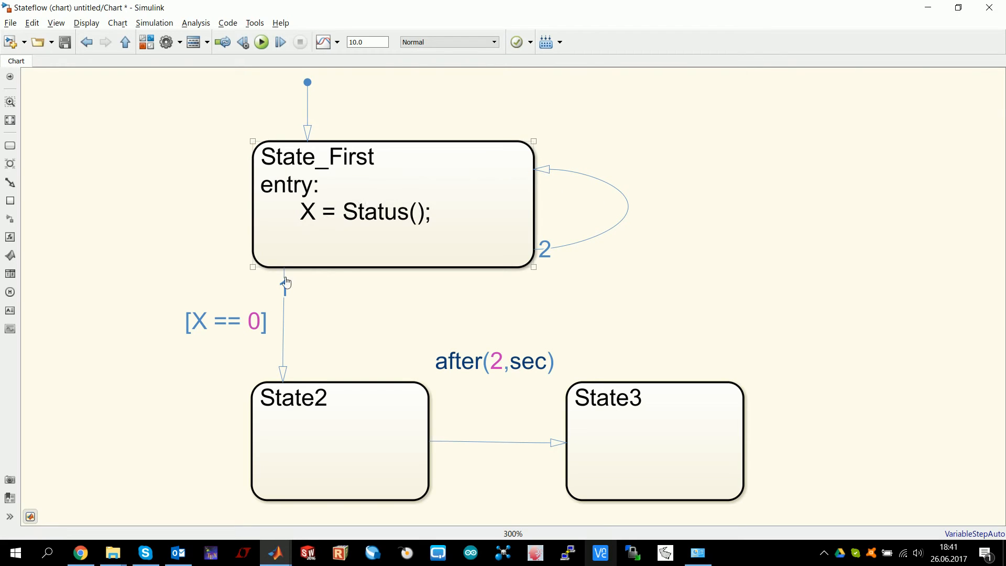
# Rewrite the State2 transition guard as [X == -1] and begin editing the simulation stop time
pyautogui.doubleClick(225, 320)
pyautogui.write('entry:')
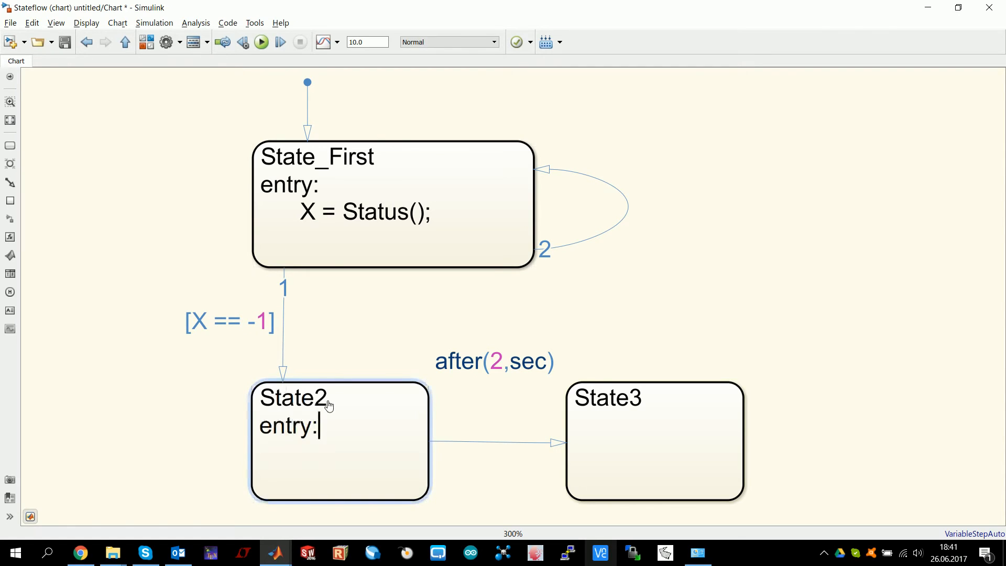
pyautogui.write('X == ...')
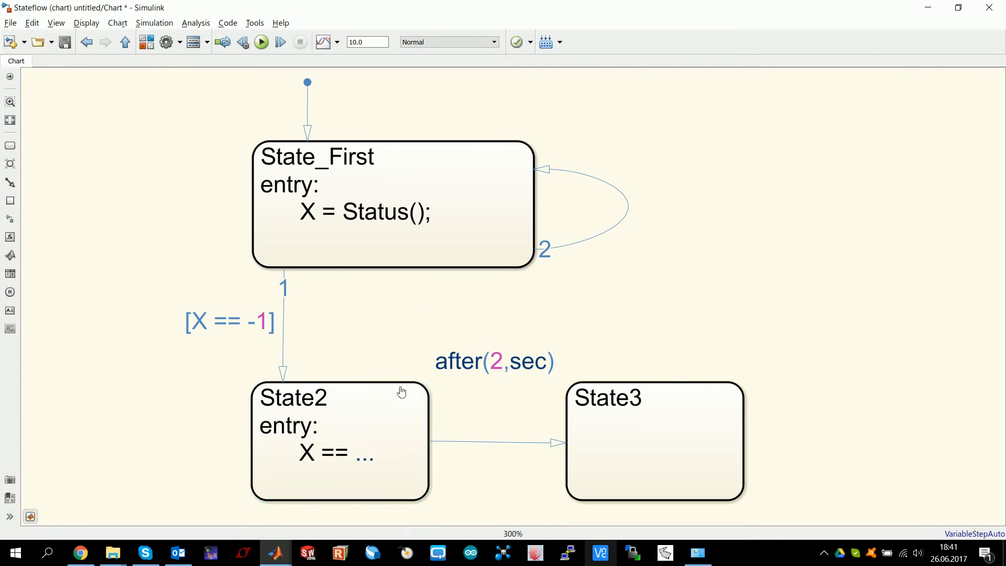
pyautogui.doubleClick(364, 451)
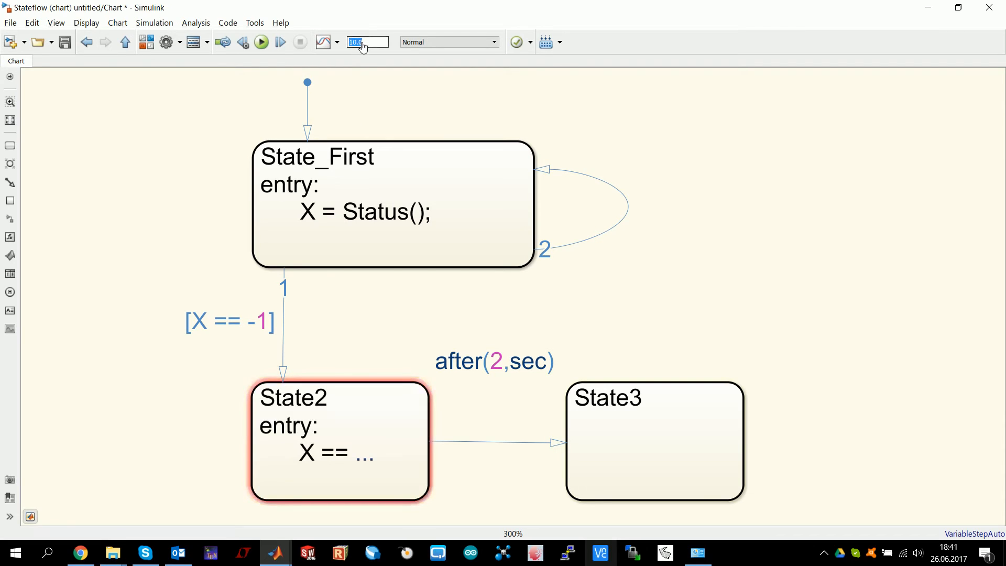
# Set the model's simulation stop time to inf
pyautogui.write('inf')
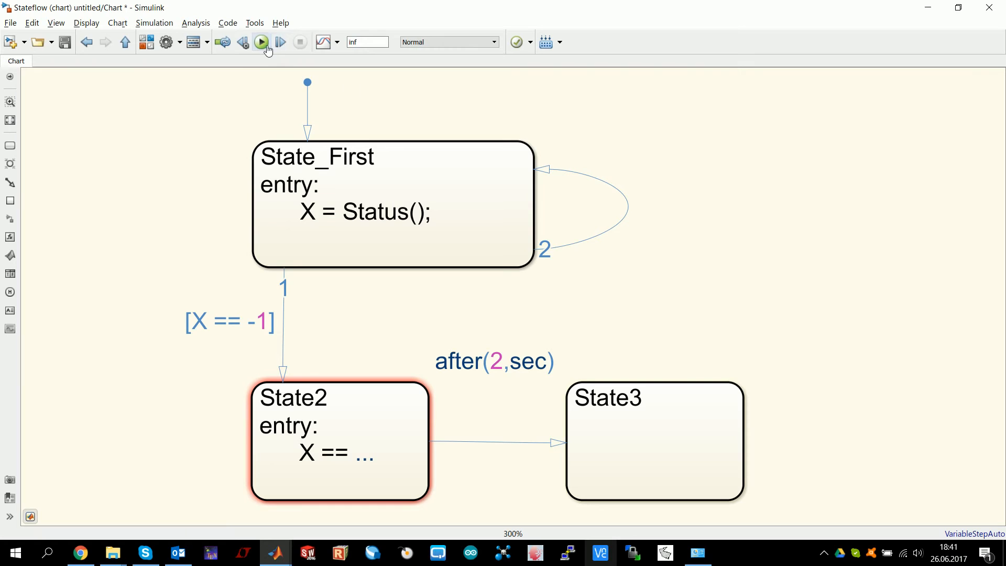
pyautogui.click(494, 360)
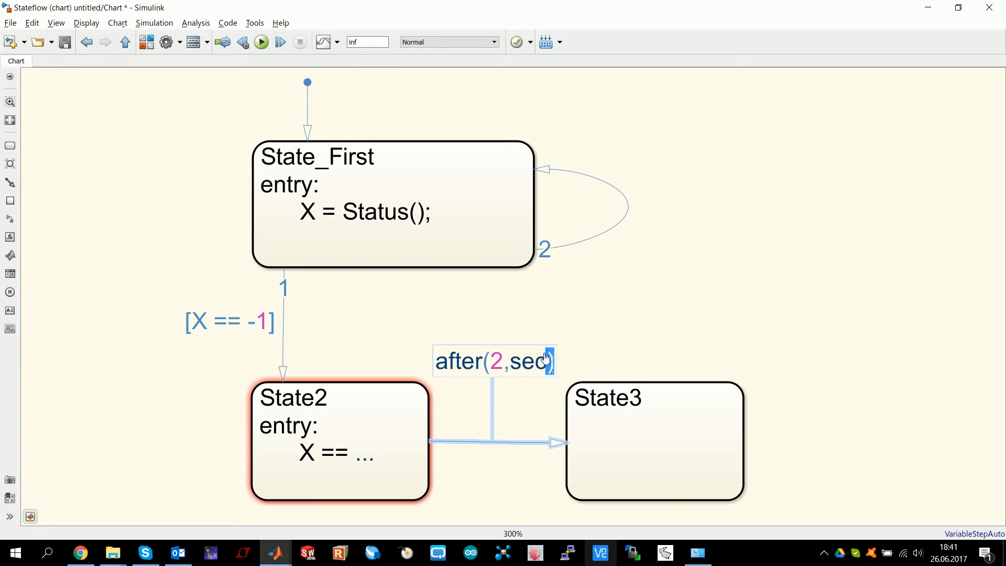
pyautogui.click(555, 334)
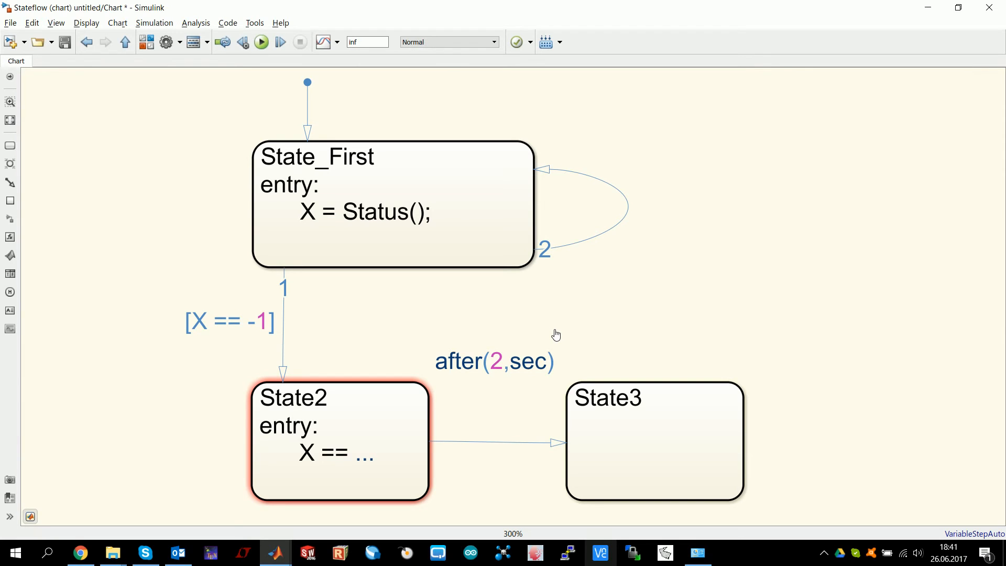
pyautogui.moveTo(813, 530)
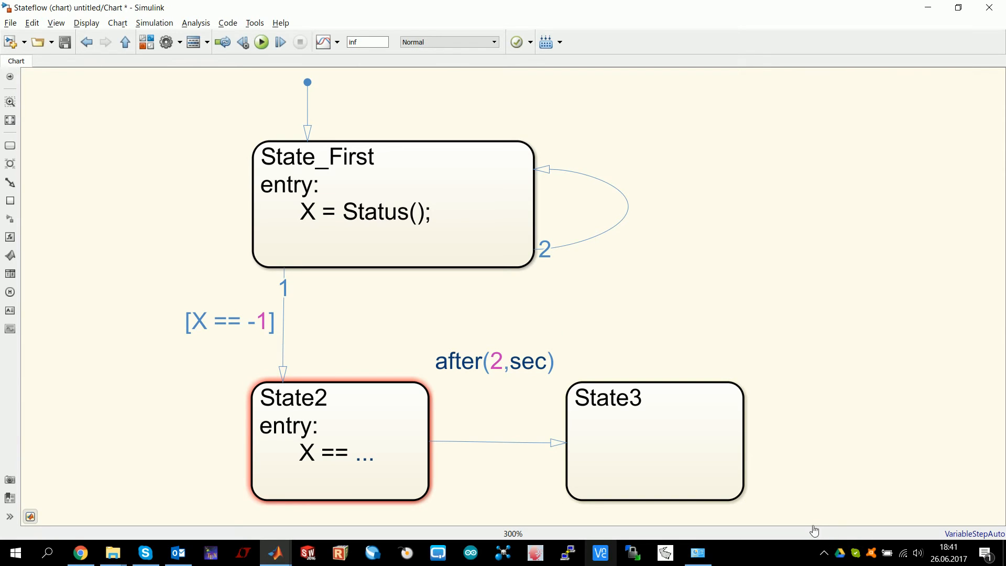
pyautogui.moveTo(760, 314)
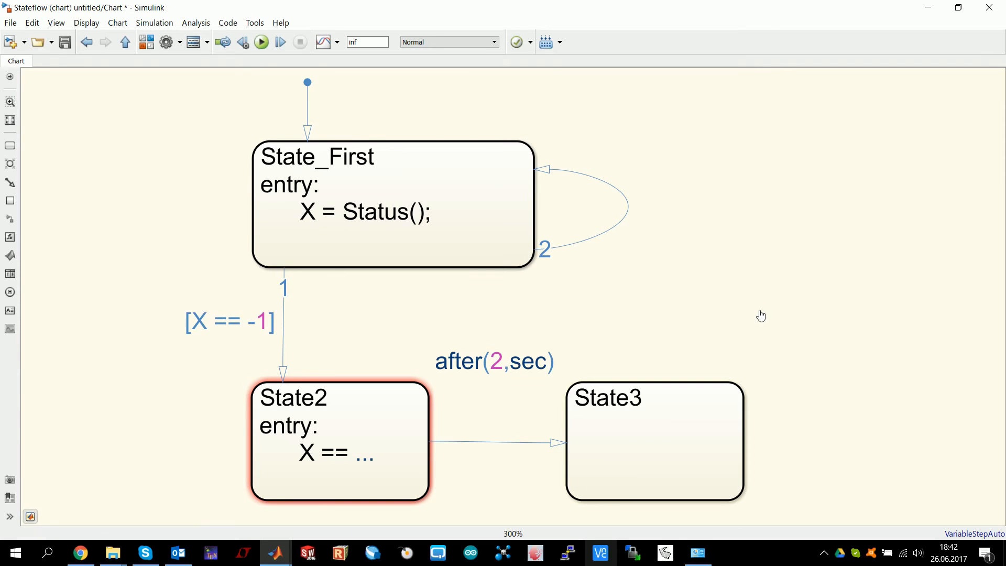
pyautogui.moveTo(126, 42)
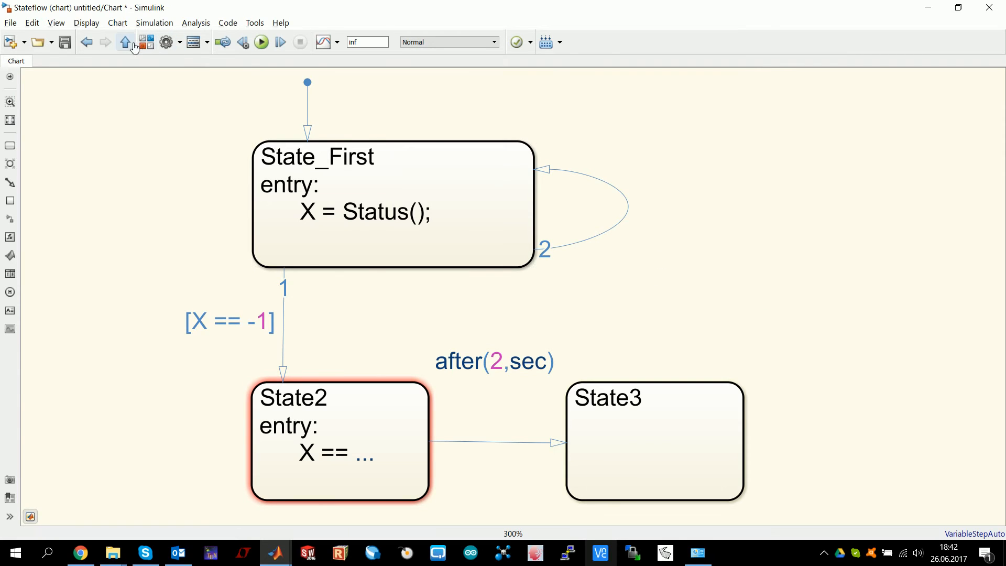
# Return to the top-level model and reopen the Chart block
pyautogui.click(126, 41)
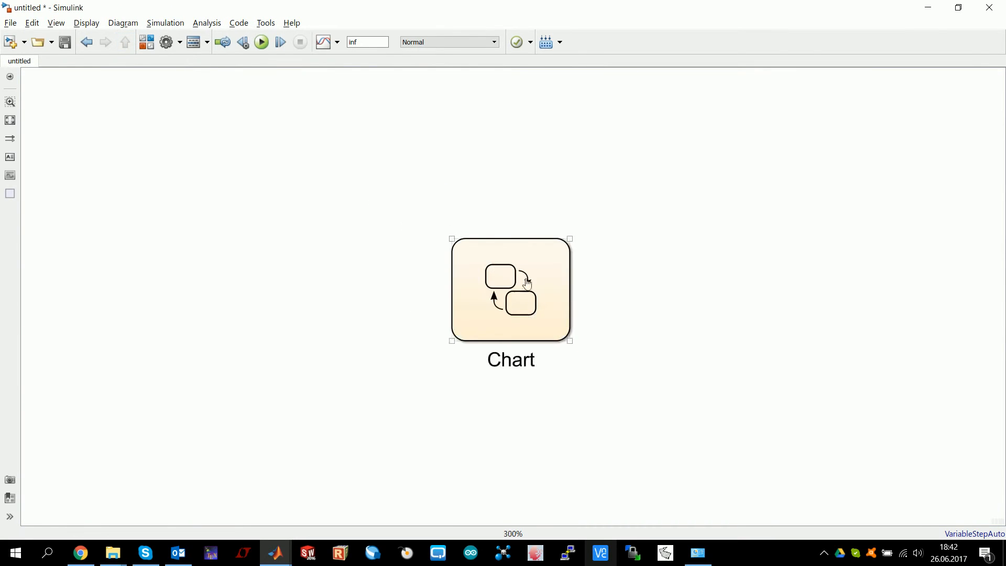
pyautogui.click(526, 282)
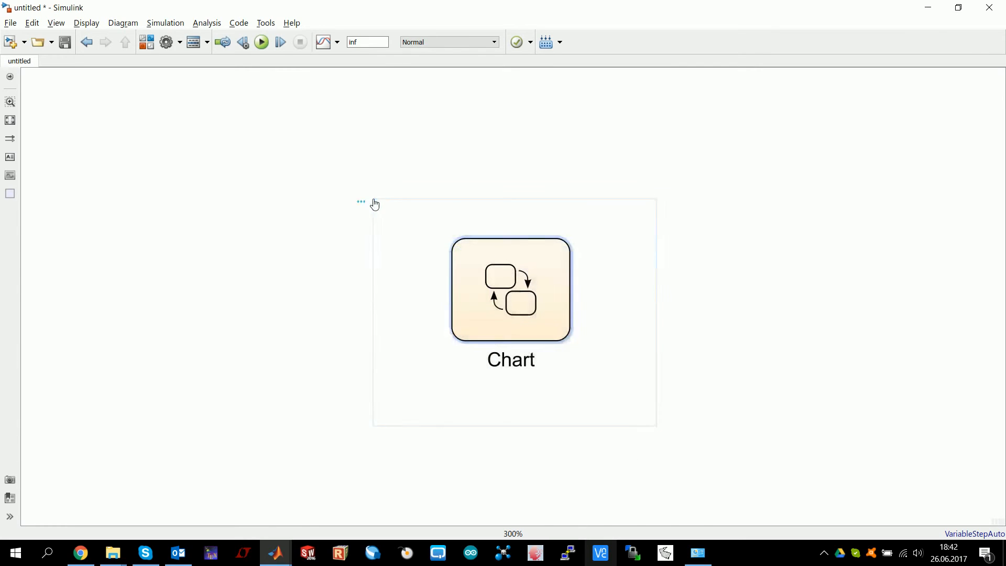
pyautogui.doubleClick(510, 289)
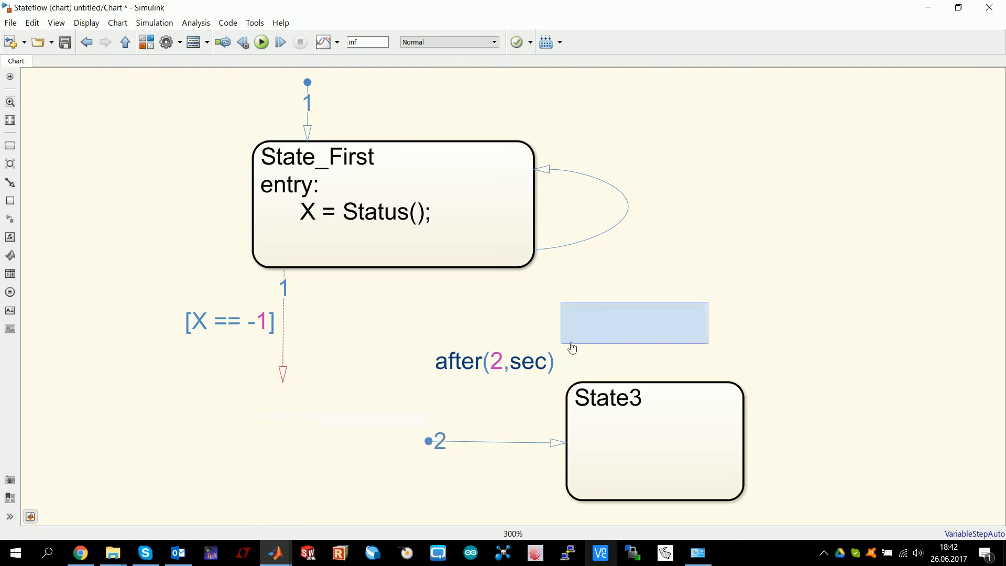
# Delete State2, State3 and their transitions, and set the entry action to X = 0
pyautogui.press('Delete')
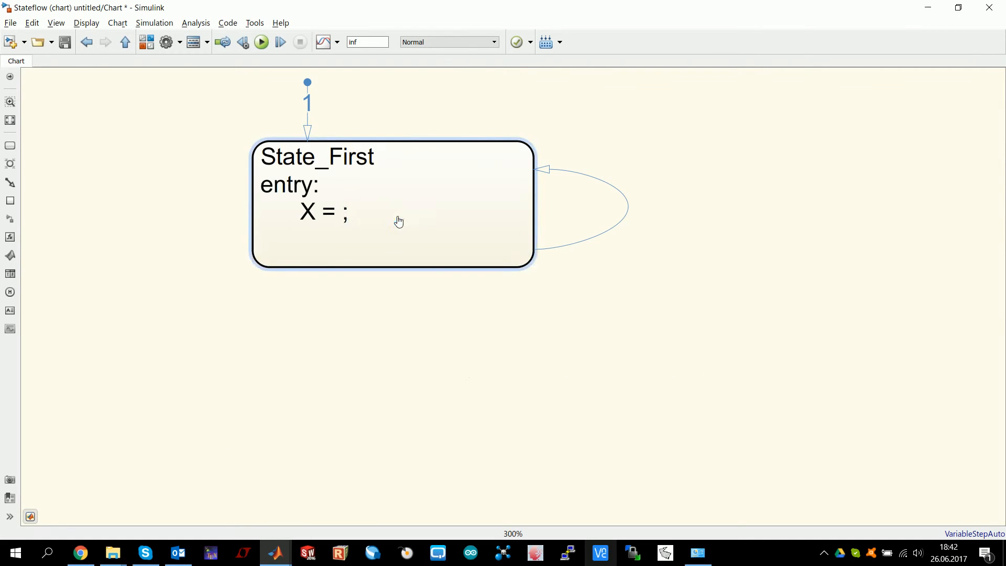
pyautogui.write('0')
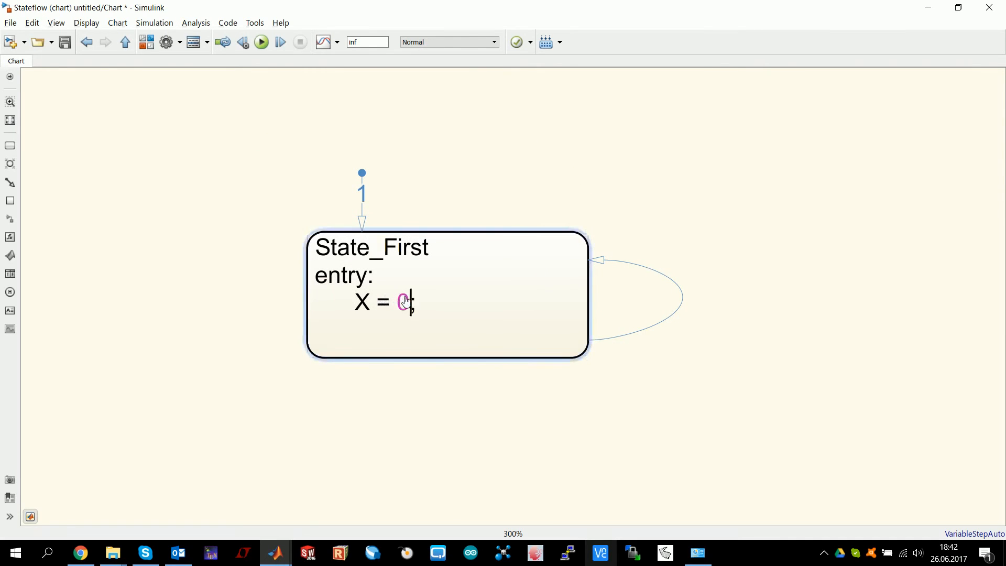
pyautogui.moveTo(260, 42)
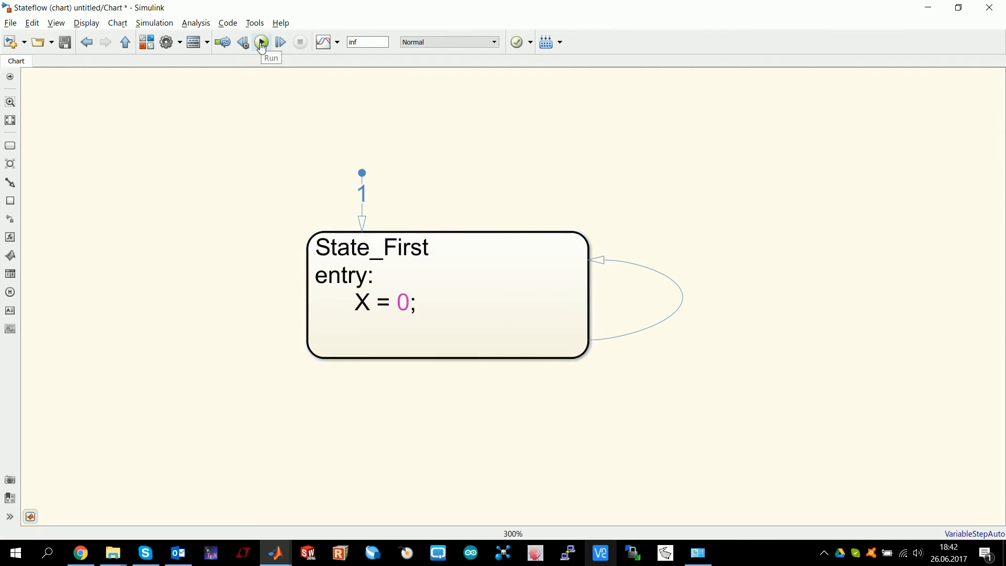
# Run the model, then define the unresolved X as Input-scoped data in the Symbol Wizard
pyautogui.click(261, 42)
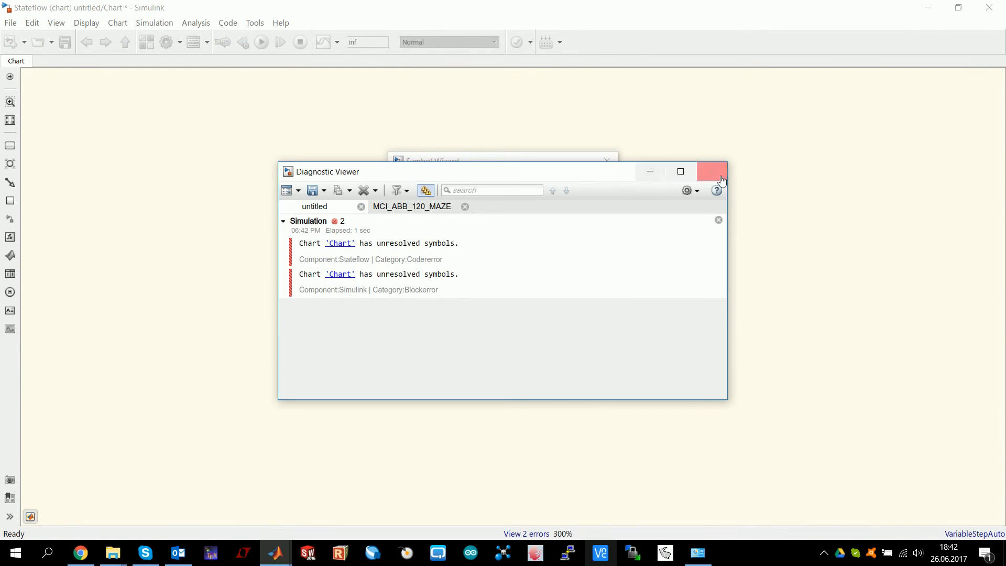
pyautogui.click(711, 171)
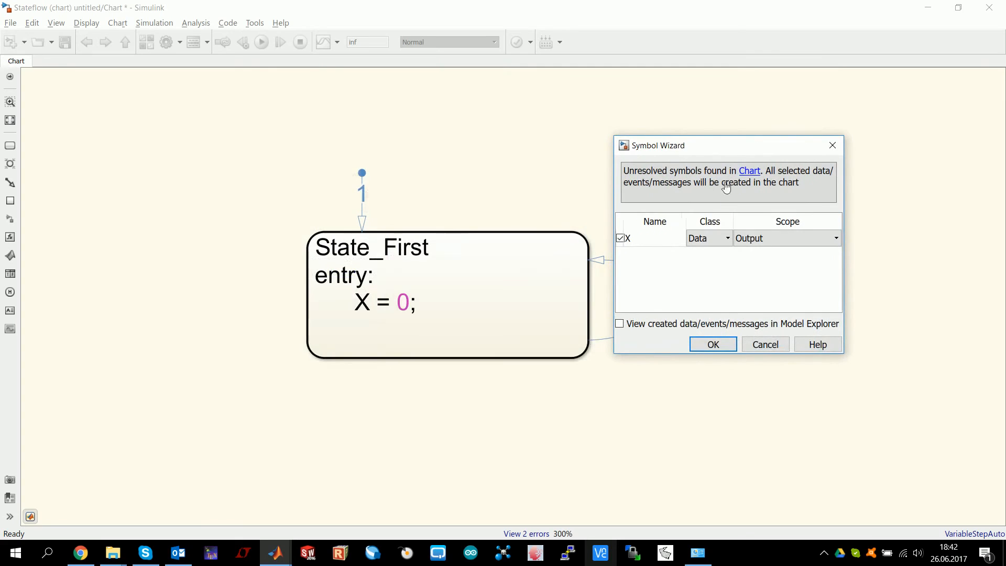
pyautogui.click(708, 237)
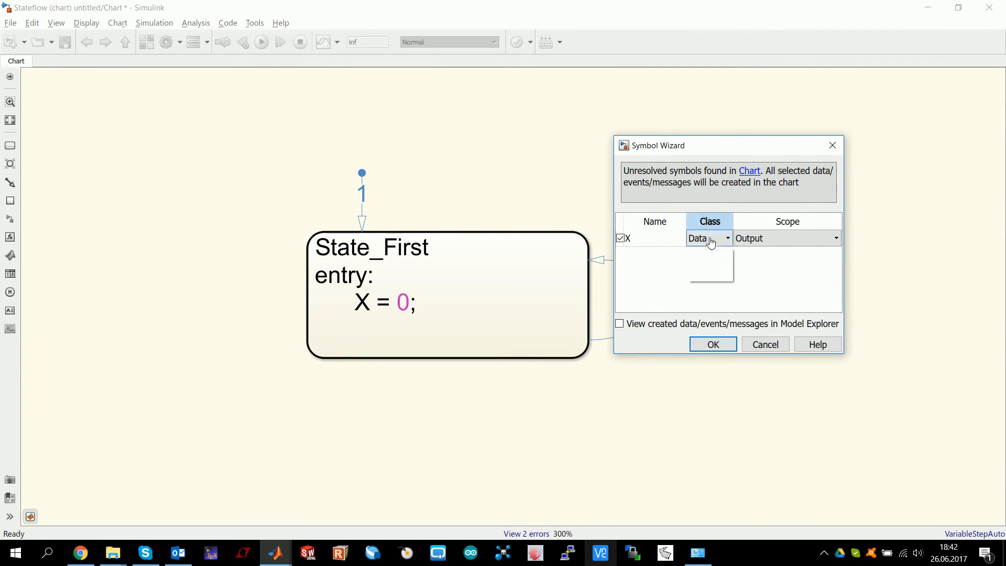
pyautogui.click(708, 238)
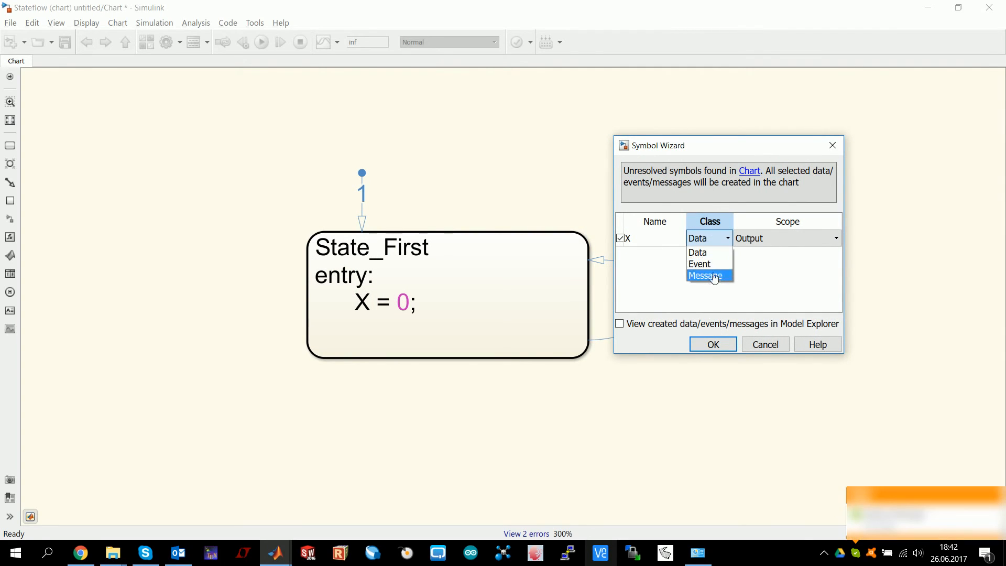
pyautogui.moveTo(711, 251)
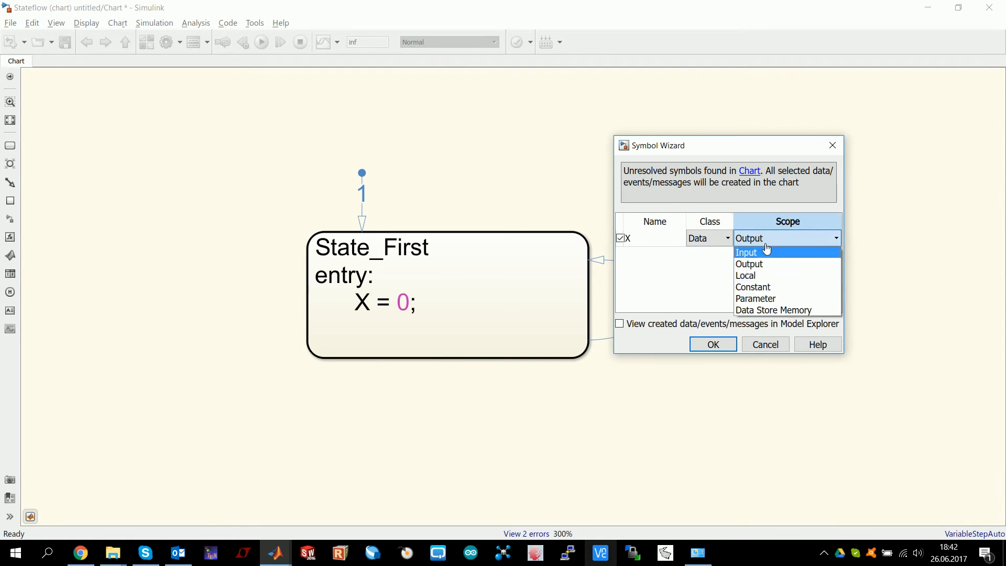
pyautogui.moveTo(763, 274)
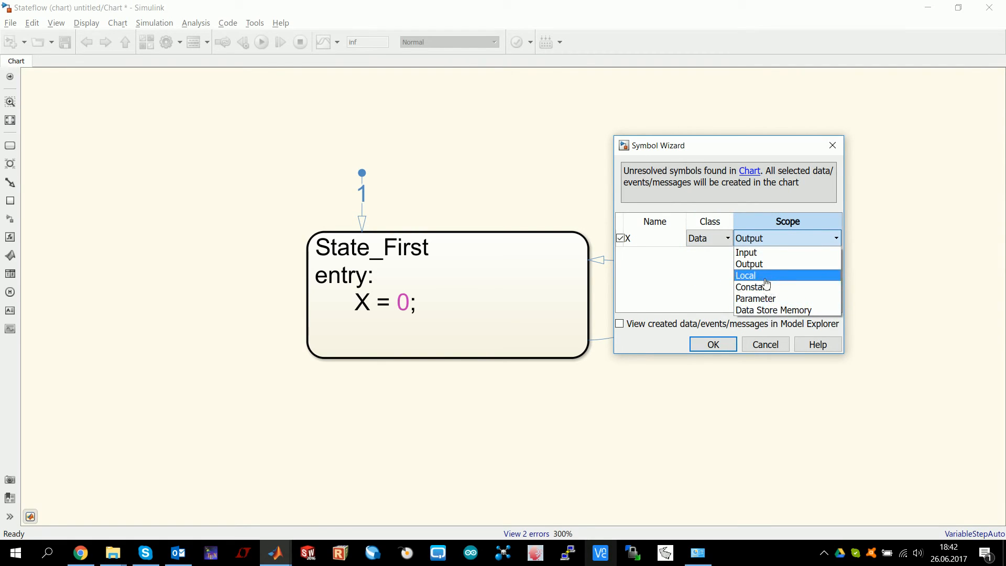
pyautogui.click(745, 274)
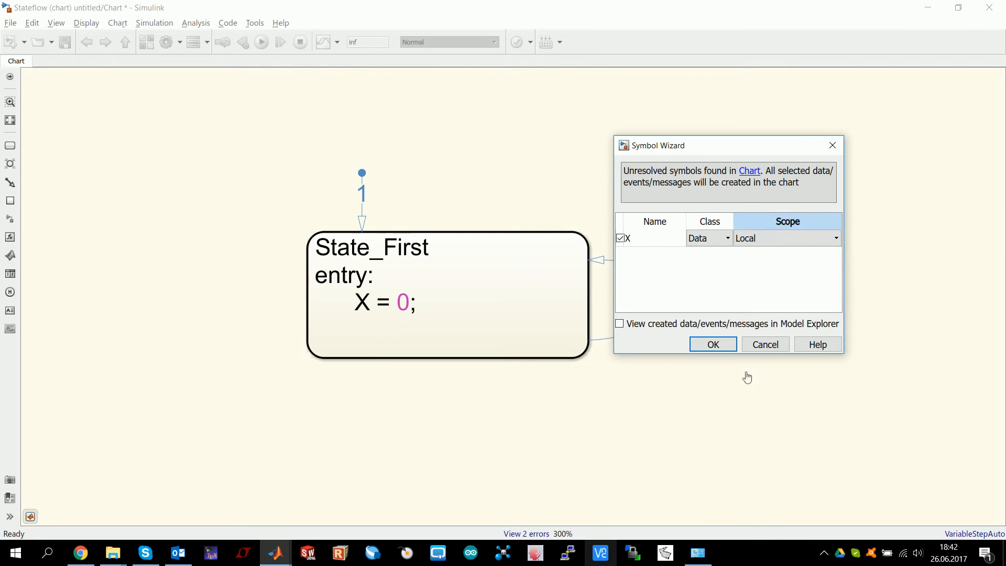
pyautogui.click(509, 303)
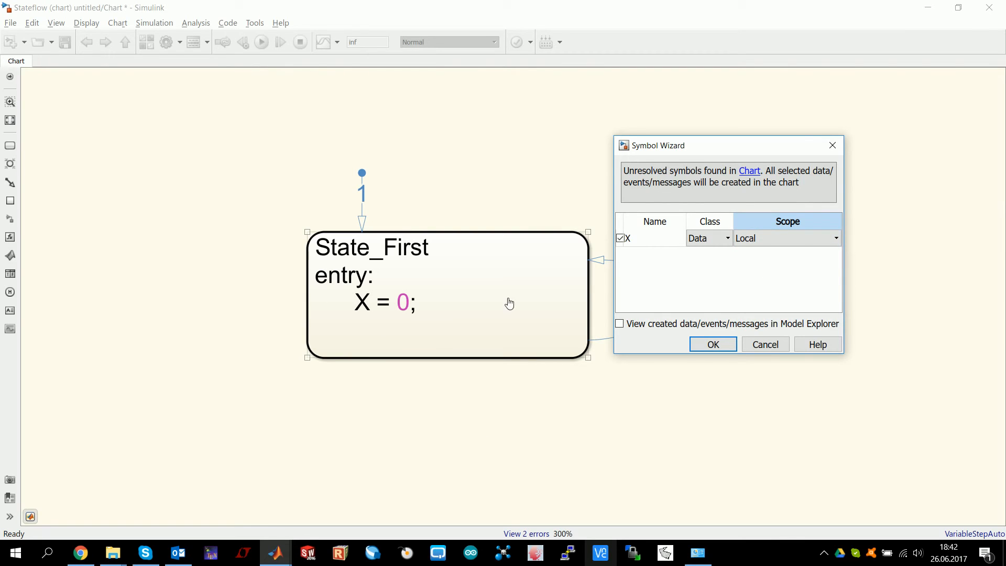
pyautogui.click(835, 238)
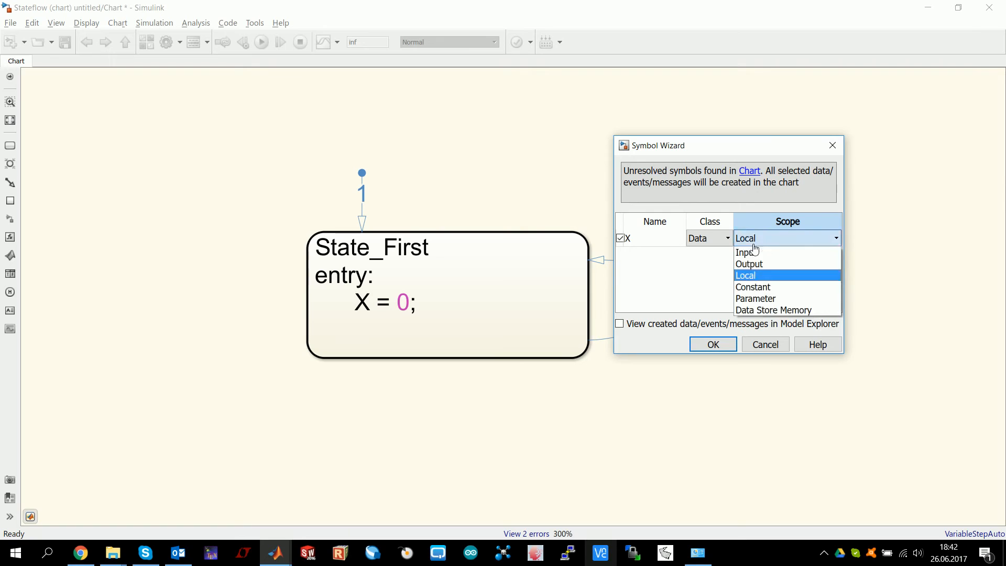
pyautogui.moveTo(748, 263)
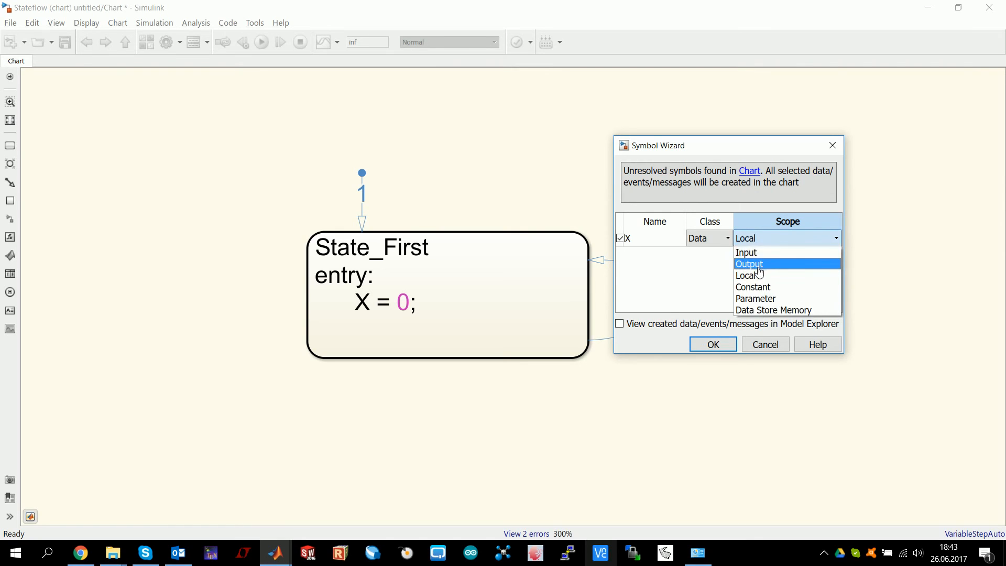
pyautogui.click(746, 252)
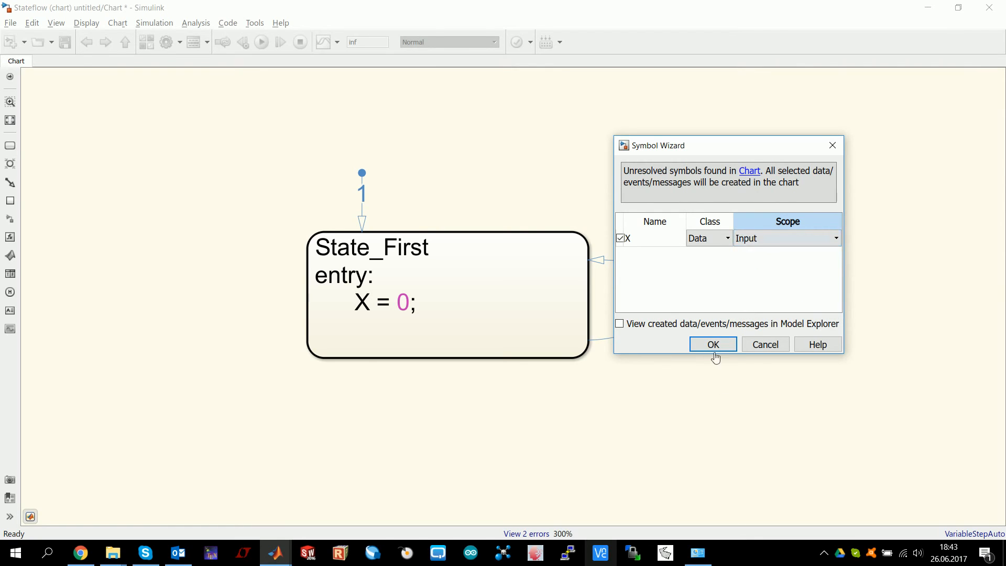
pyautogui.click(712, 345)
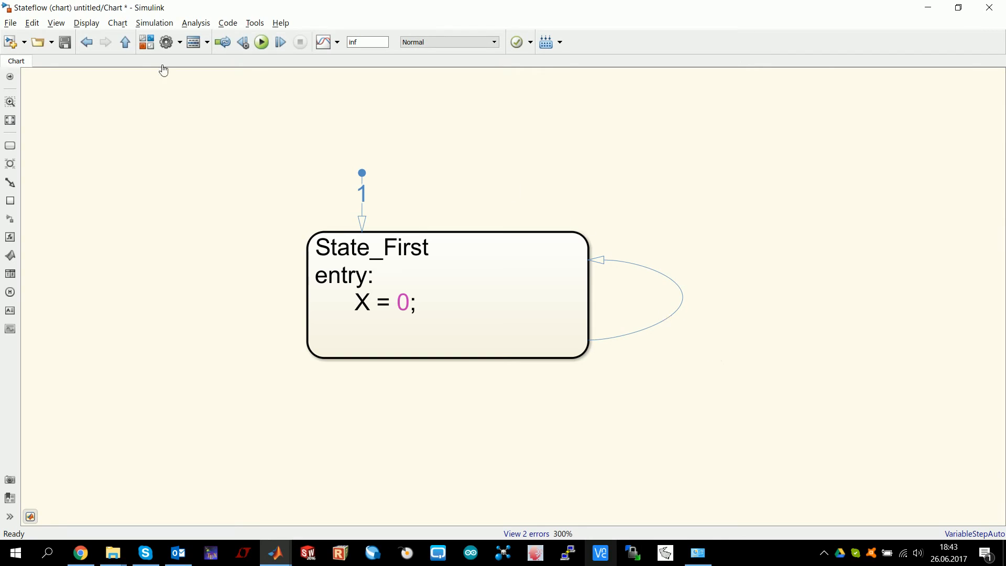
# Remove the X = 0; entry line and finish the [X == 1] self-loop guard
pyautogui.click(125, 42)
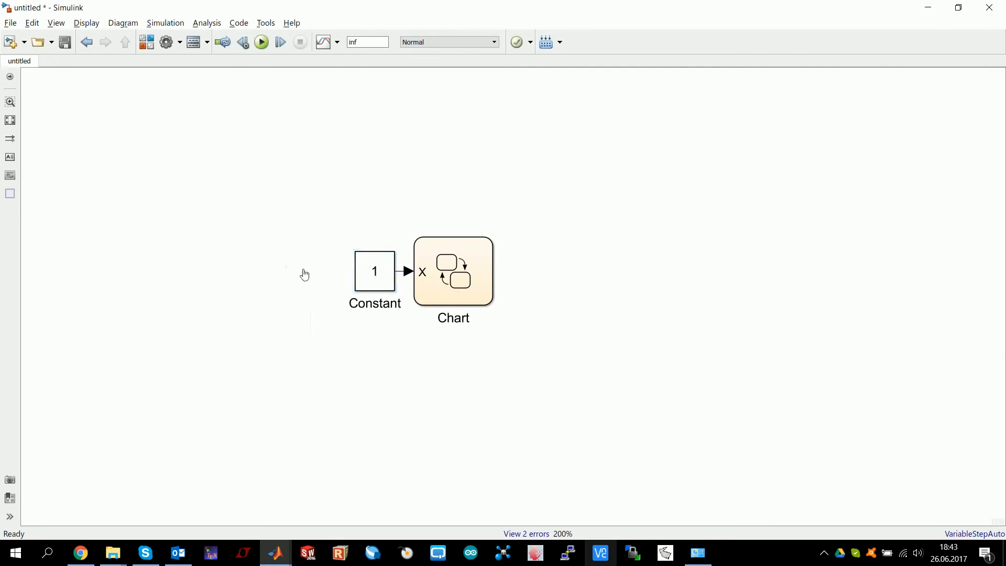
pyautogui.doubleClick(453, 271)
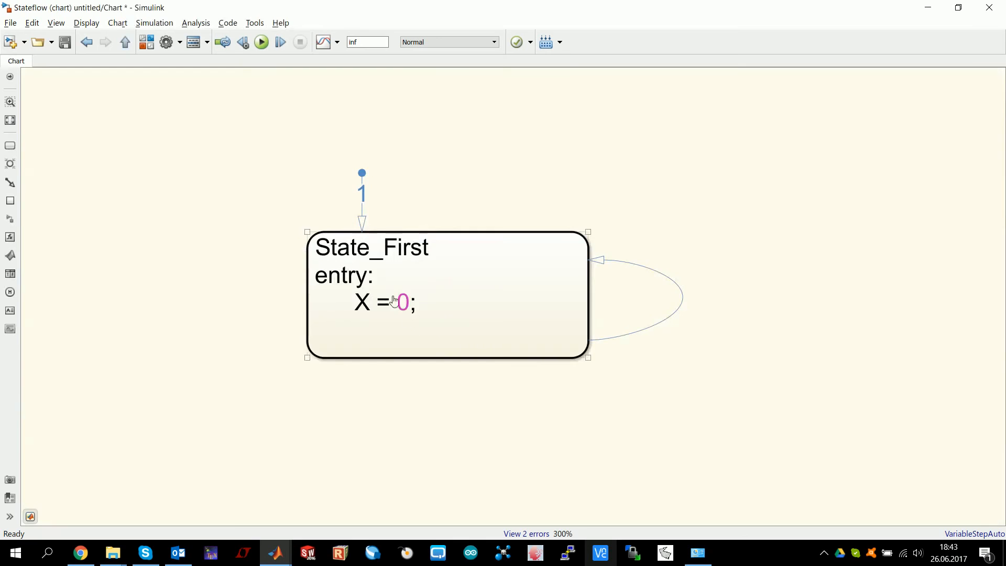
pyautogui.tripleClick(385, 303)
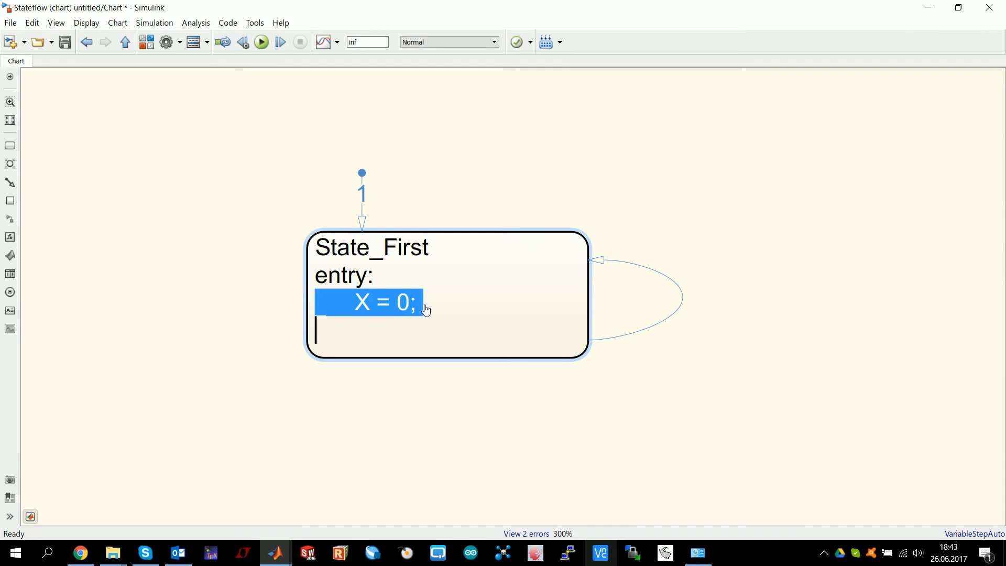
pyautogui.press('Delete')
pyautogui.write('X== 1')
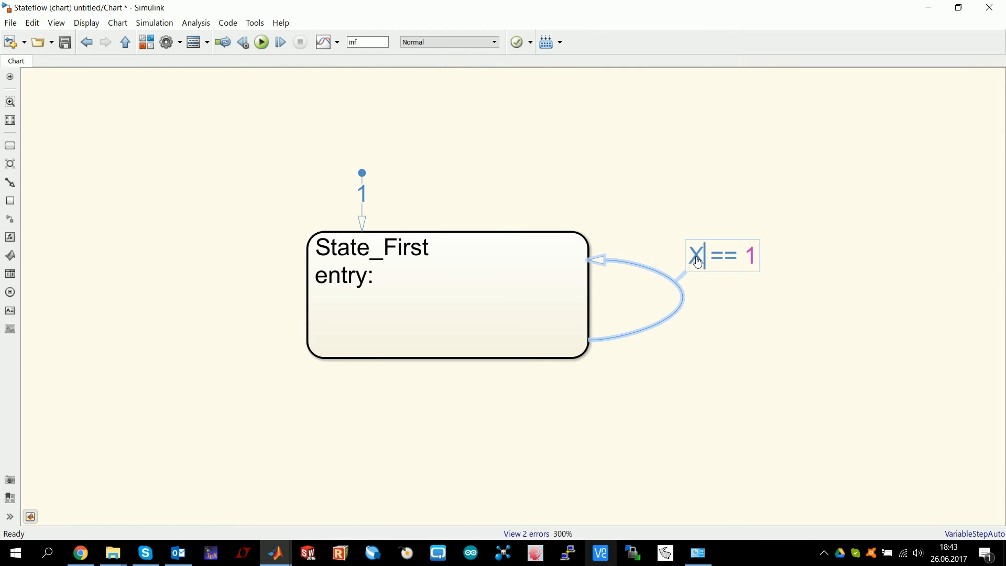
pyautogui.click(236, 89)
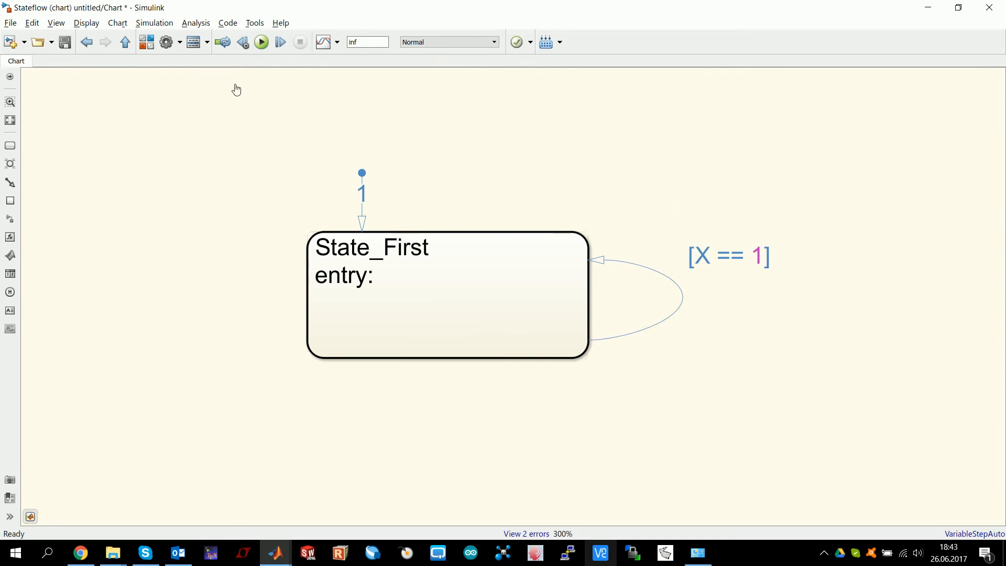
# Go to the top-level model, select the Constant block, and reopen the Chart
pyautogui.click(125, 42)
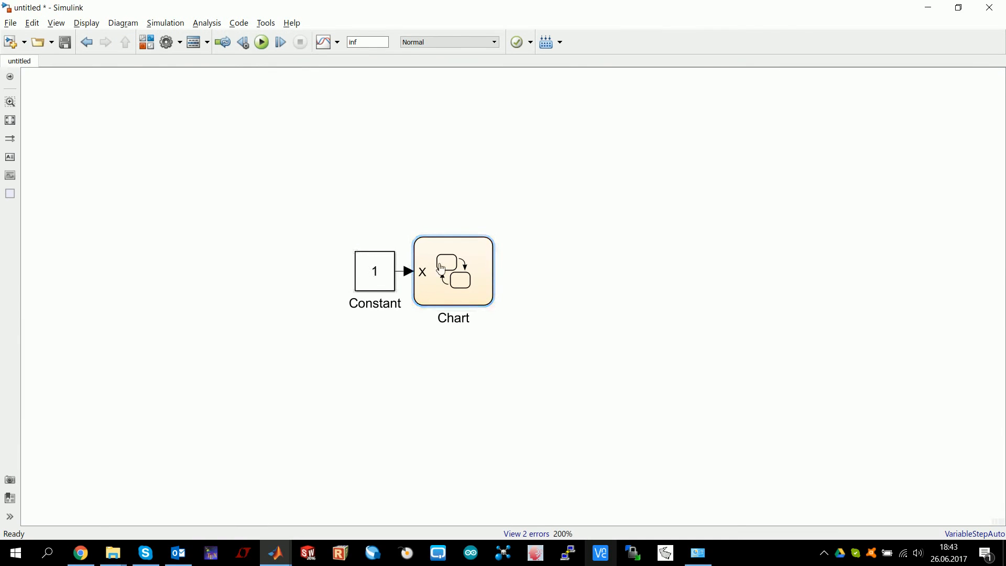
pyautogui.click(375, 271)
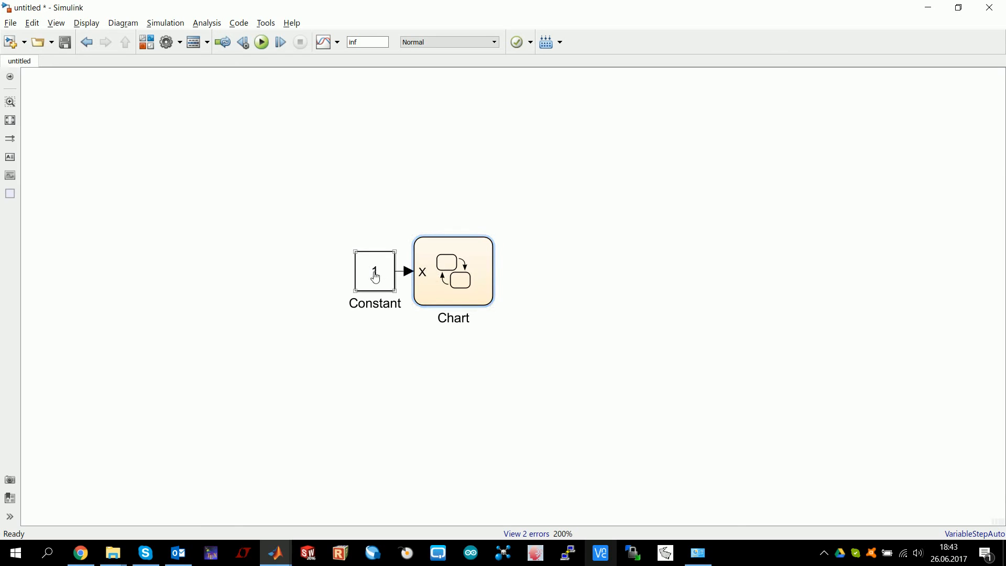
pyautogui.doubleClick(452, 271)
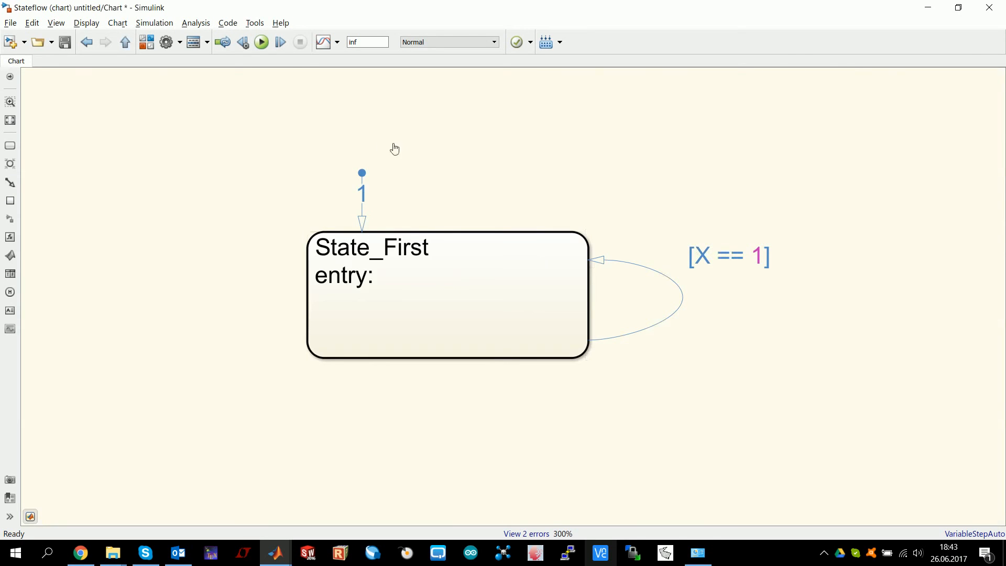
pyautogui.moveTo(194, 42)
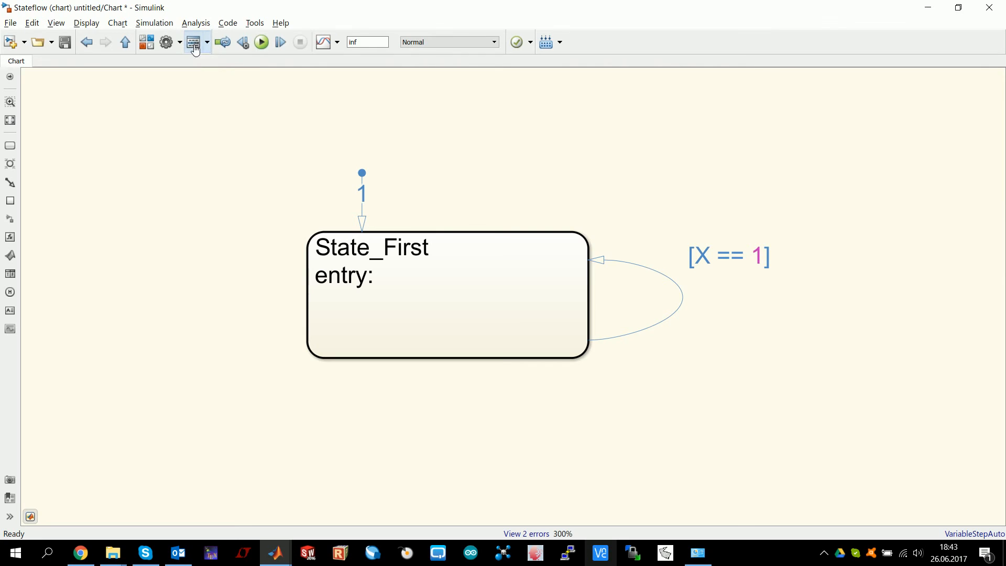
# In Model Explorer, give input X size -1 and type 'Inherit: Same as Simulink'
pyautogui.click(194, 42)
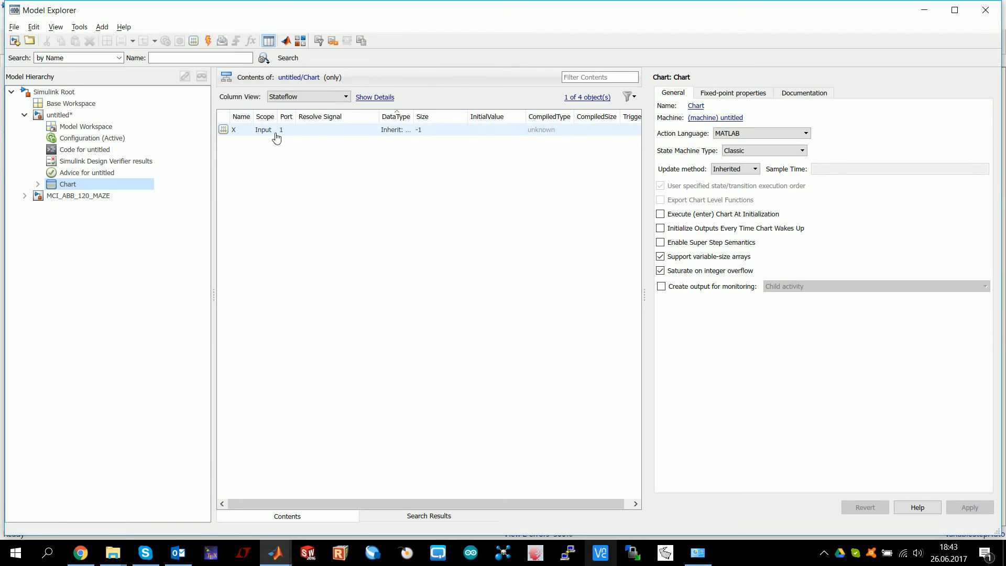
pyautogui.click(271, 129)
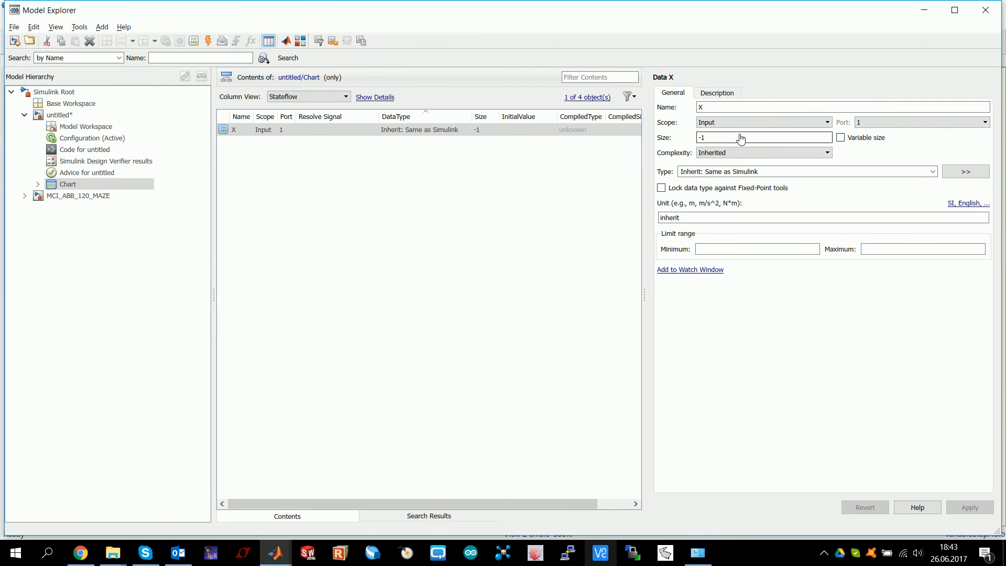
pyautogui.tripleClick(741, 137)
pyautogui.write('[')
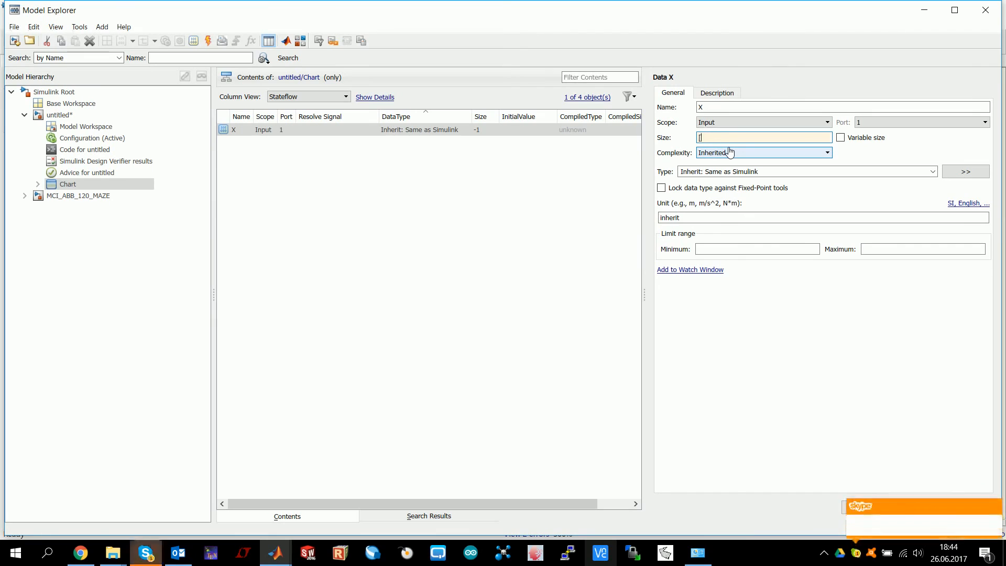
pyautogui.write('-1')
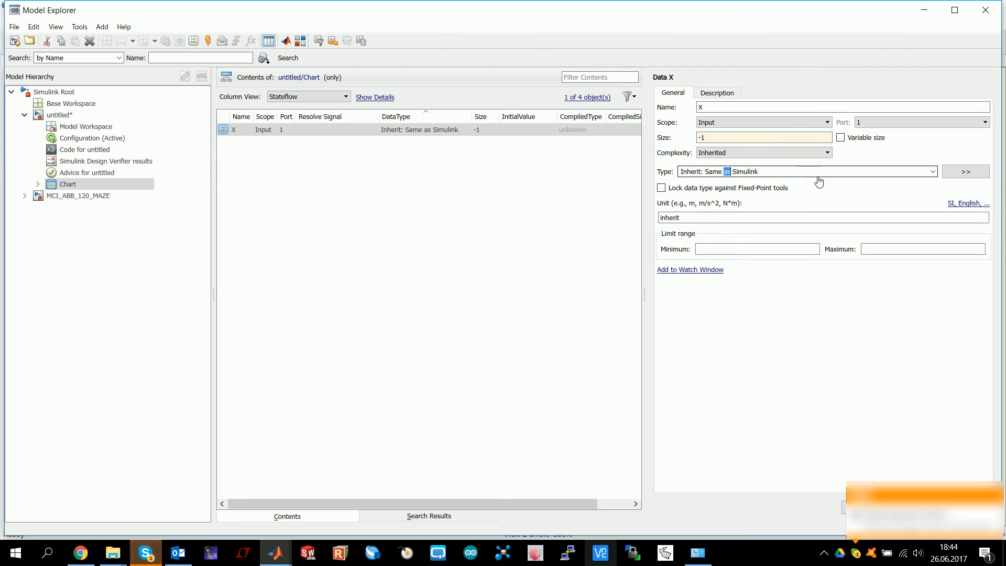
pyautogui.click(931, 171)
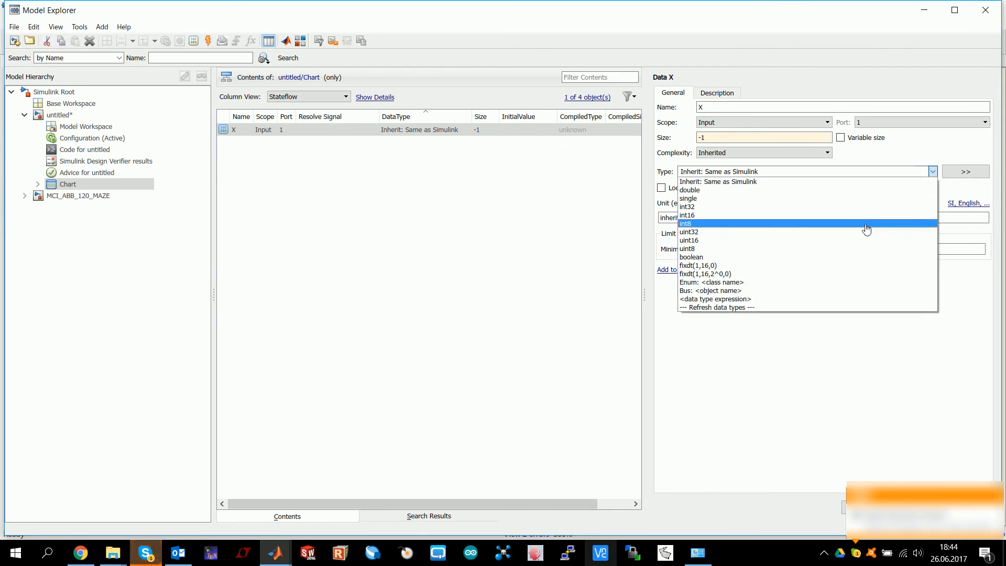
pyautogui.moveTo(922, 171)
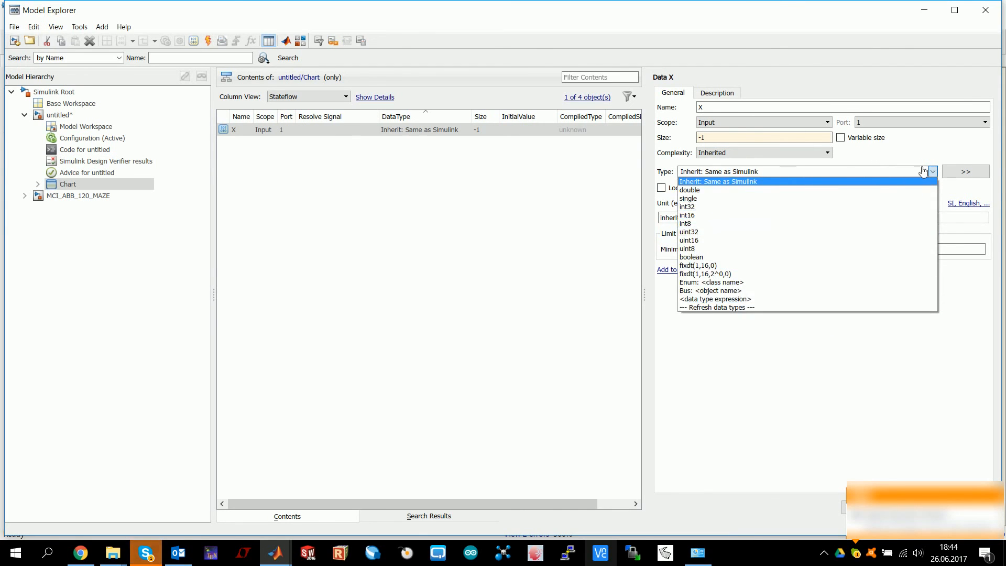
pyautogui.click(718, 182)
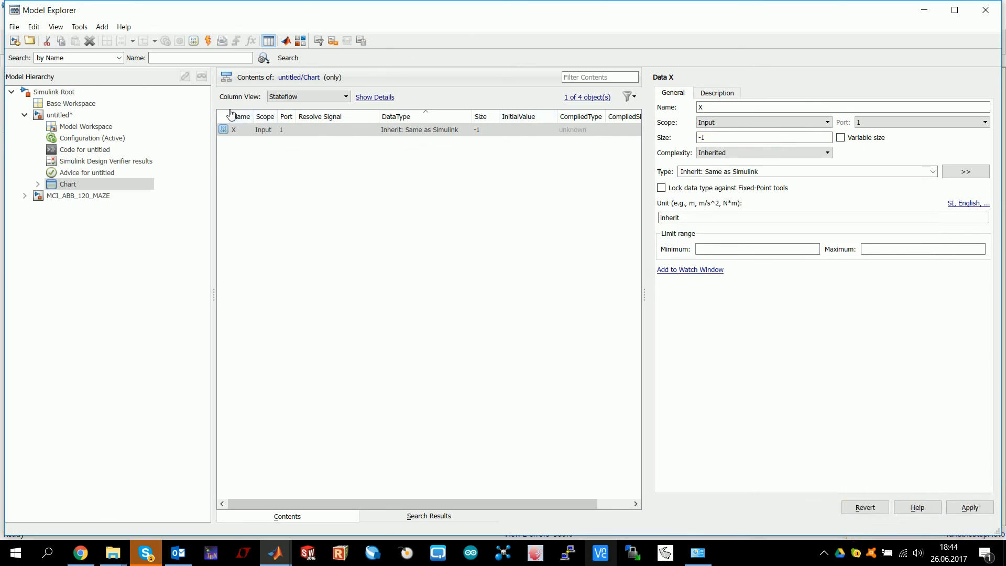
# Set the untitled model's InitFcn callback to Init
pyautogui.click(59, 115)
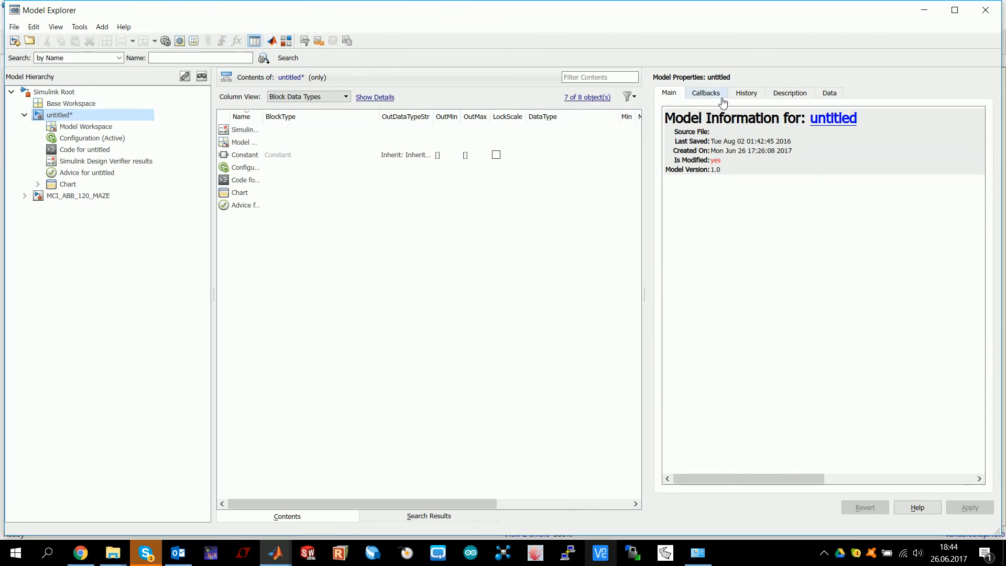
pyautogui.click(705, 92)
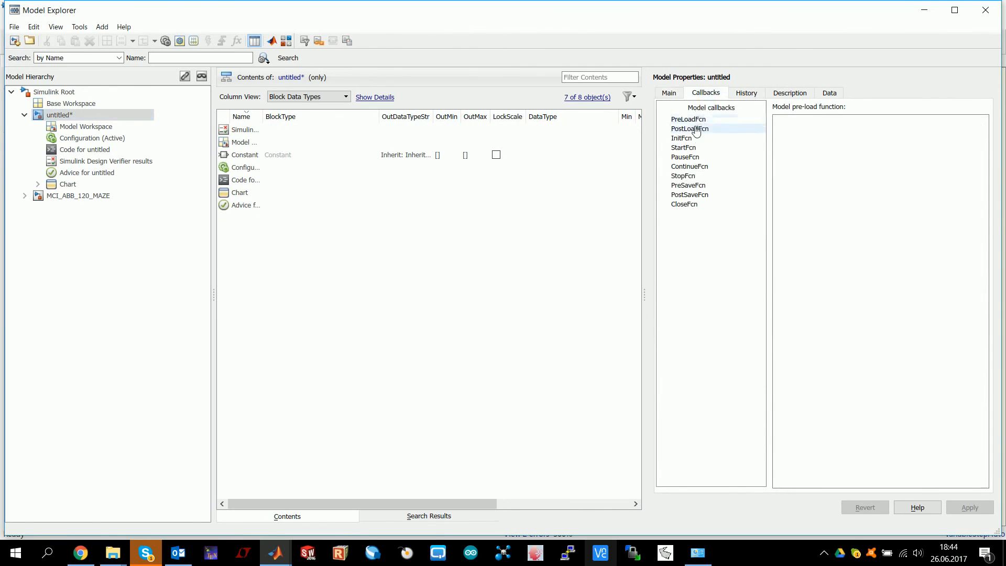
pyautogui.click(681, 137)
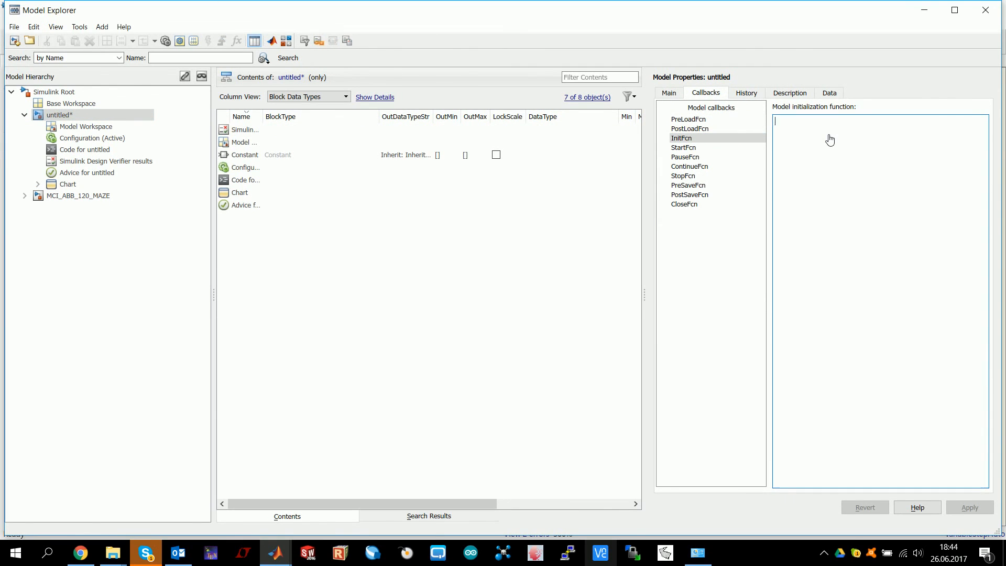
pyautogui.write('Init(')
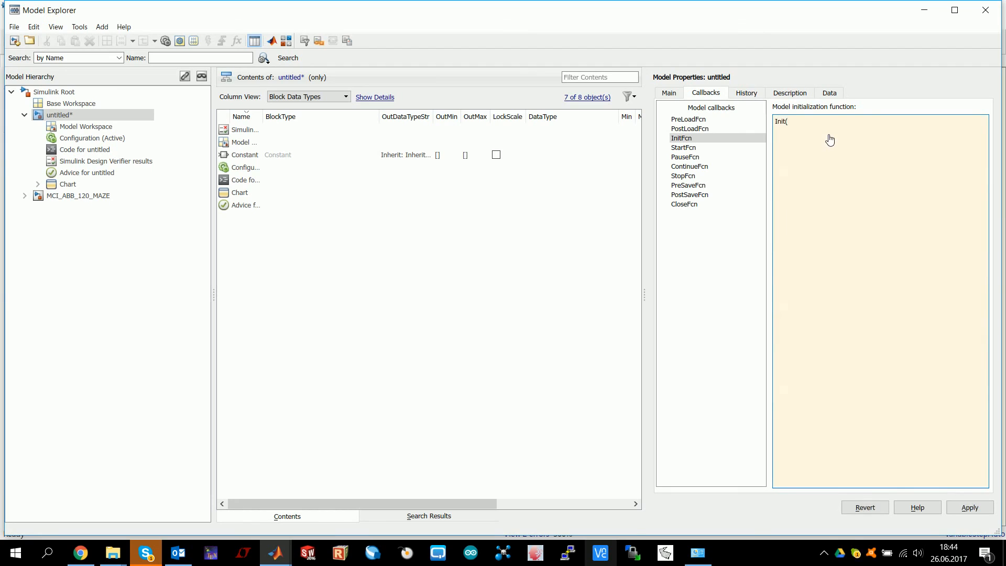
pyautogui.press('Backspace')
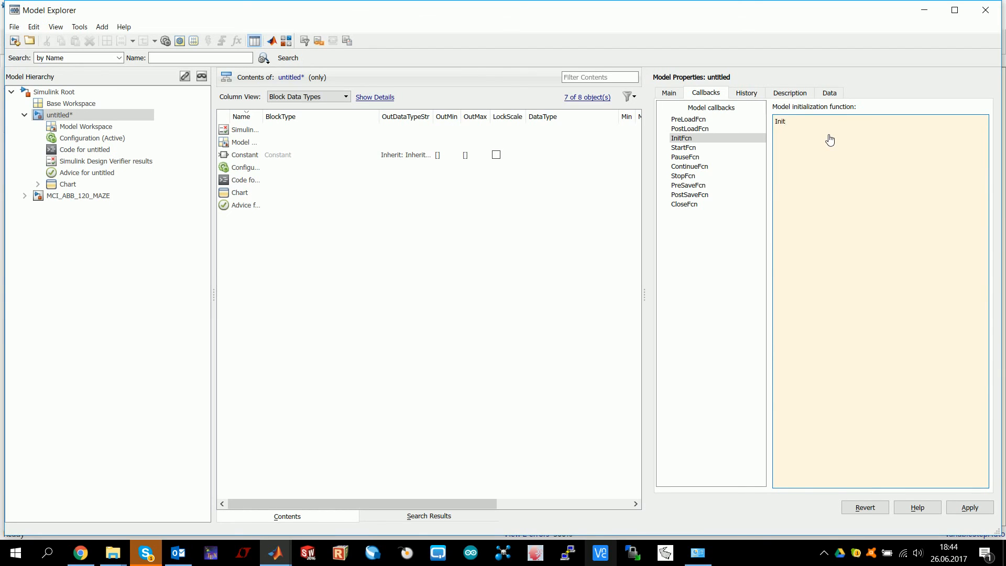
# Check the StartFcn and StopFcn callbacks and close Model Explorer
pyautogui.click(245, 180)
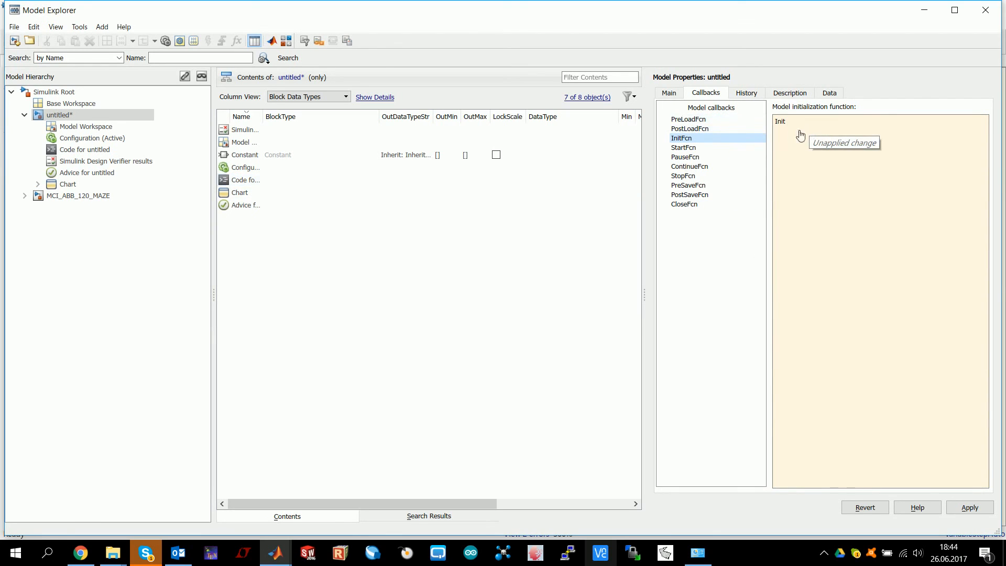
pyautogui.moveTo(868, 42)
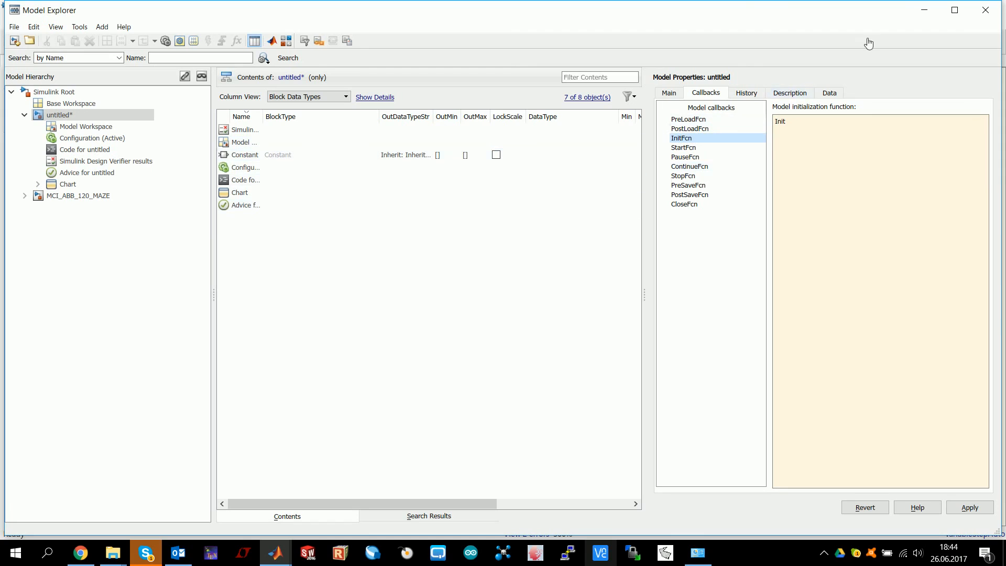
pyautogui.moveTo(784, 147)
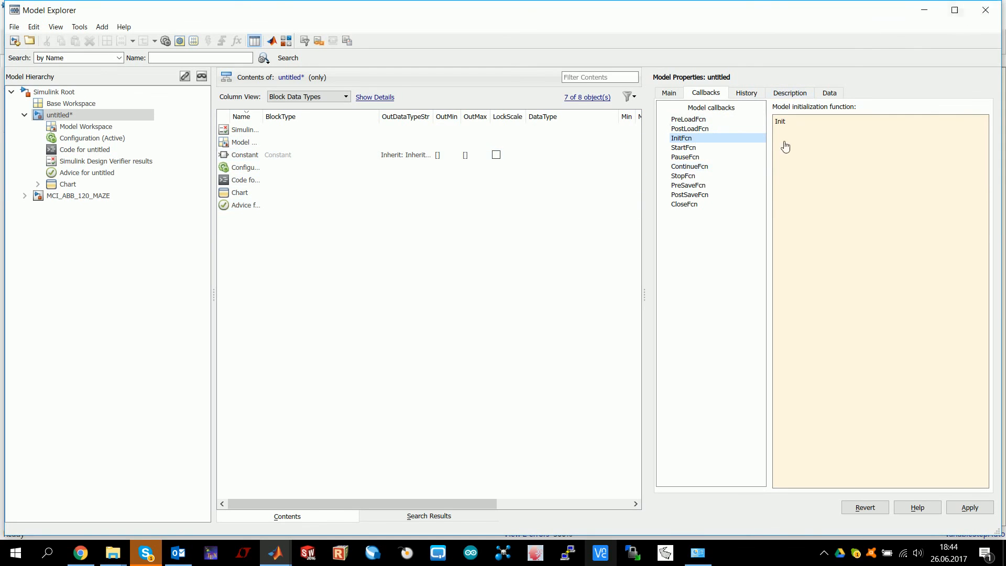
pyautogui.click(683, 148)
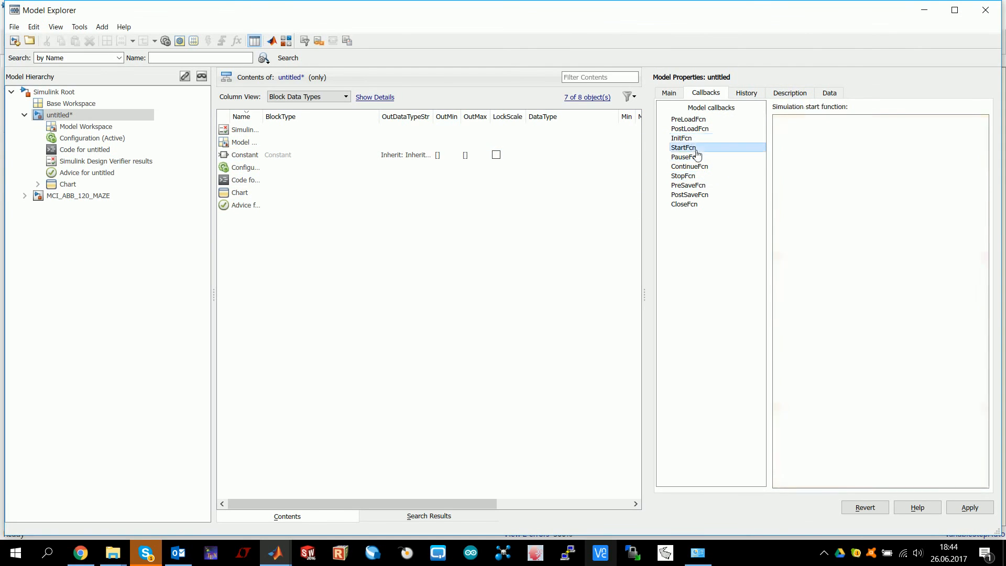
pyautogui.click(683, 175)
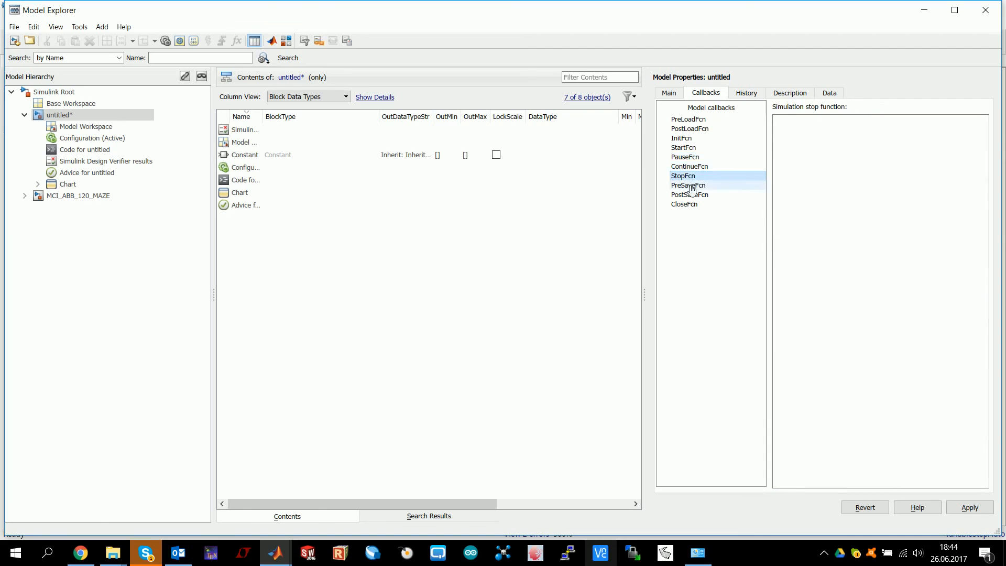
pyautogui.click(684, 203)
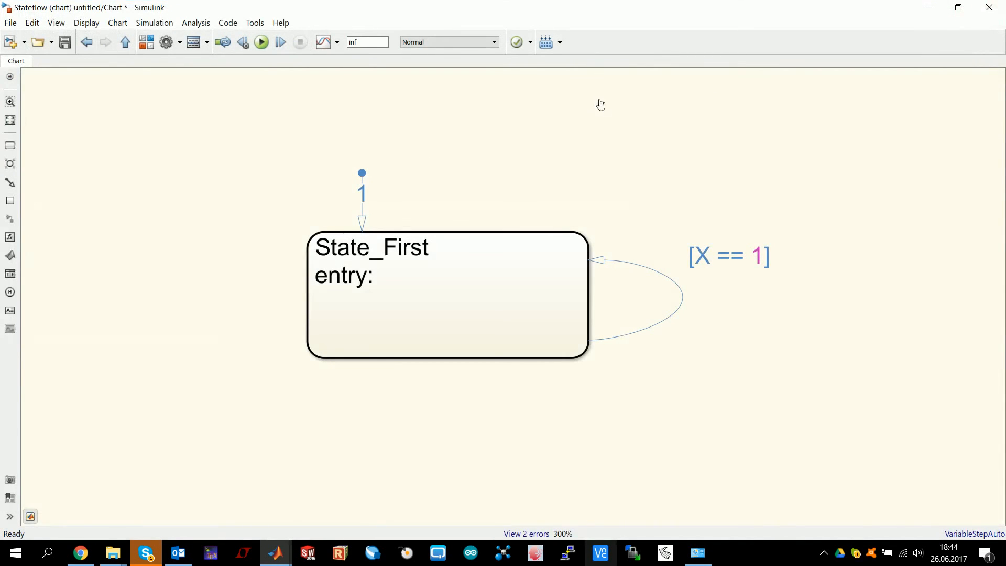
pyautogui.moveTo(215, 170)
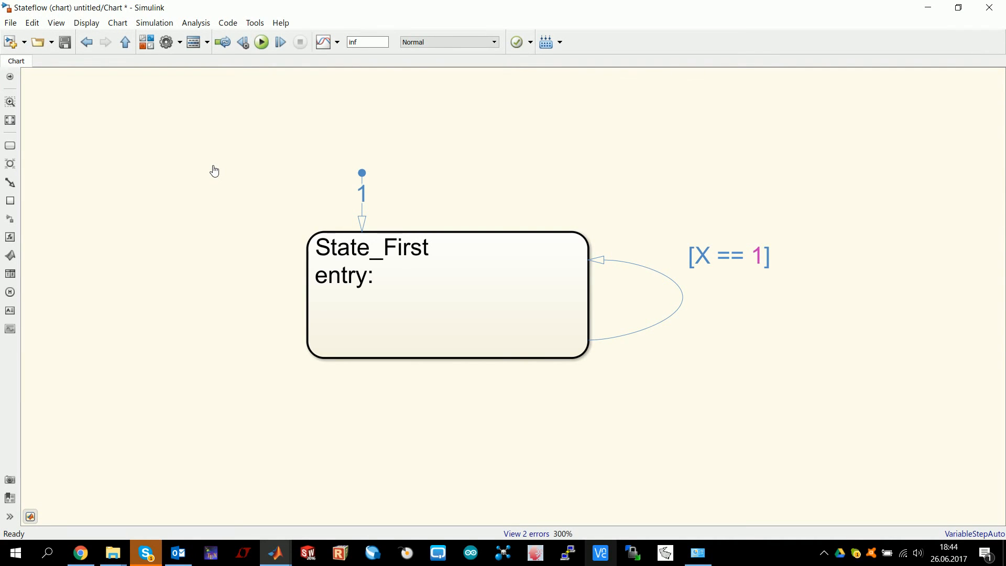
pyautogui.moveTo(285, 252)
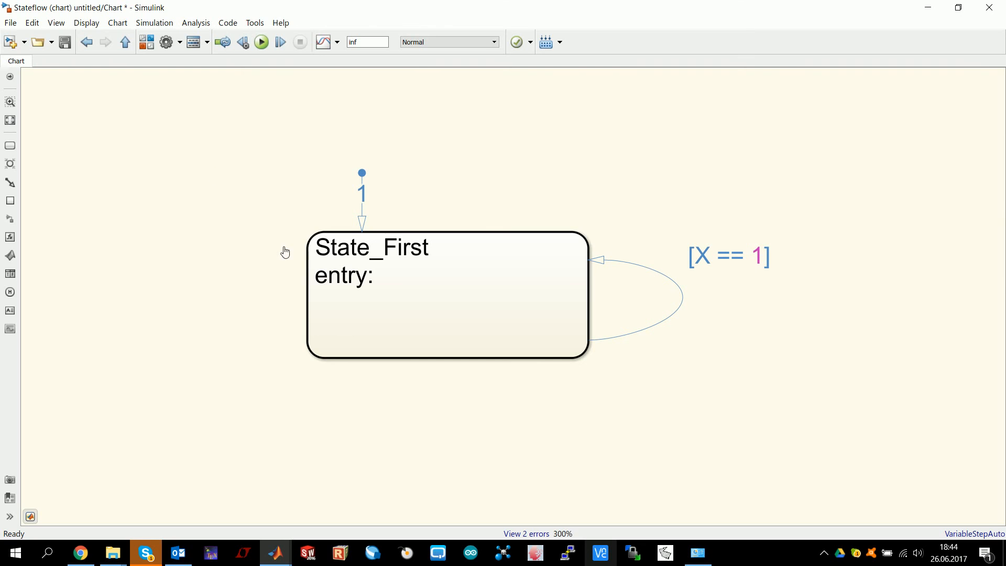
pyautogui.moveTo(405, 381)
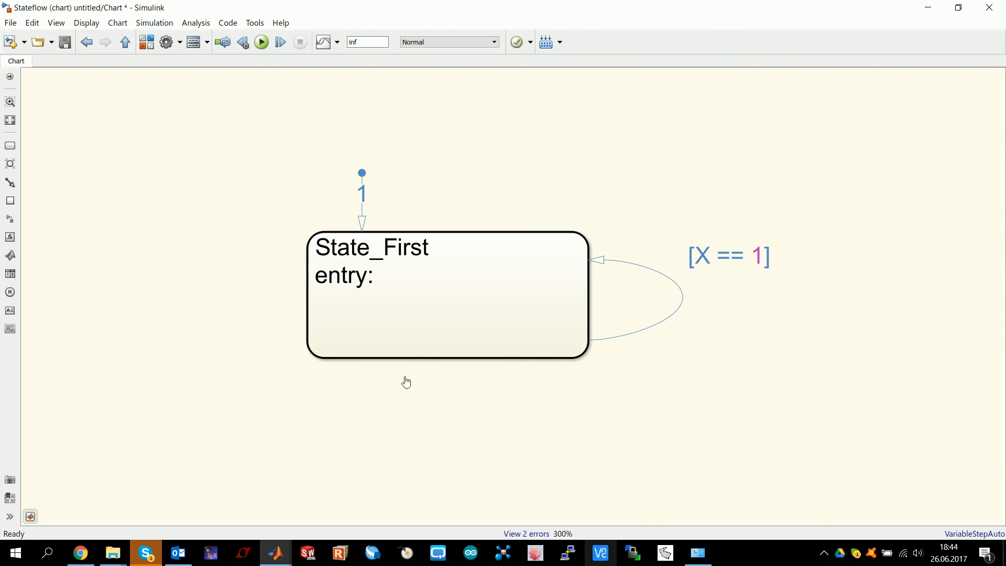
pyautogui.moveTo(275, 552)
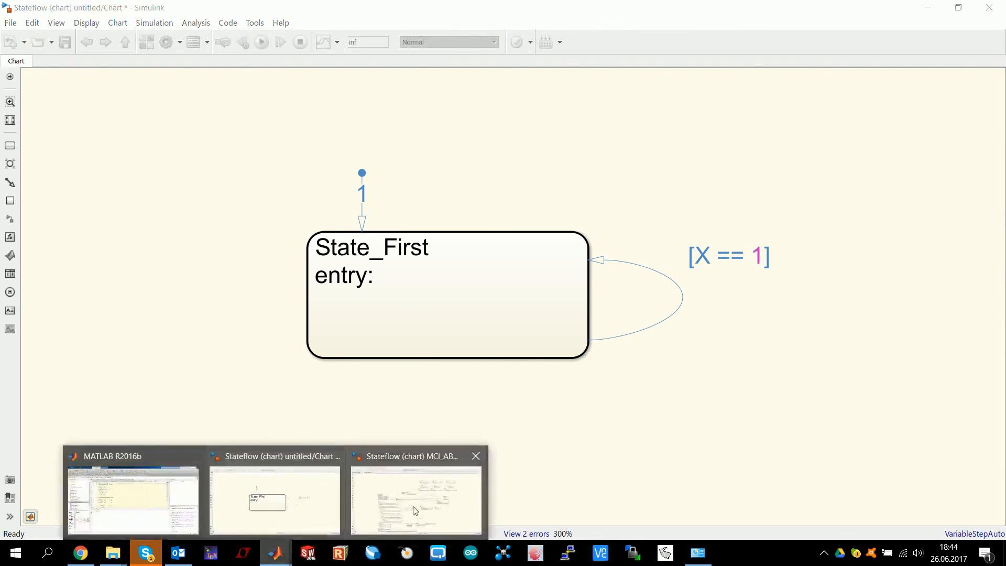
# Bring up the MCI_ABB_120_MAZE model's NES Robotic Stateflow chart via its taskbar thumbnail
pyautogui.click(416, 500)
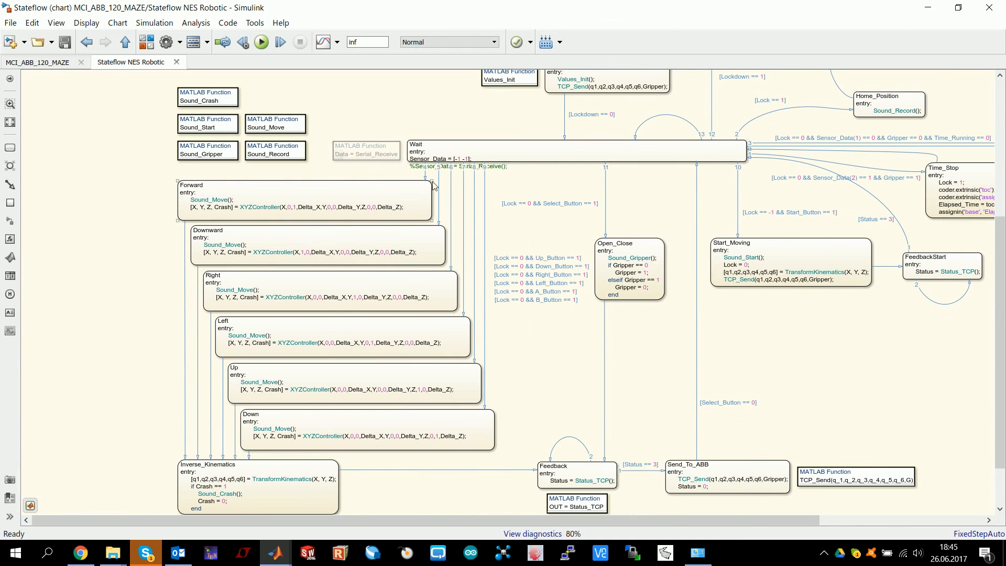
pyautogui.scroll(-3)
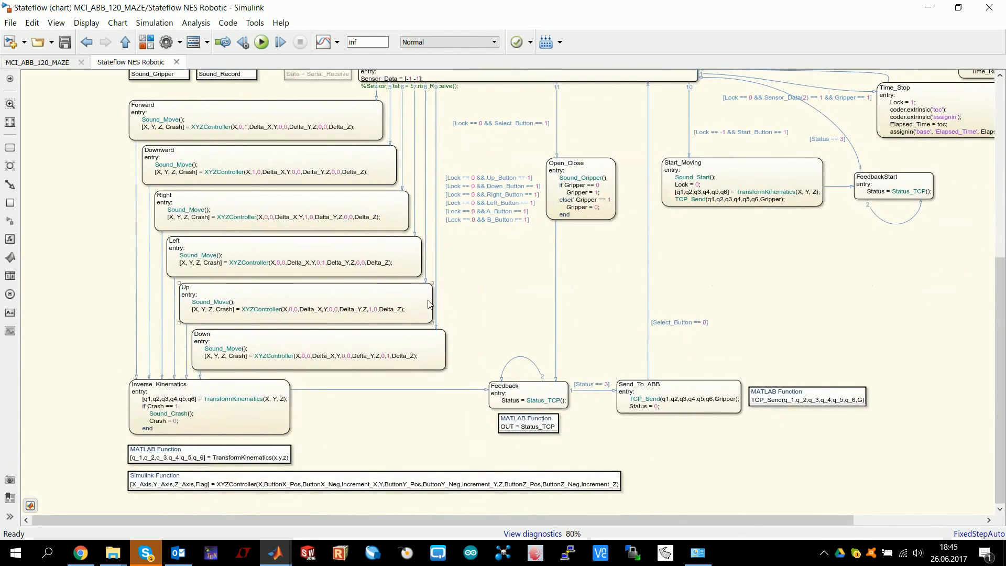